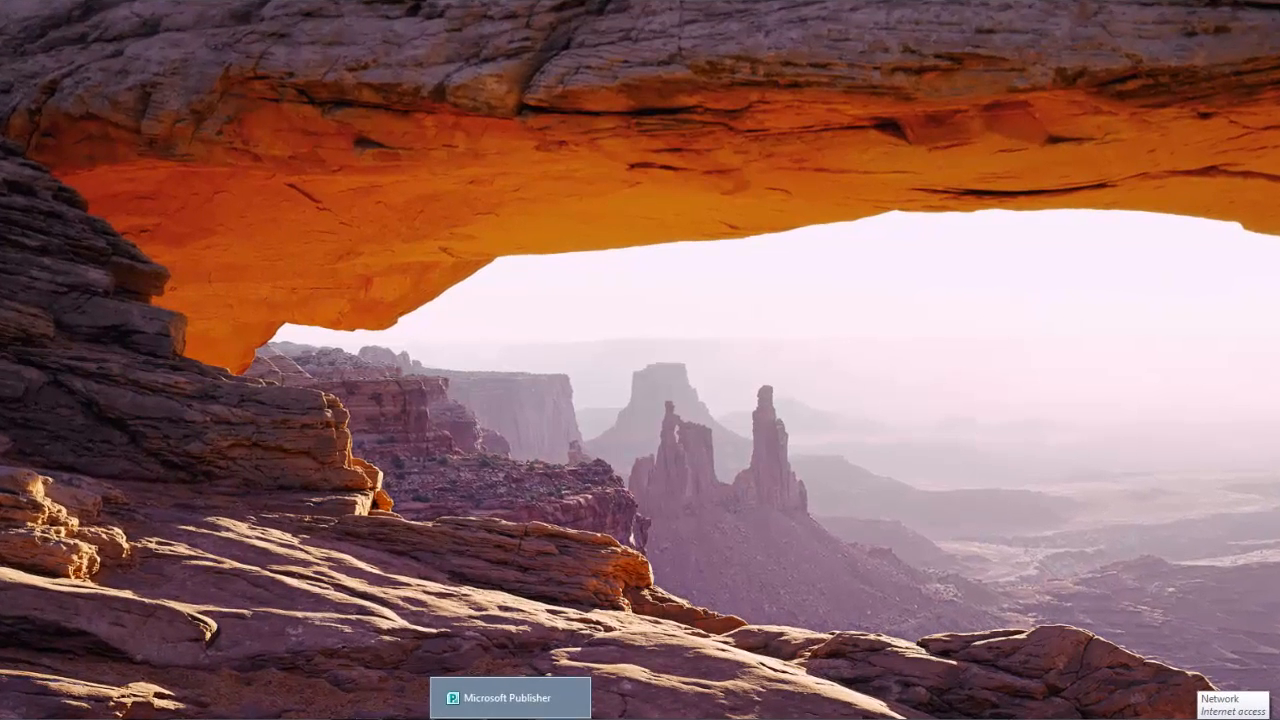
- Launch Publisher and create a new Blank 8.5 x 11" publication
left_click(508, 696)
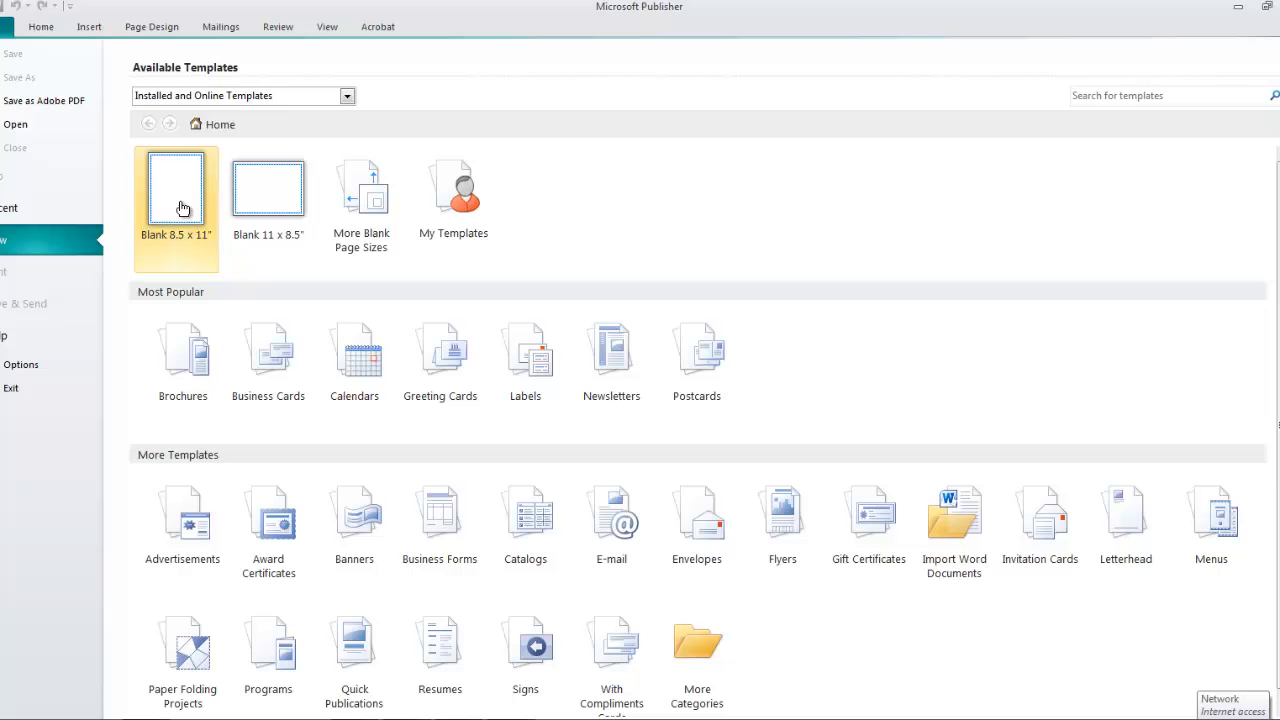
left_click(176, 188)
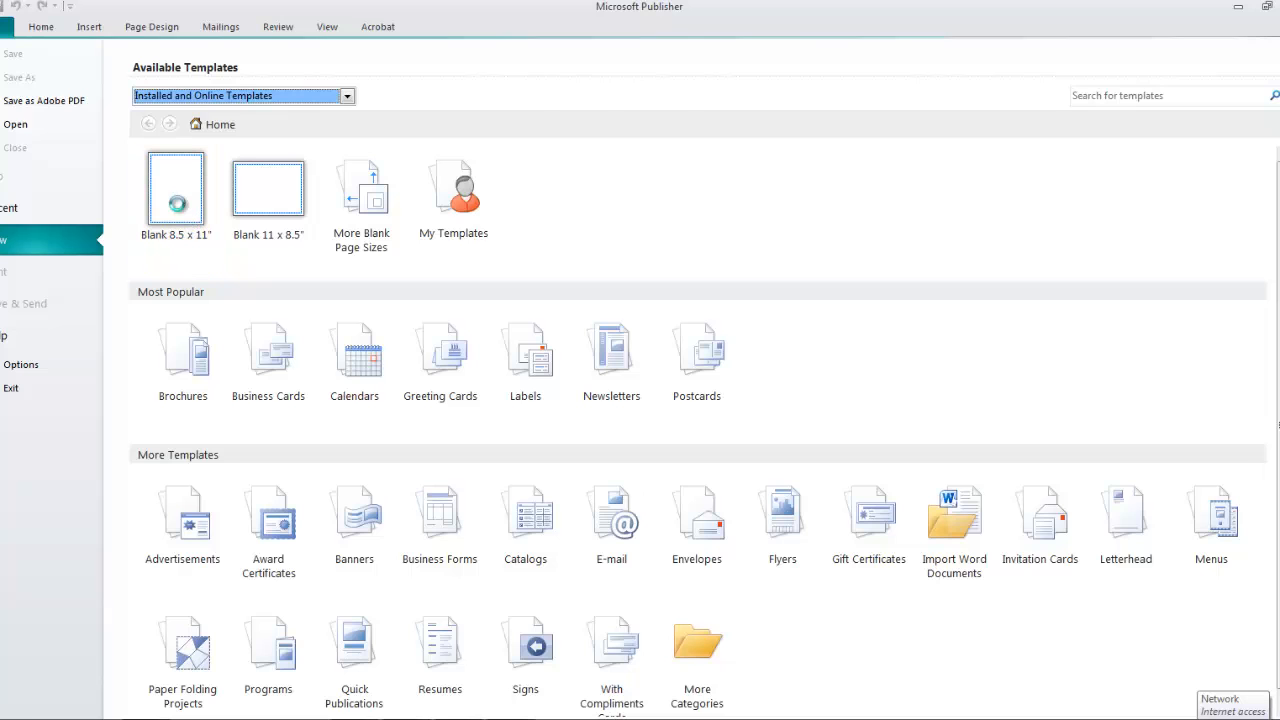
double_click(176, 188)
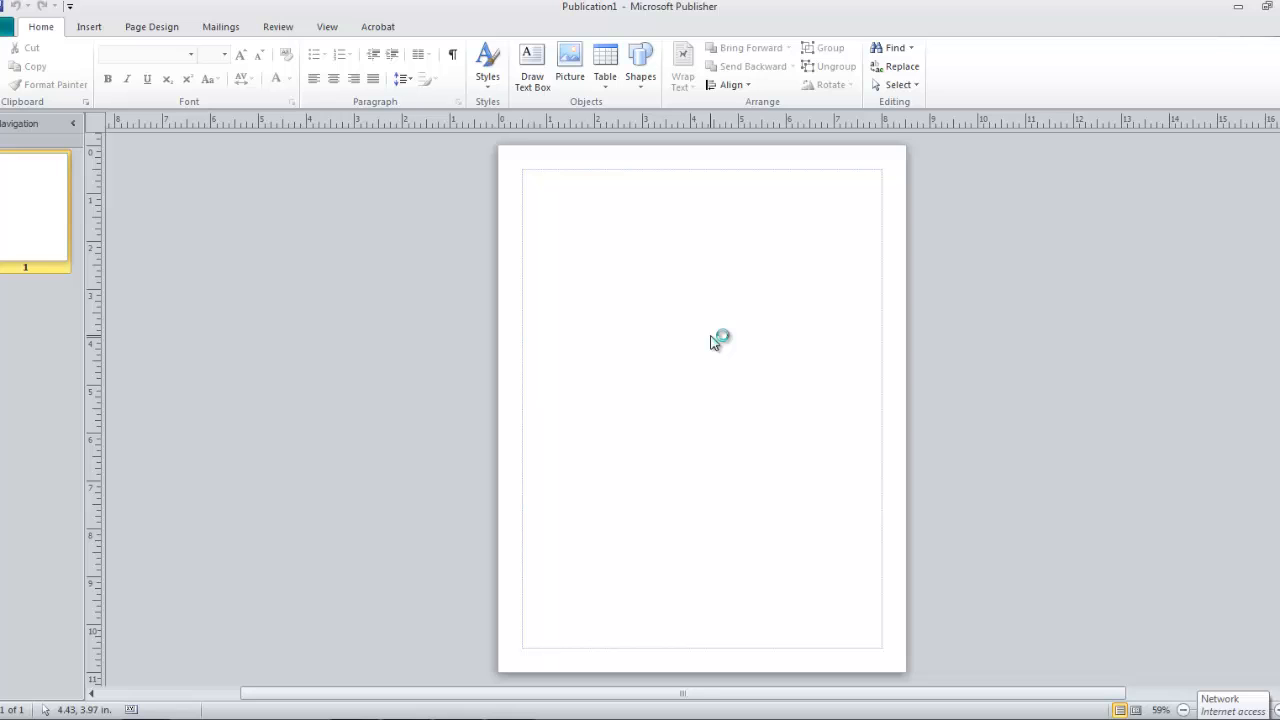
mouse_move(644, 304)
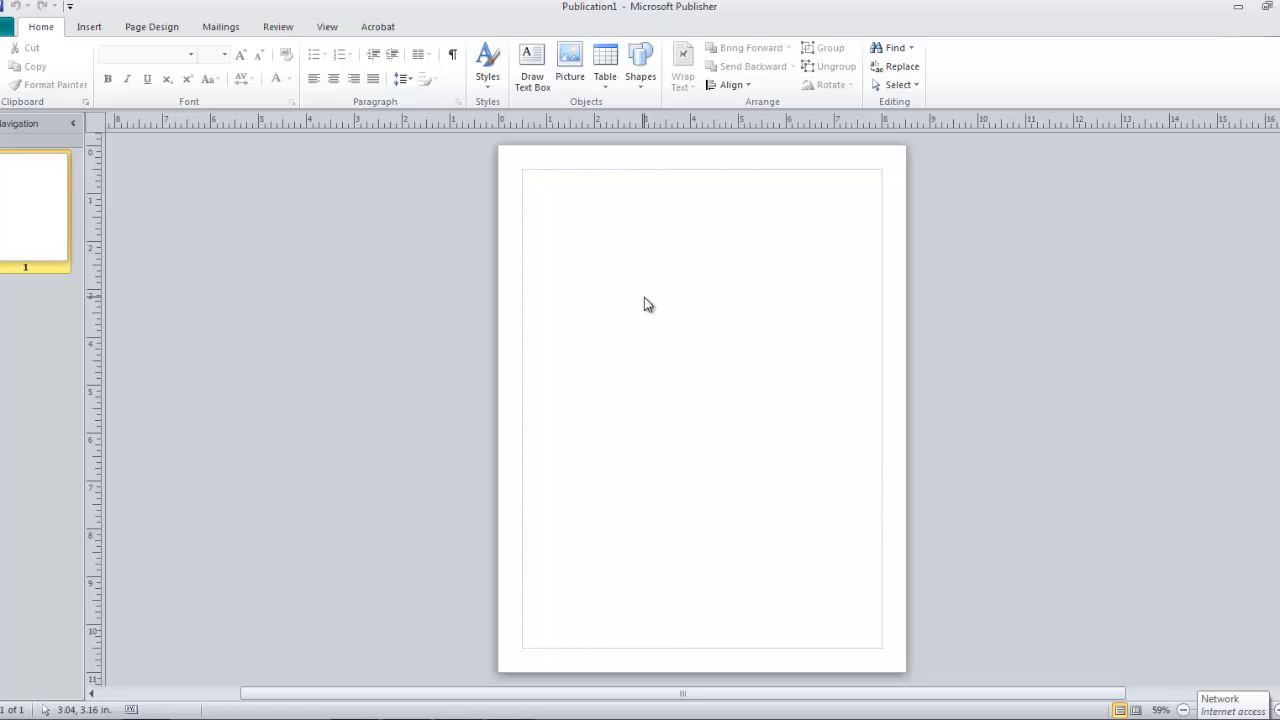
mouse_move(728, 320)
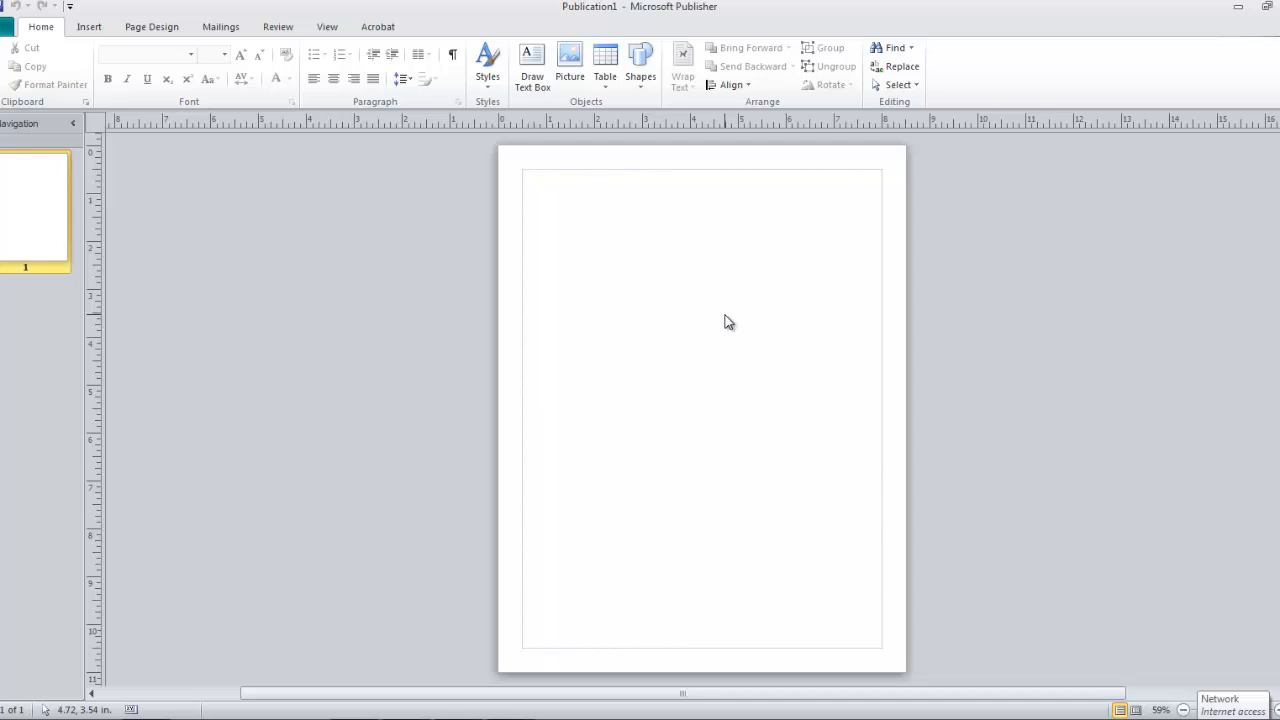
mouse_move(492, 160)
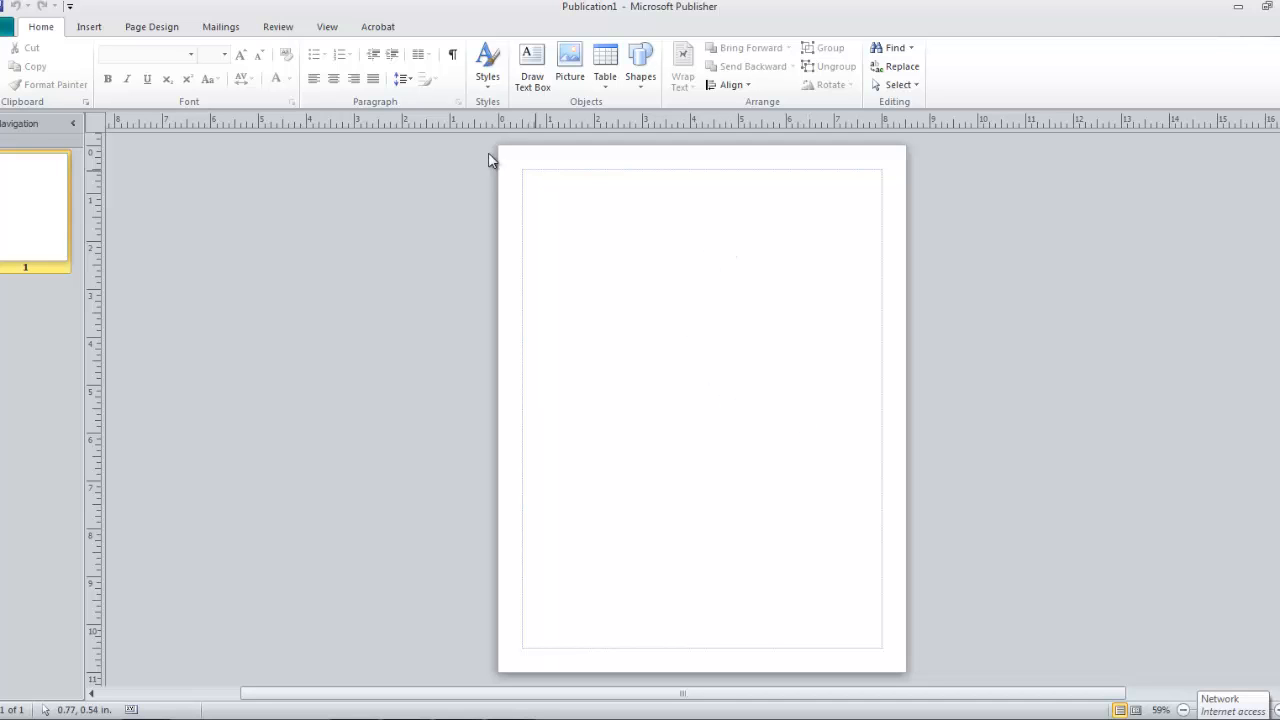
mouse_move(870, 184)
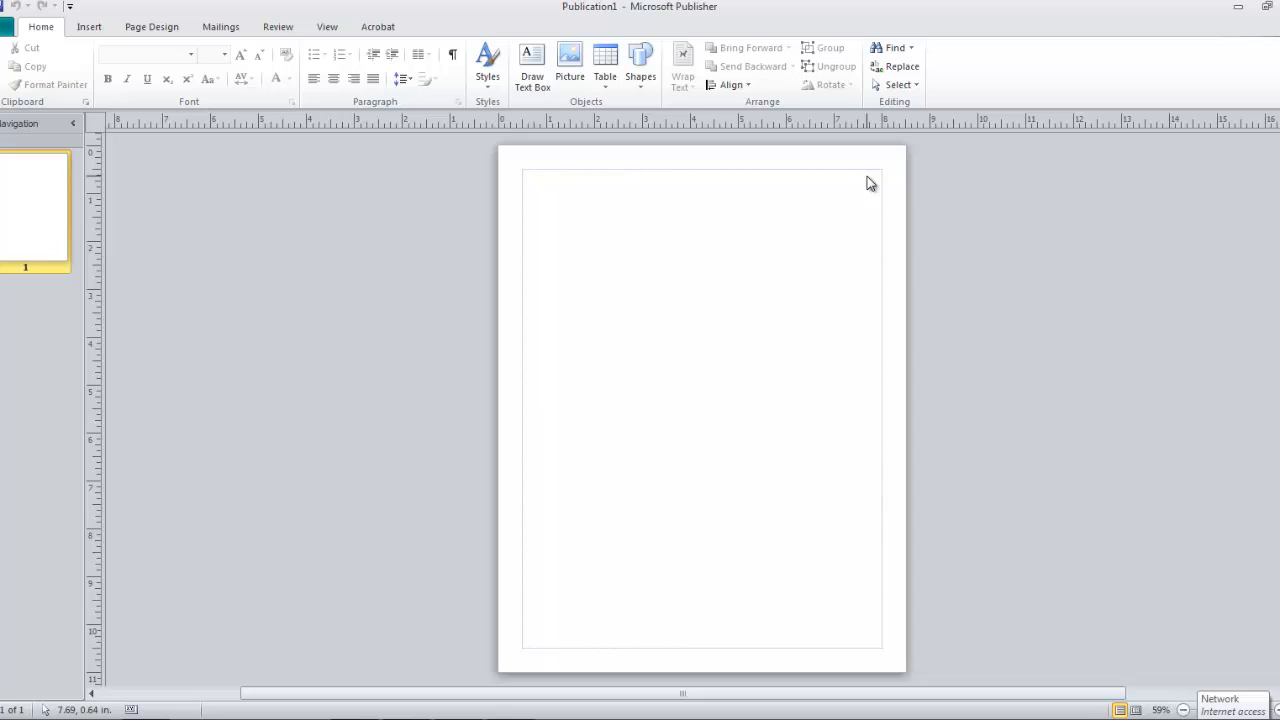
mouse_move(520, 362)
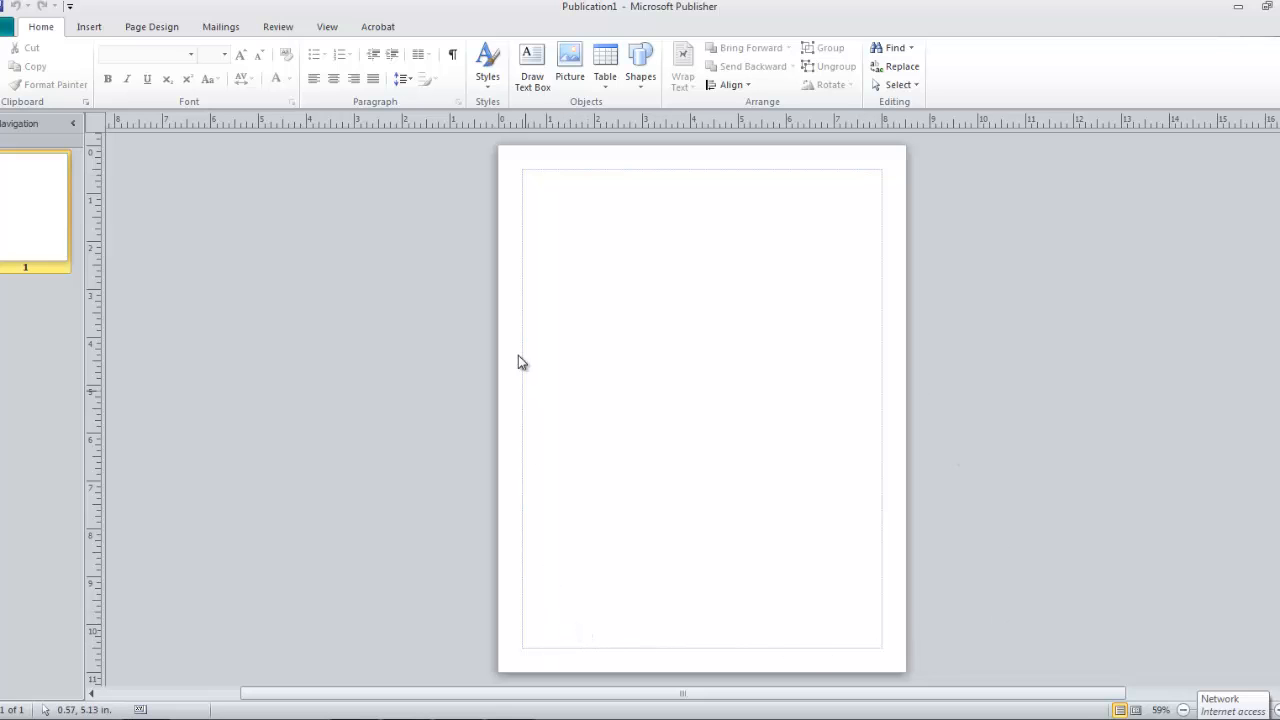
mouse_move(780, 176)
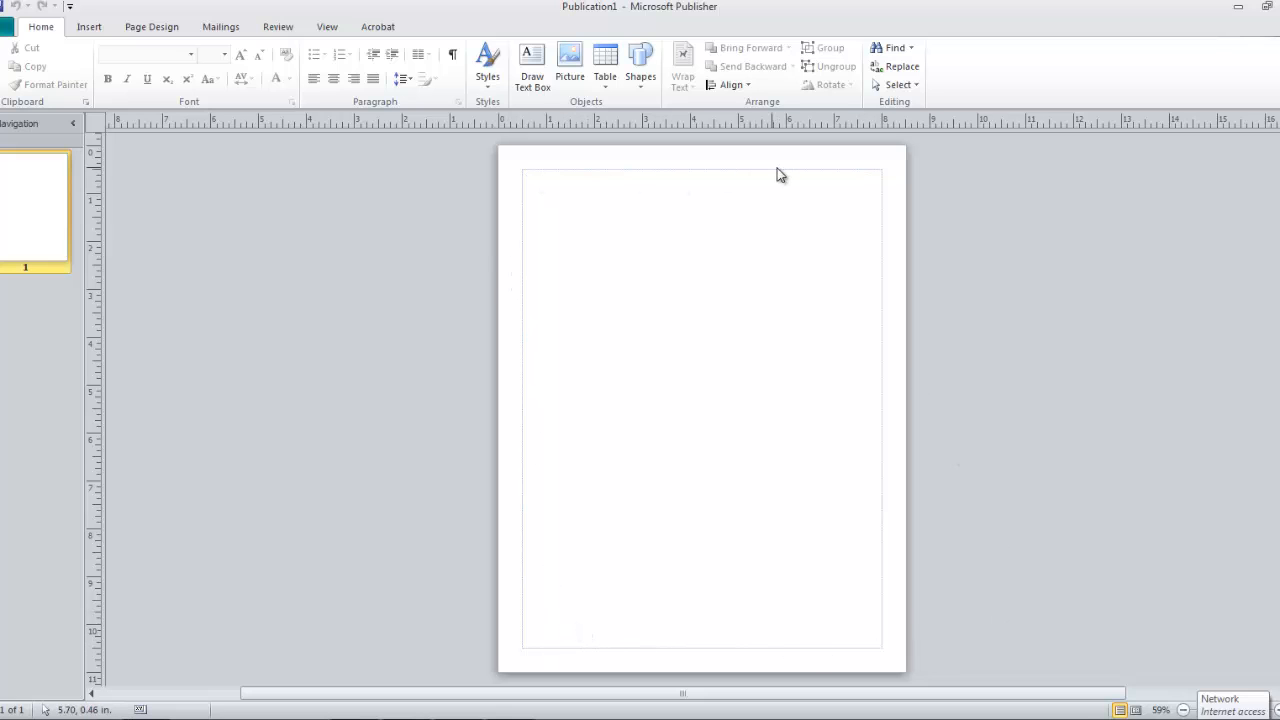
mouse_move(396, 384)
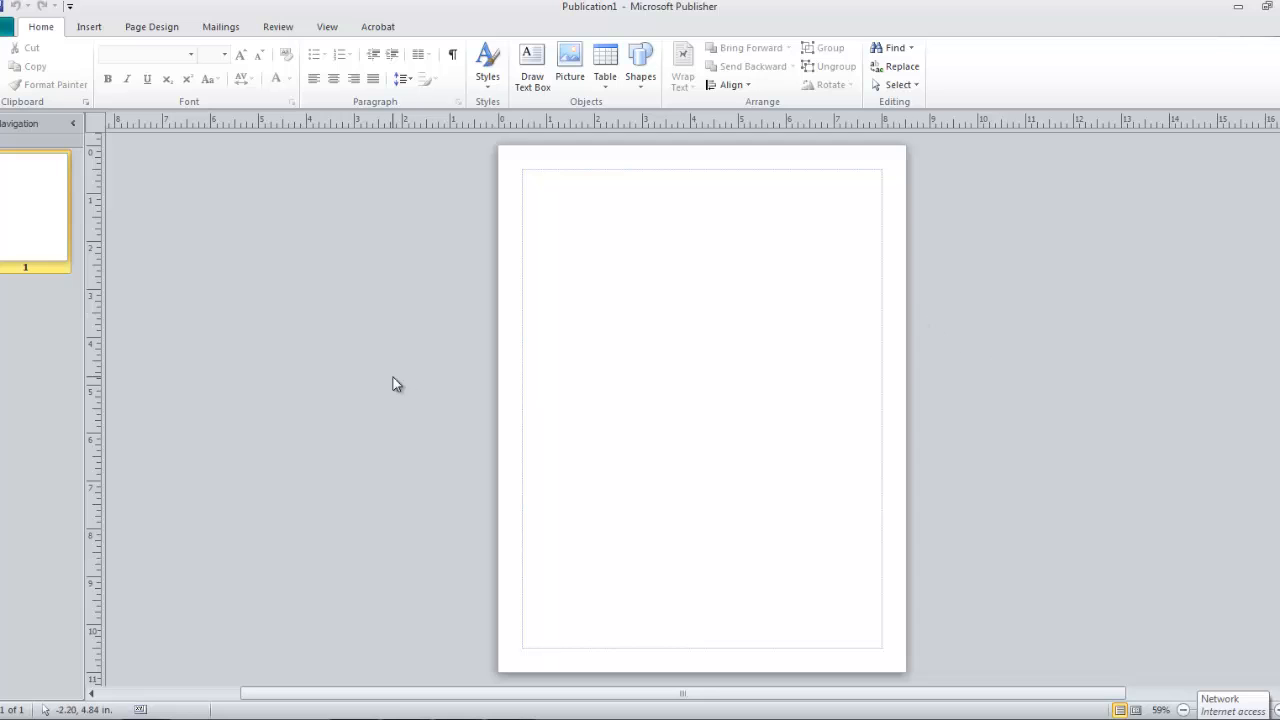
mouse_move(752, 390)
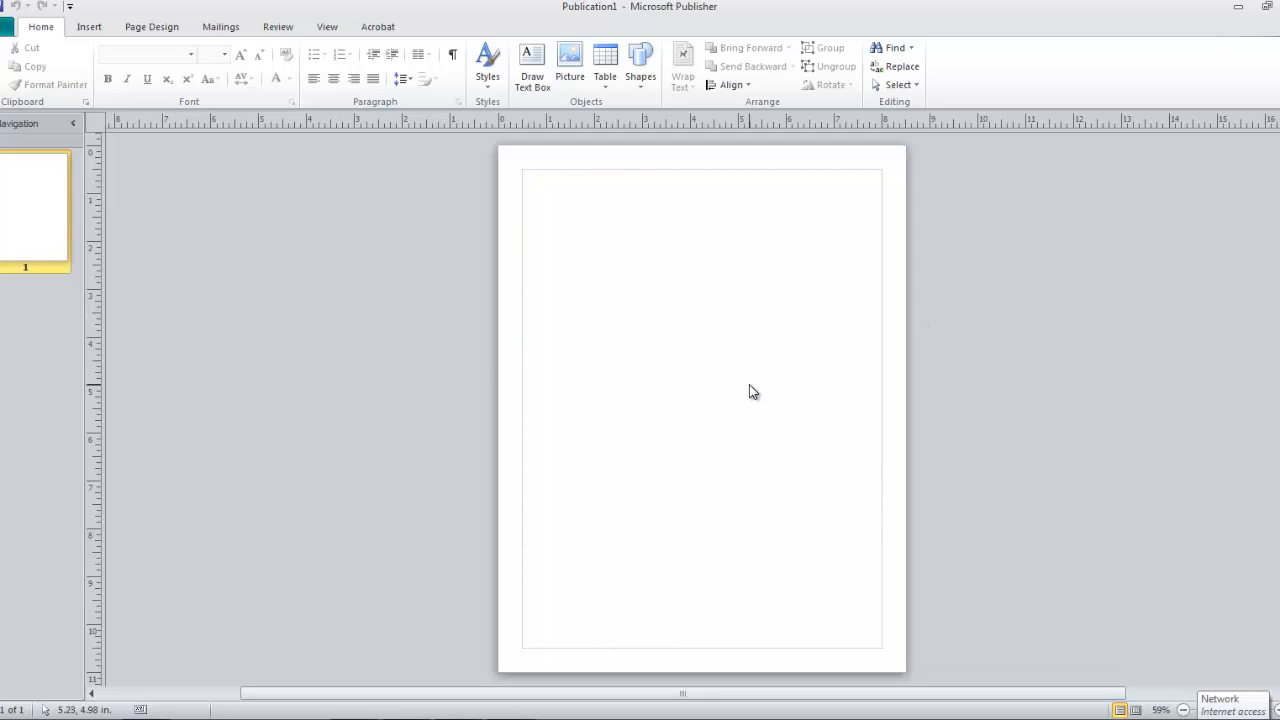
mouse_move(752, 392)
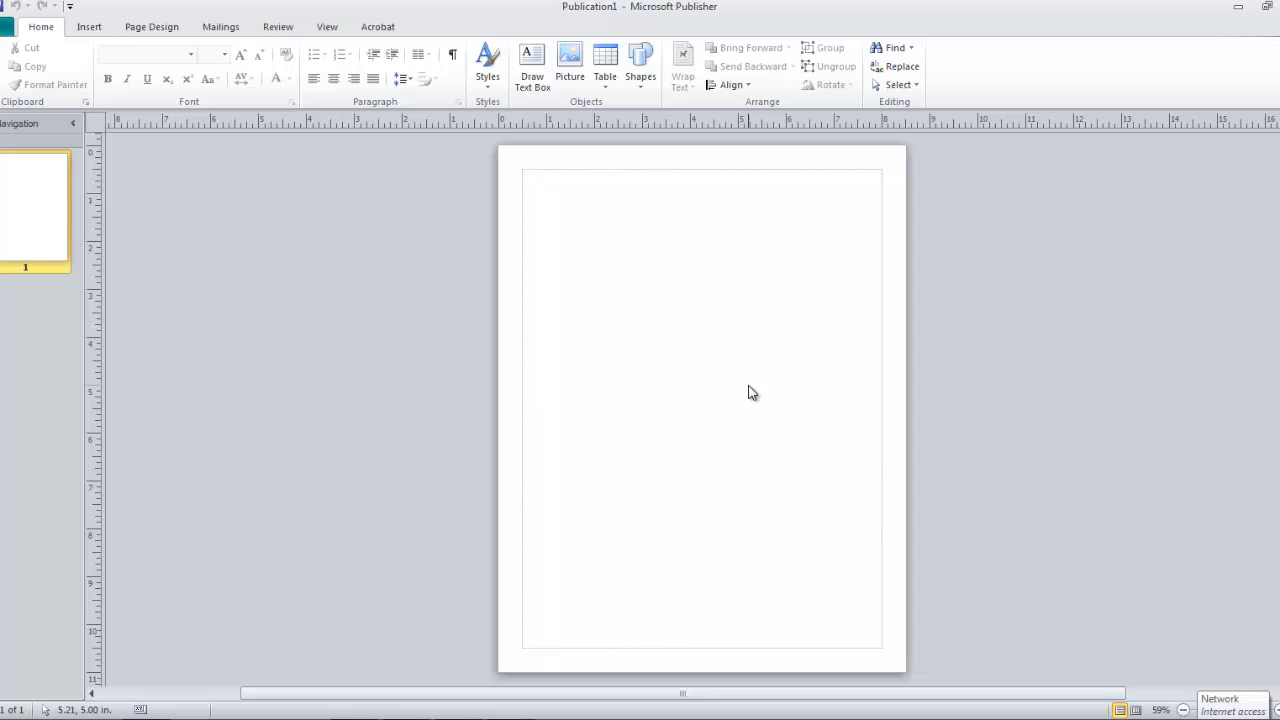
mouse_move(780, 480)
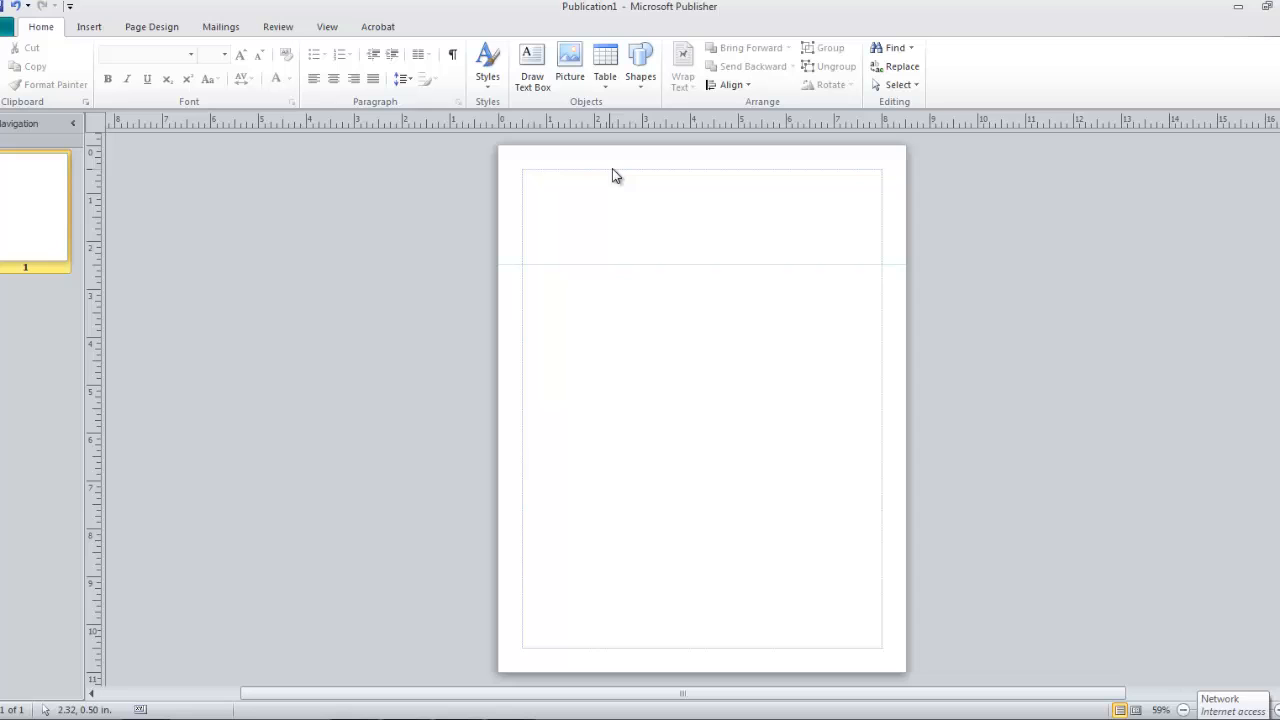
mouse_move(502, 130)
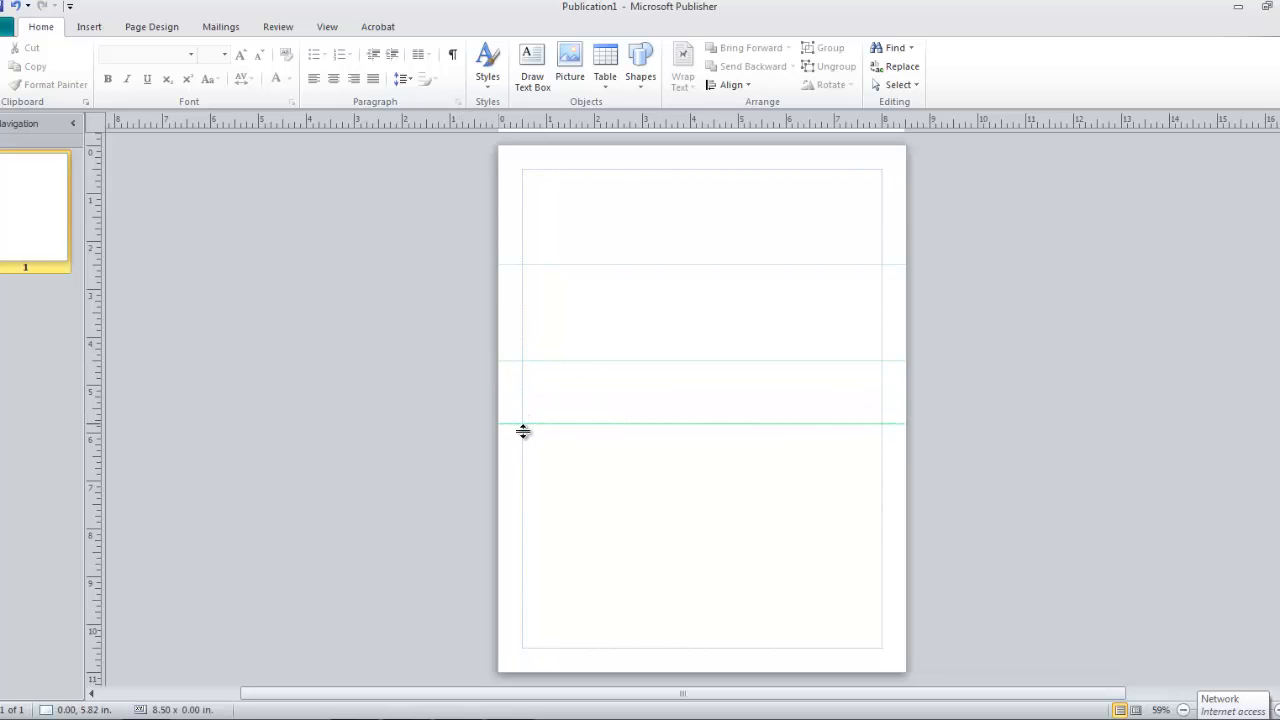
- Drag horizontal ruler guides onto the page to mark out the five ticket rows
left_click_drag(524, 430, 524, 458)
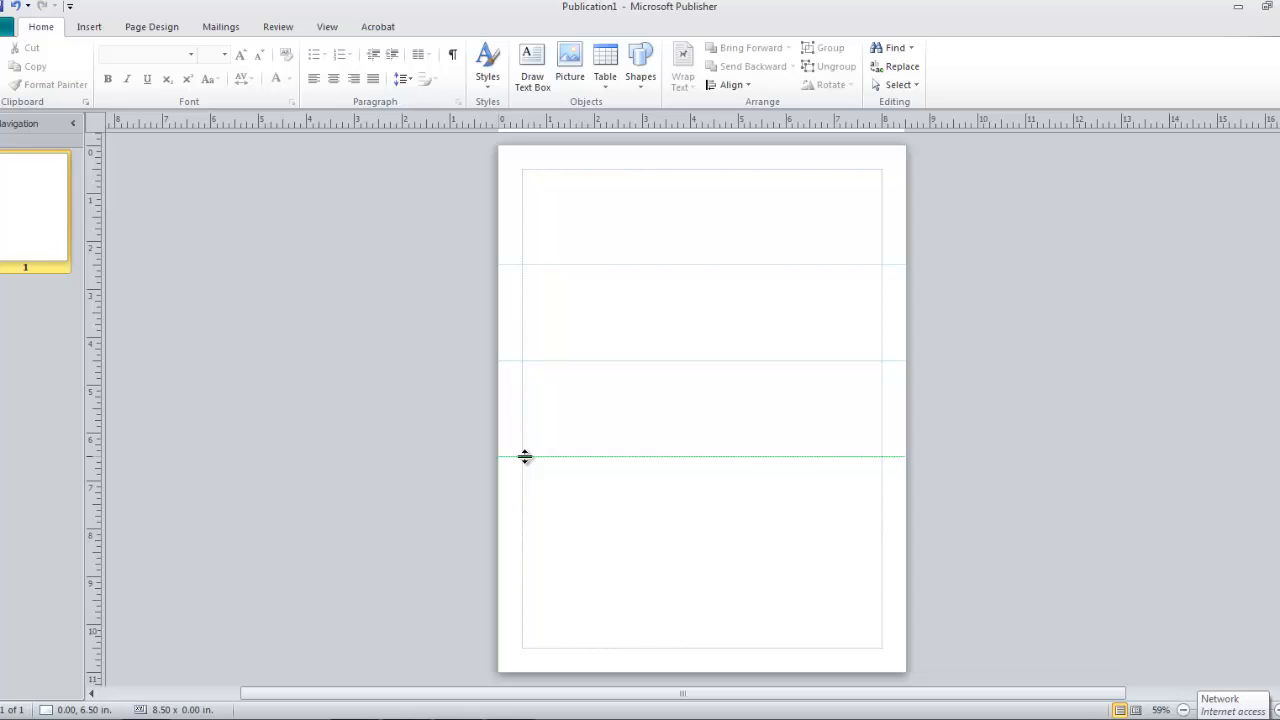
left_click_drag(524, 456, 524, 284)
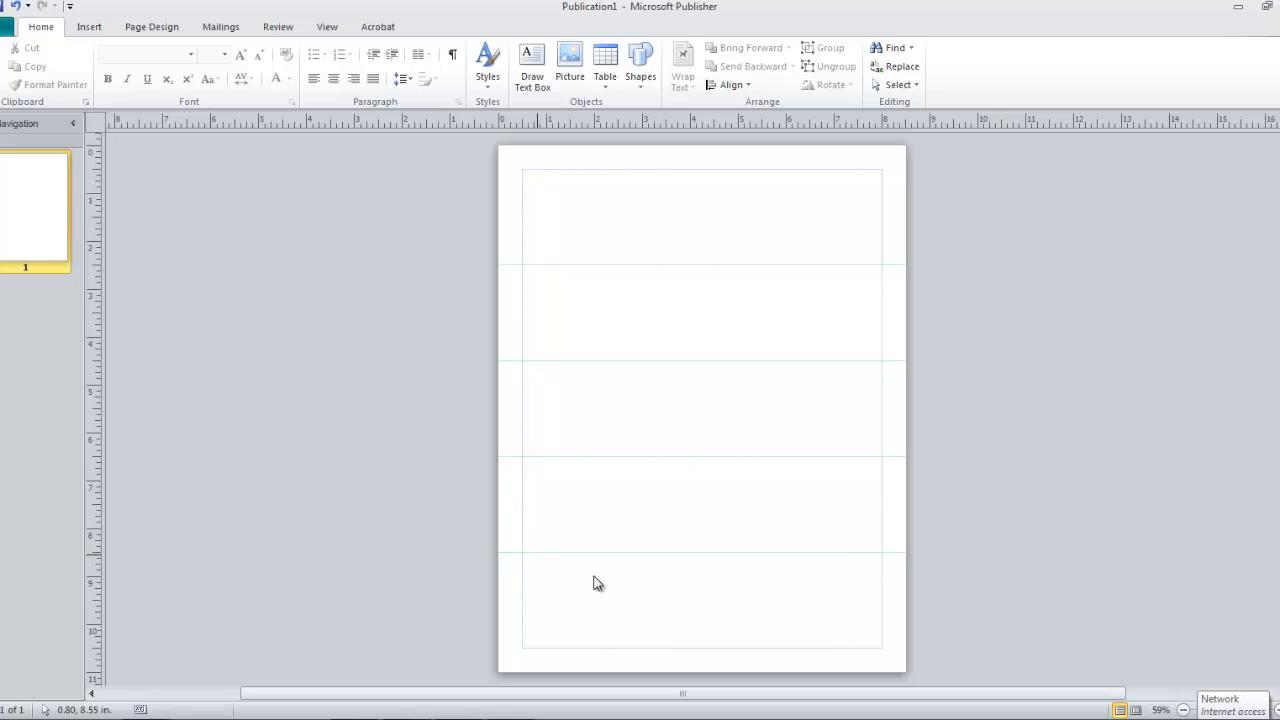
mouse_move(676, 256)
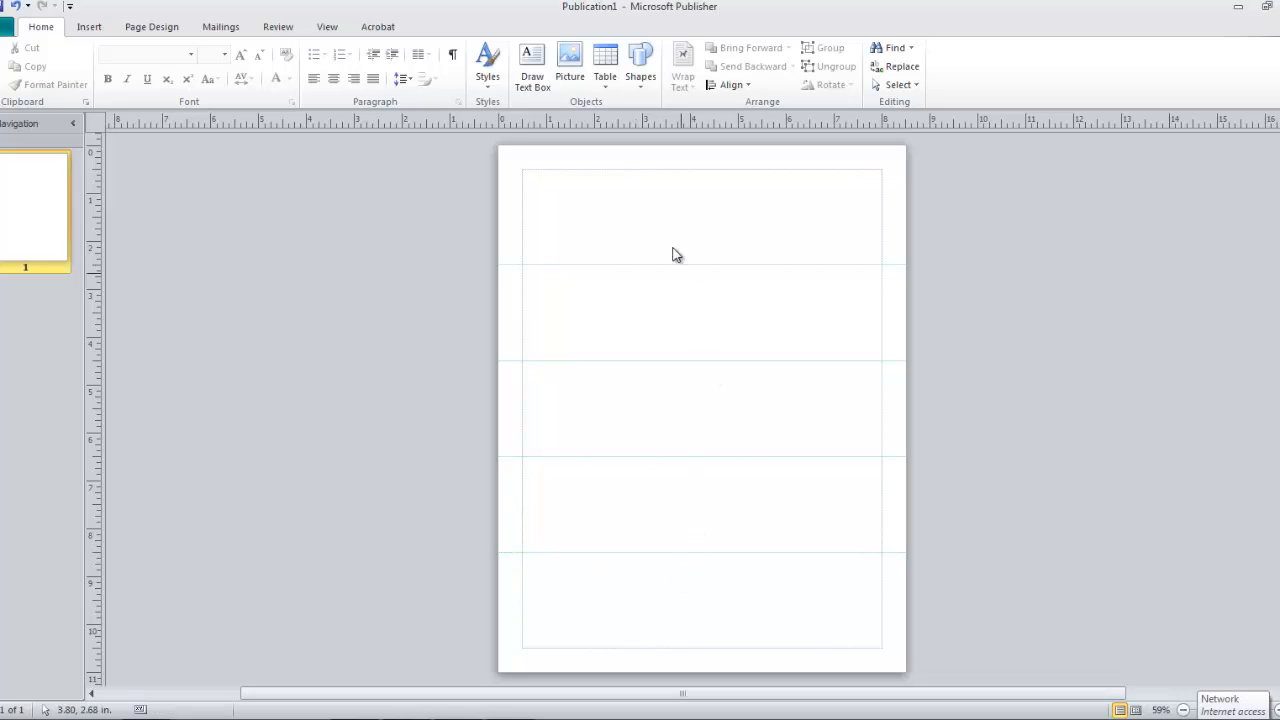
mouse_move(736, 384)
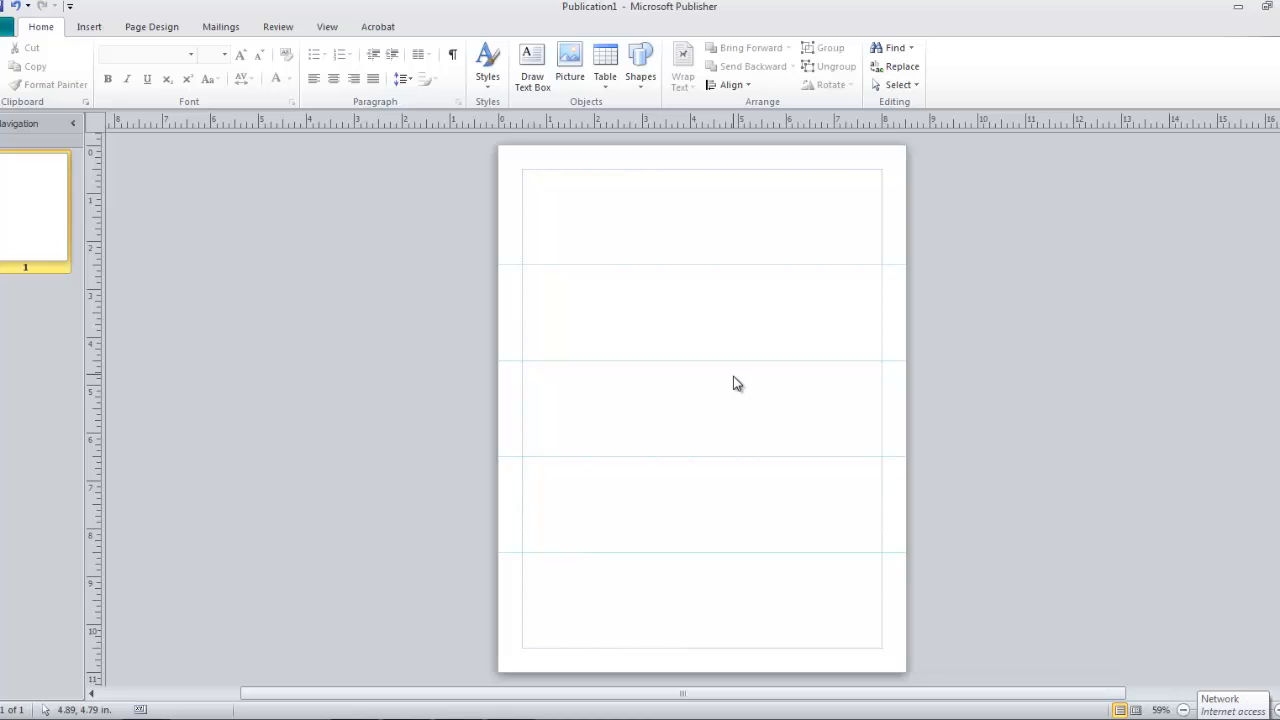
mouse_move(756, 332)
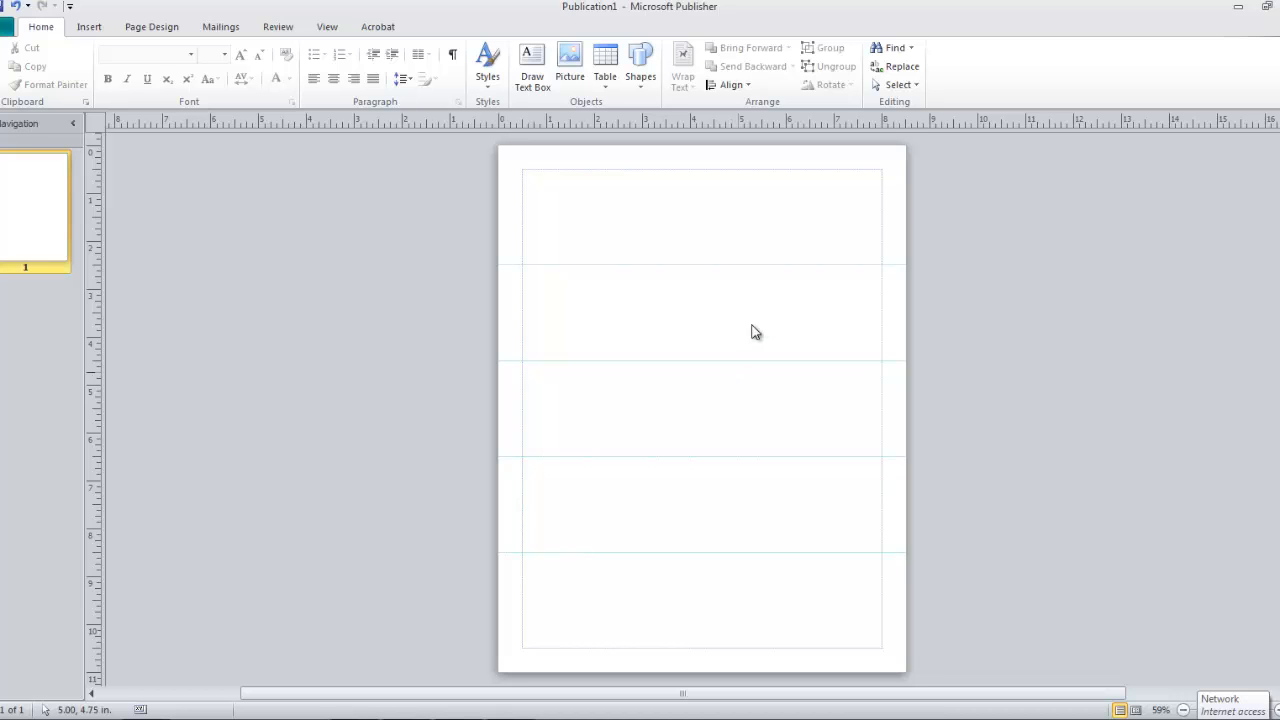
mouse_move(720, 332)
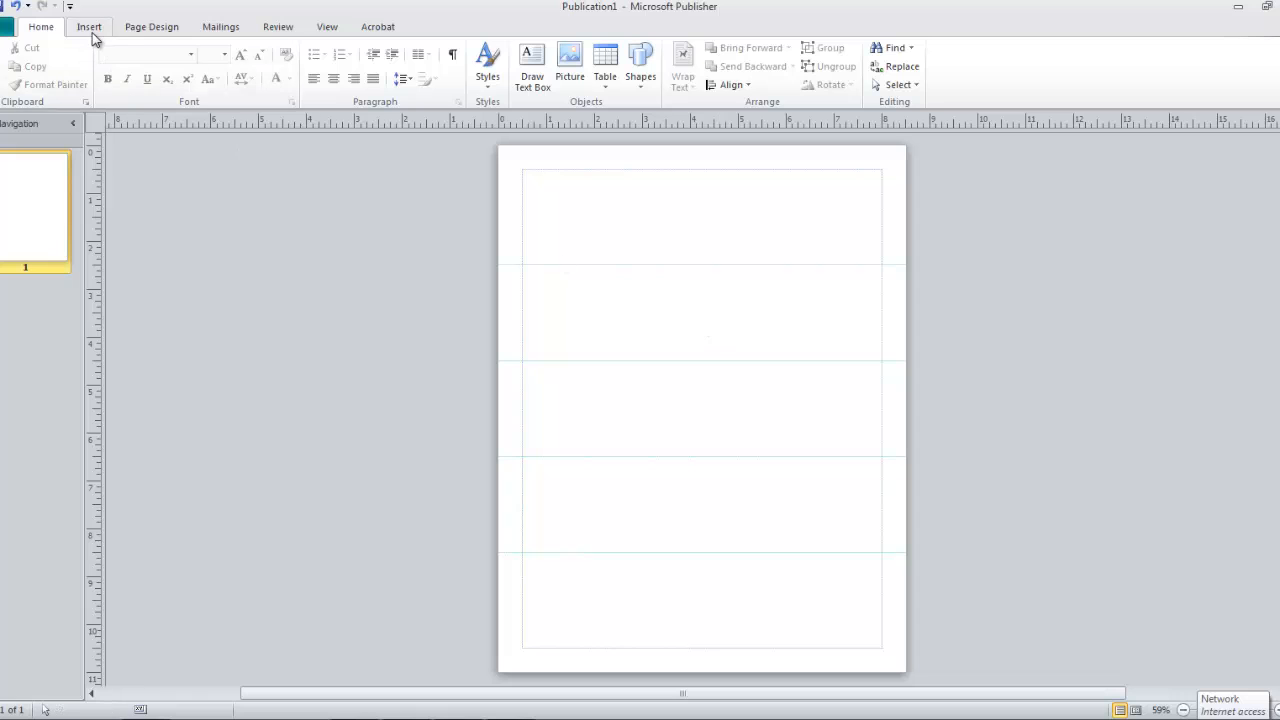
- Insert the raffle citius.jpg picture from the raffle folder onto the page
left_click(88, 28)
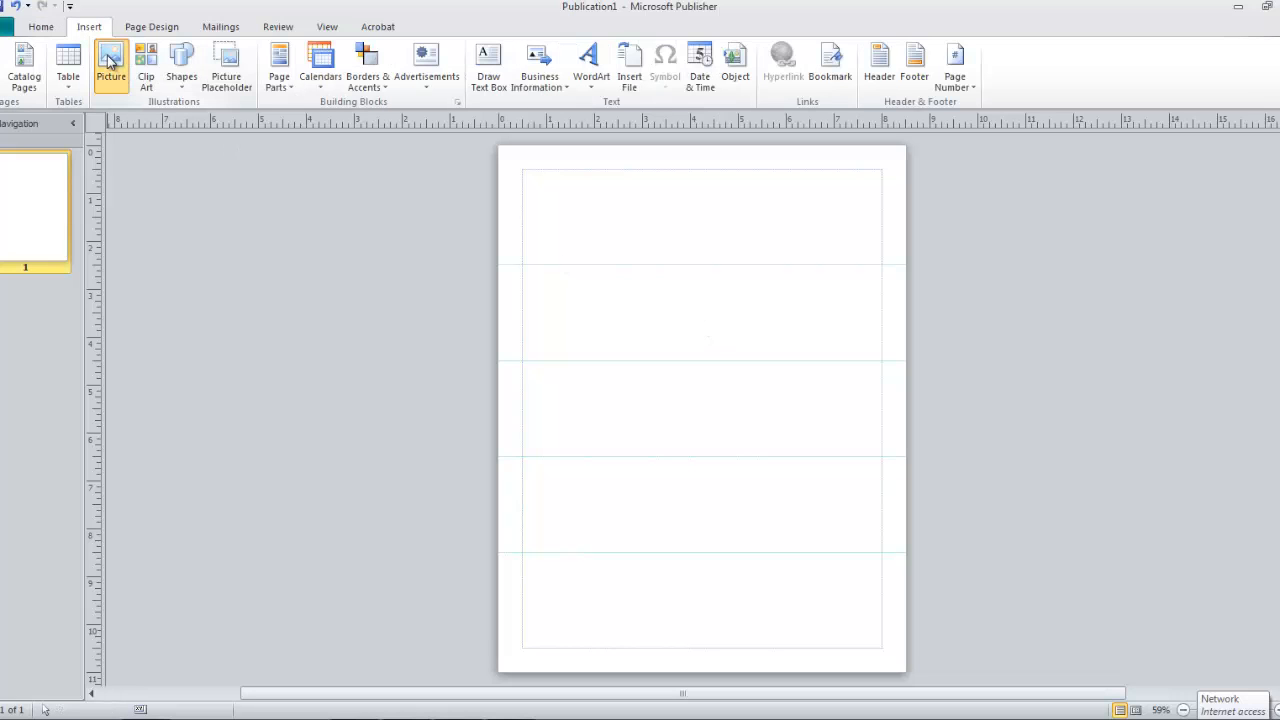
left_click(110, 60)
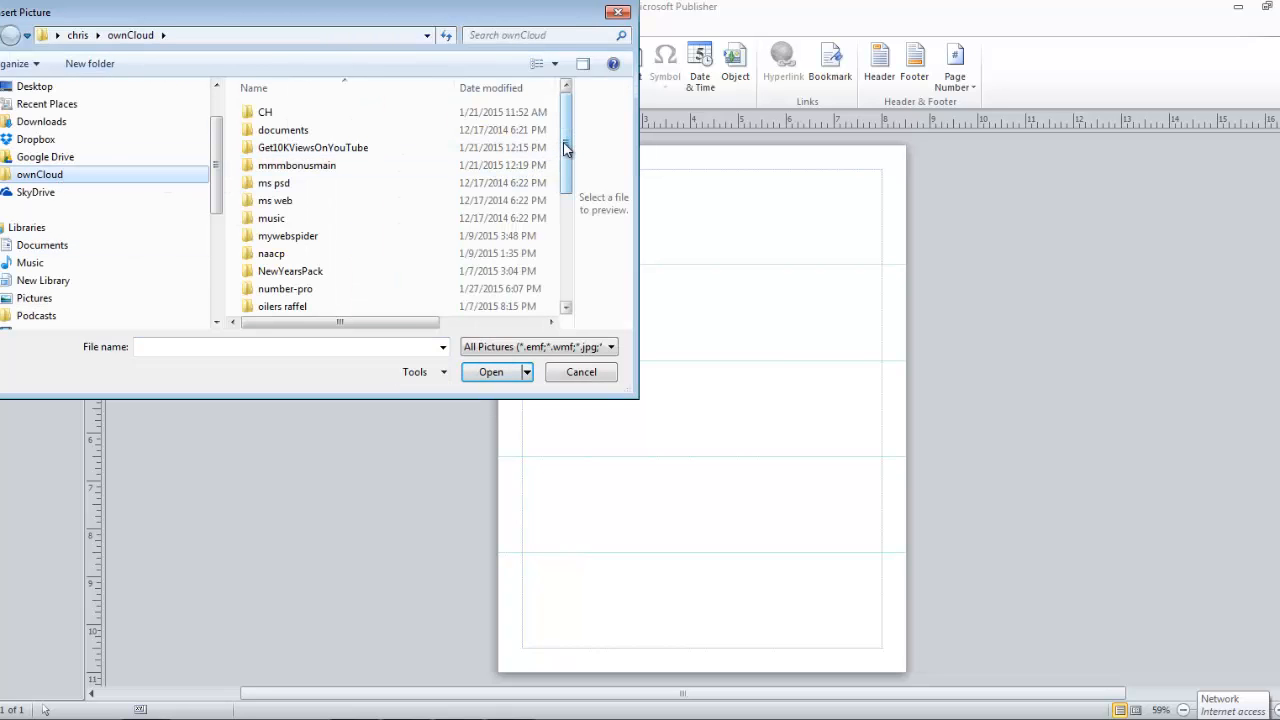
scroll("down", 3)
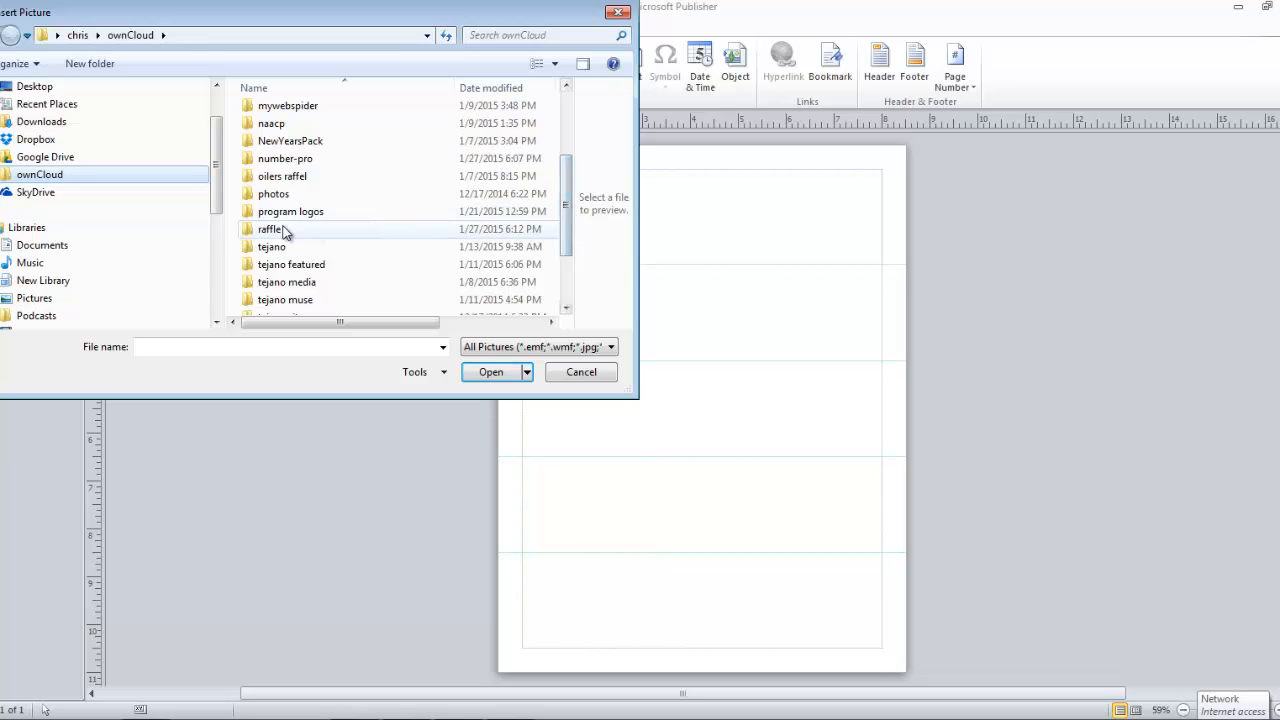
double_click(270, 228)
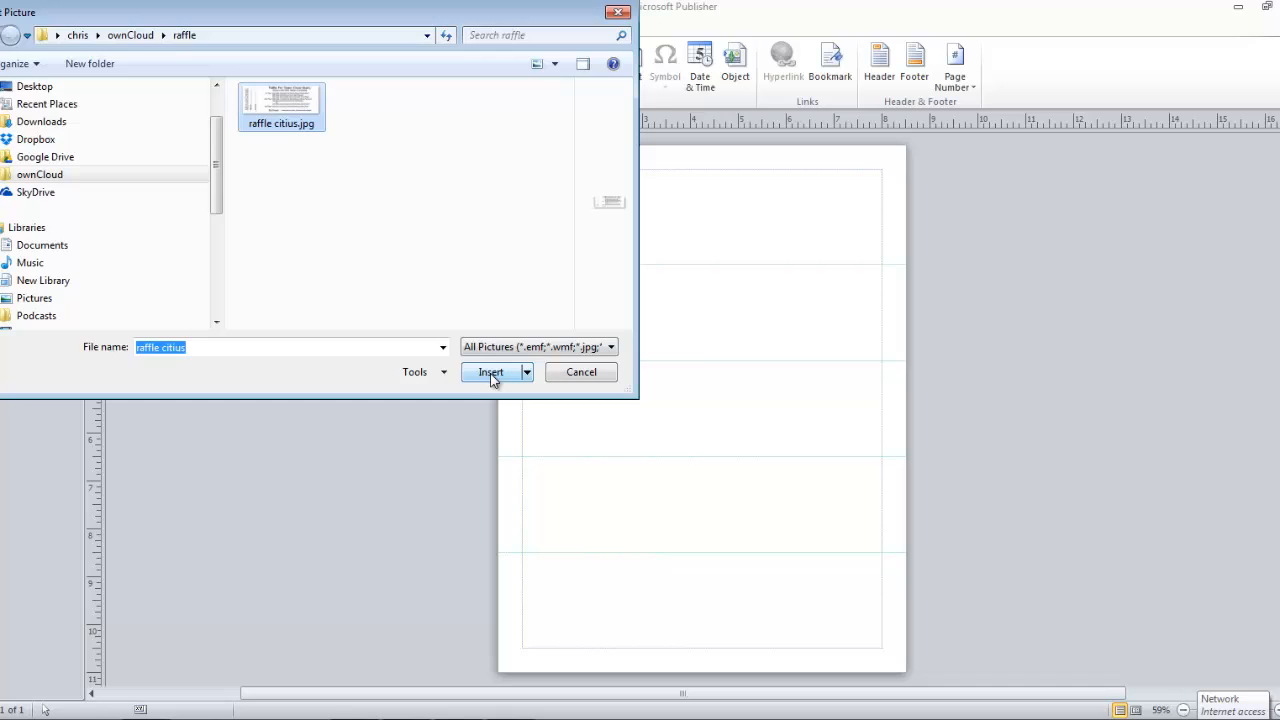
left_click(488, 372)
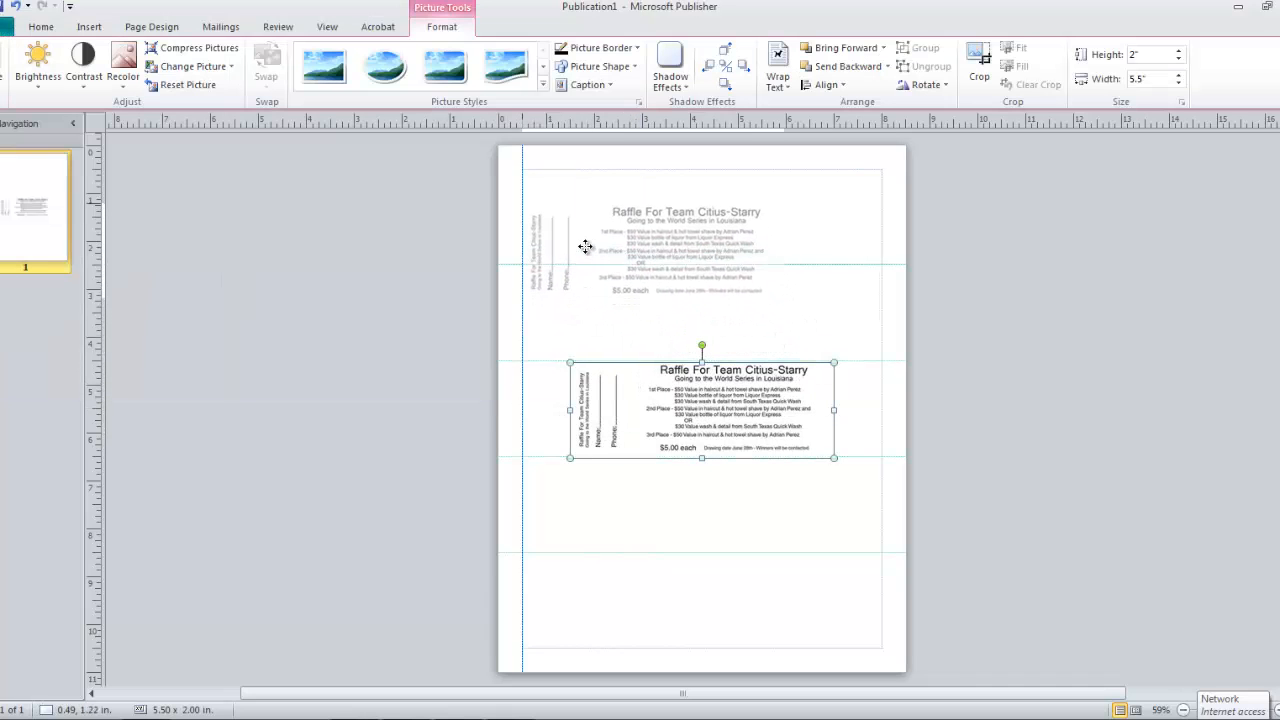
- Move the ticket image into the top row and paste a copy into the second row
left_click_drag(700, 410, 656, 218)
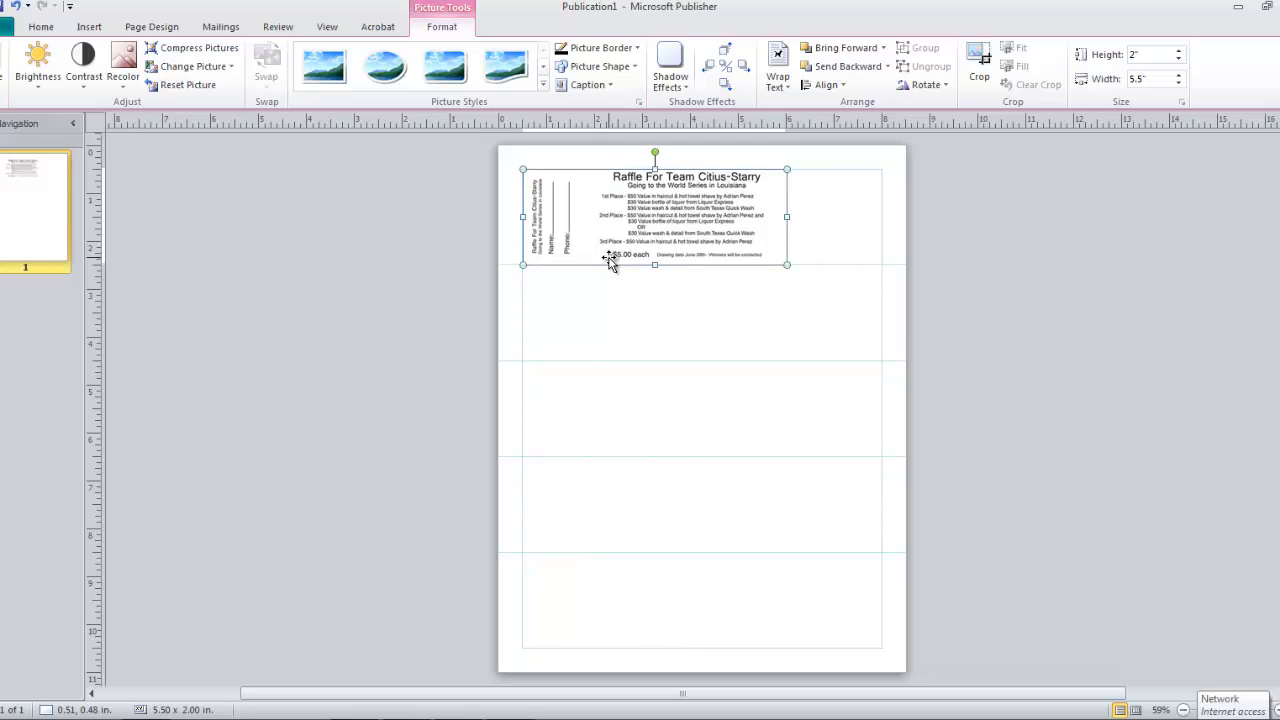
mouse_move(696, 438)
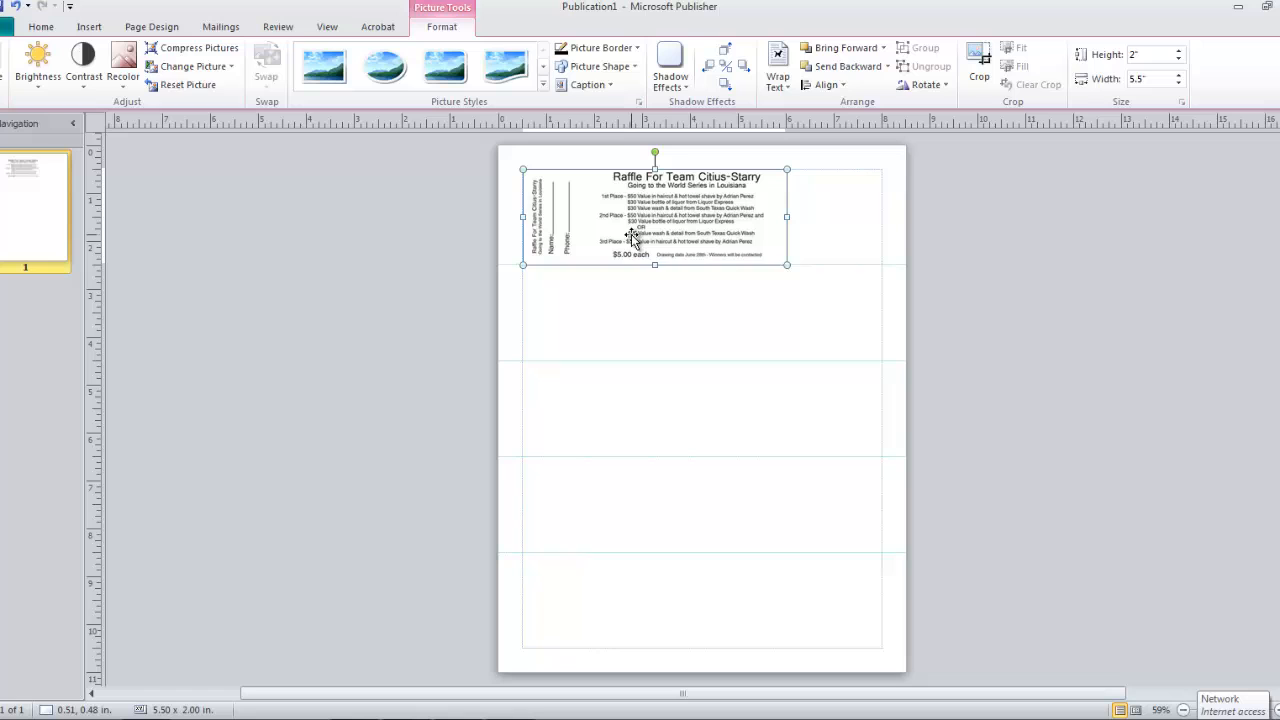
right_click(636, 236)
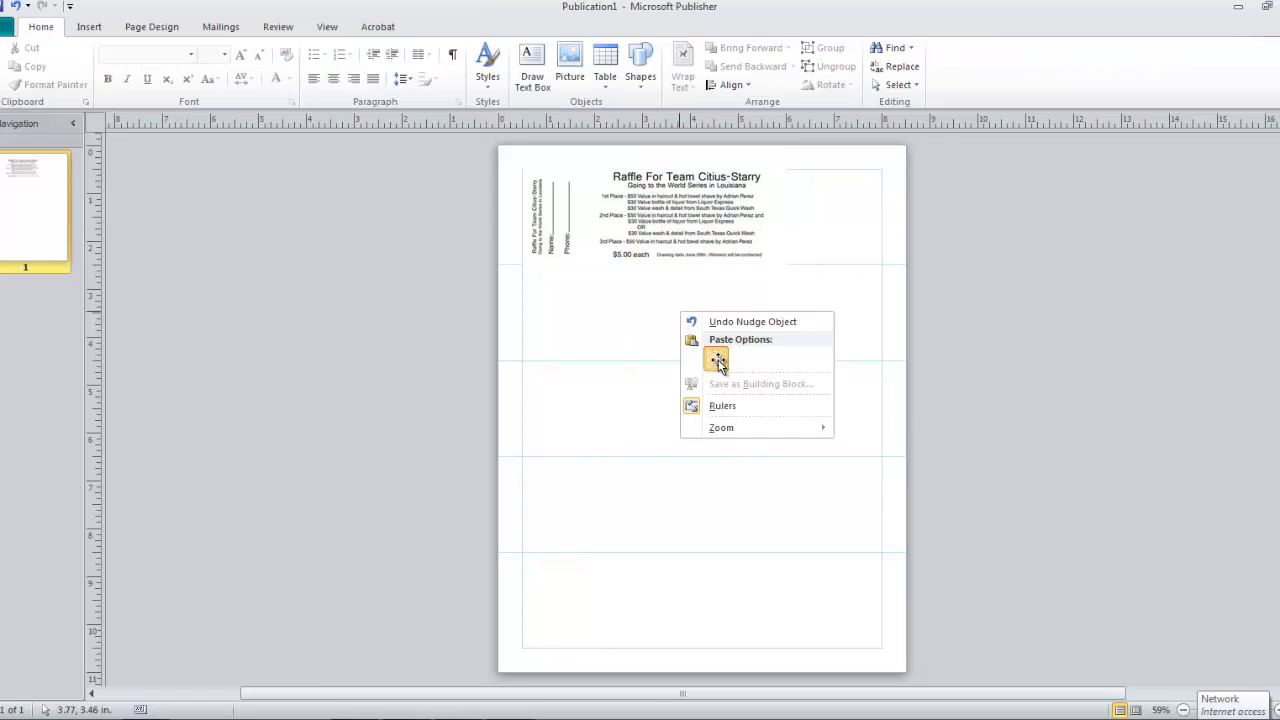
left_click(716, 360)
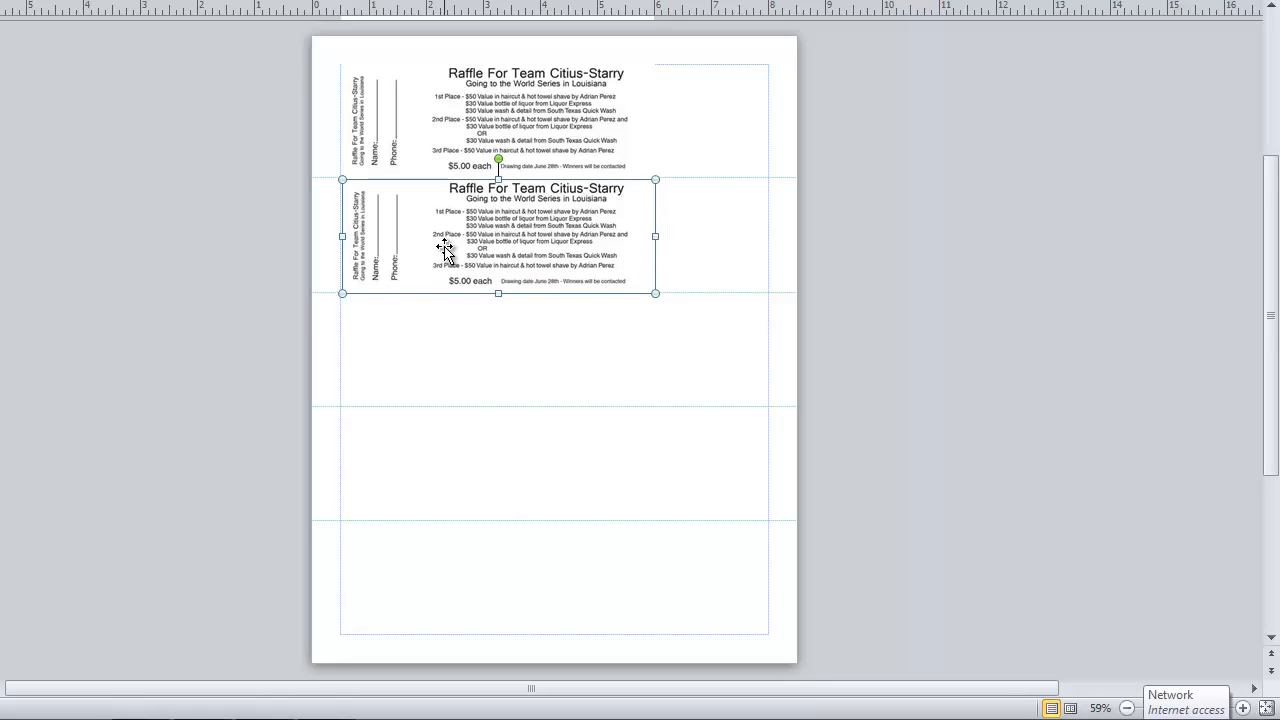
mouse_move(438, 250)
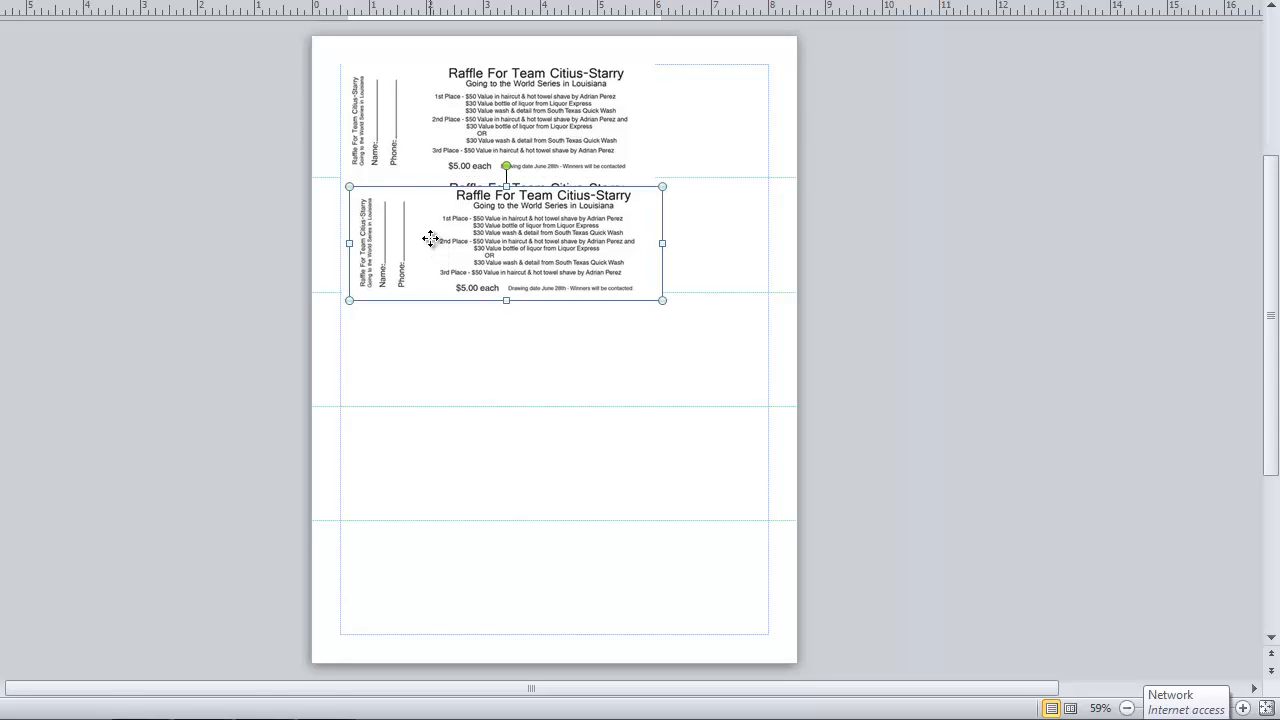
left_click_drag(430, 240, 440, 350)
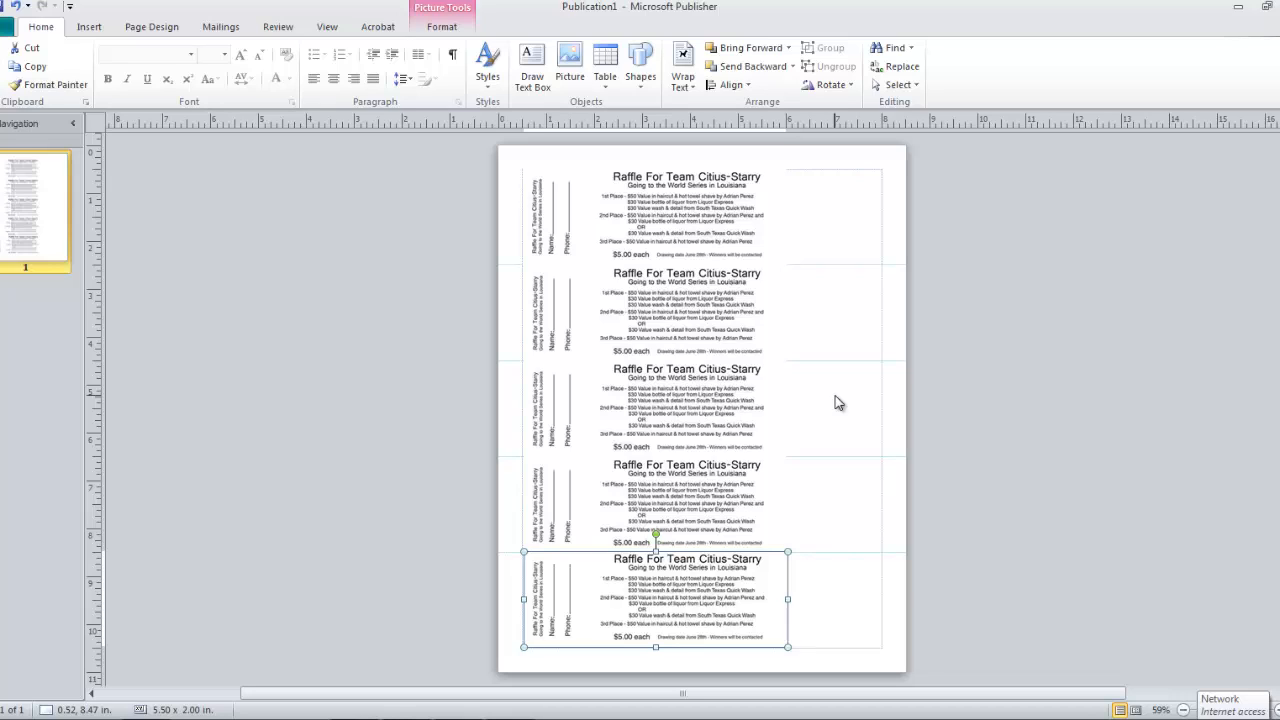
mouse_move(324, 292)
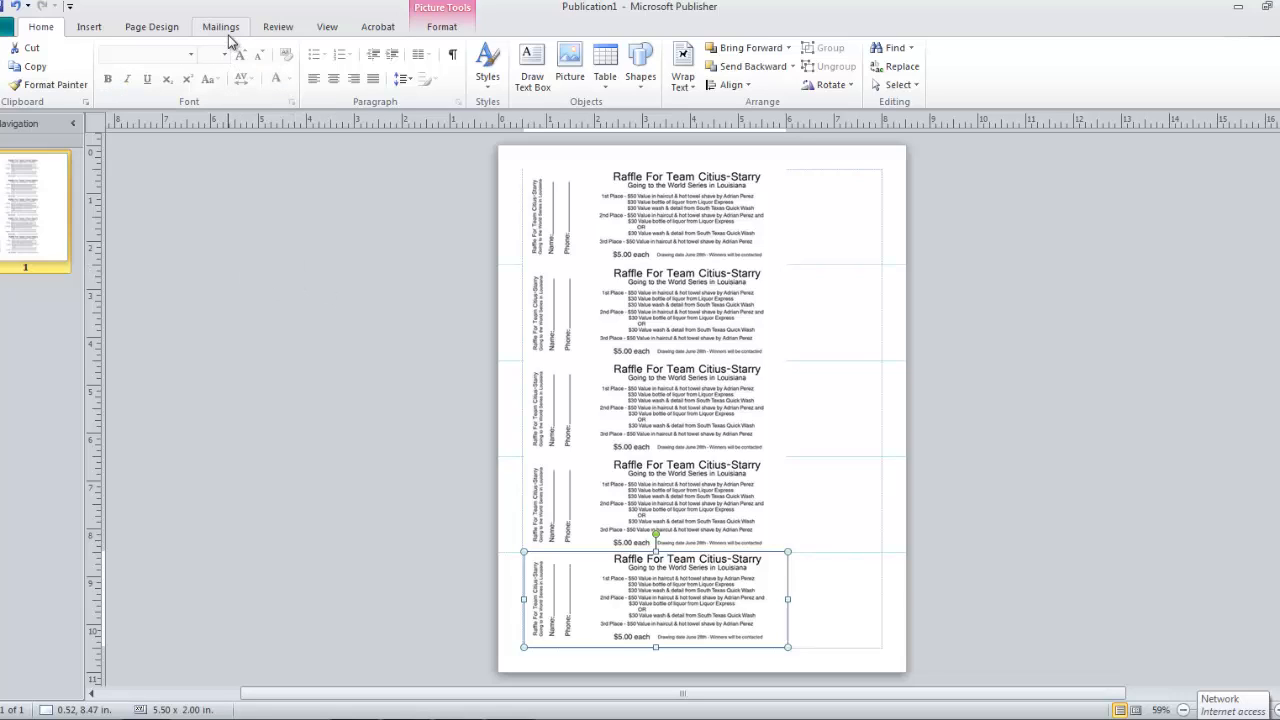
- Start the Step by Step Mail Merge Wizard with an existing list and proceed to connecting recipients
left_click(220, 26)
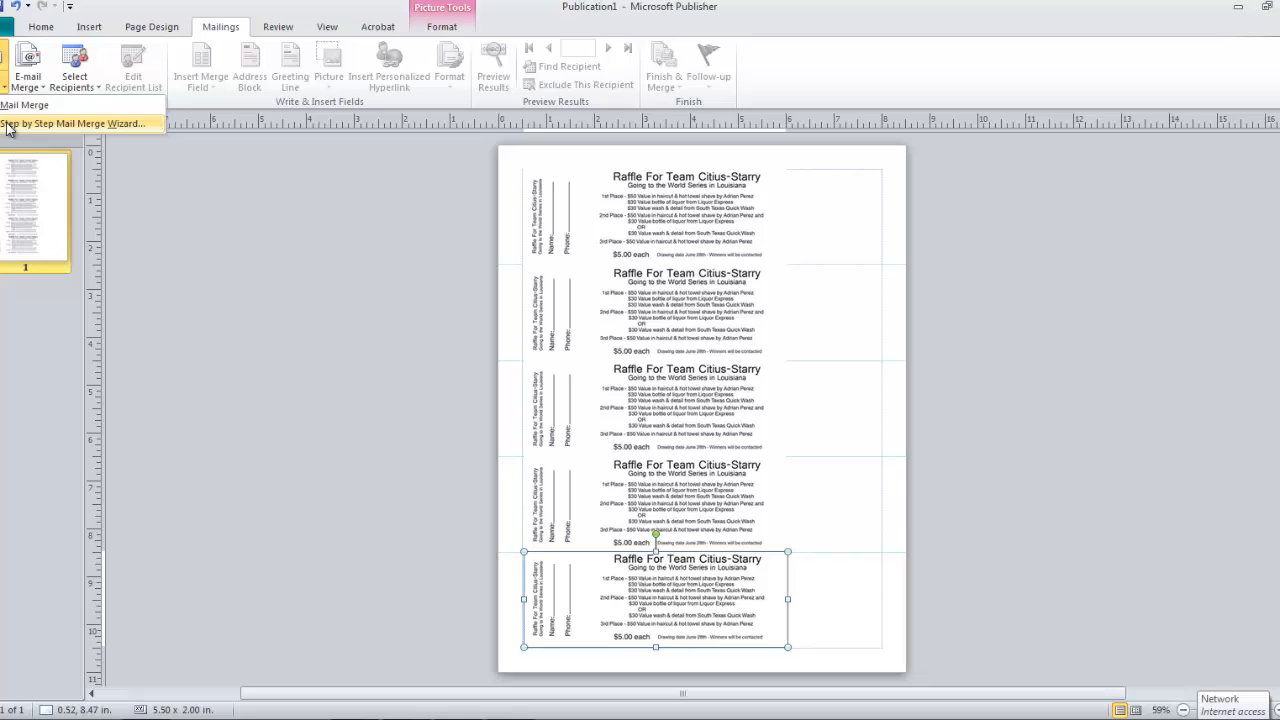
left_click(80, 124)
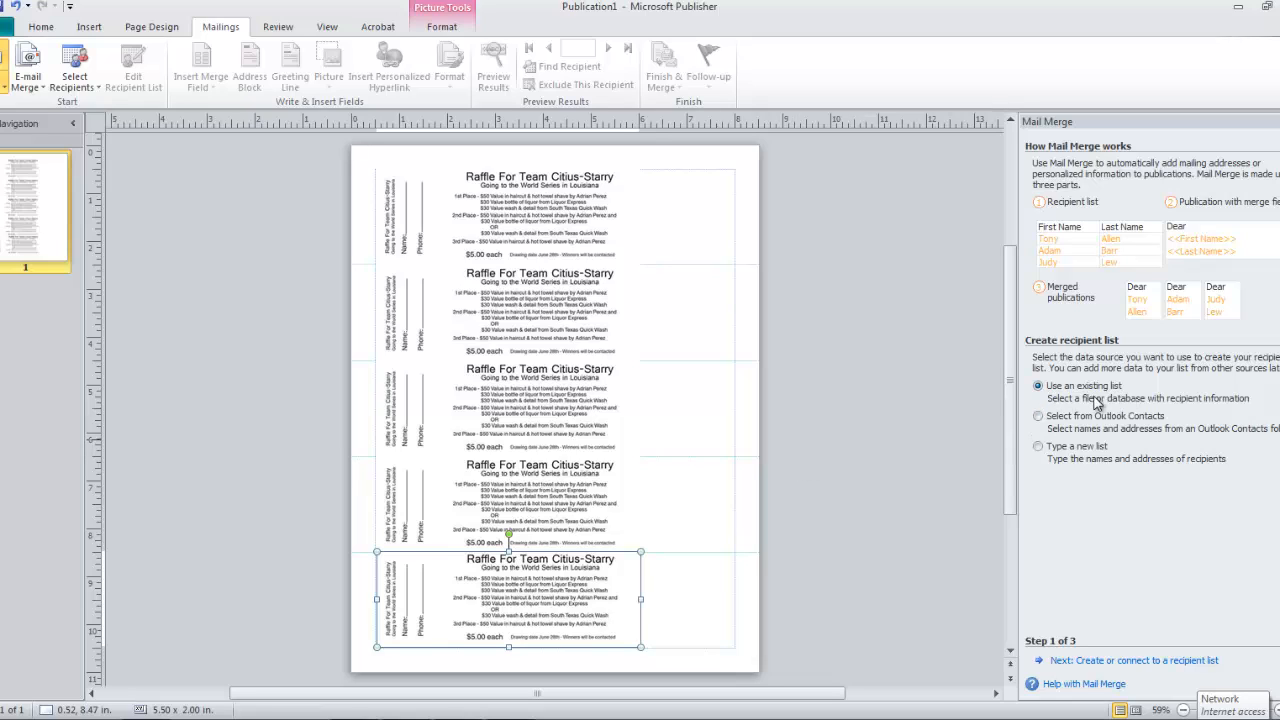
mouse_move(1208, 592)
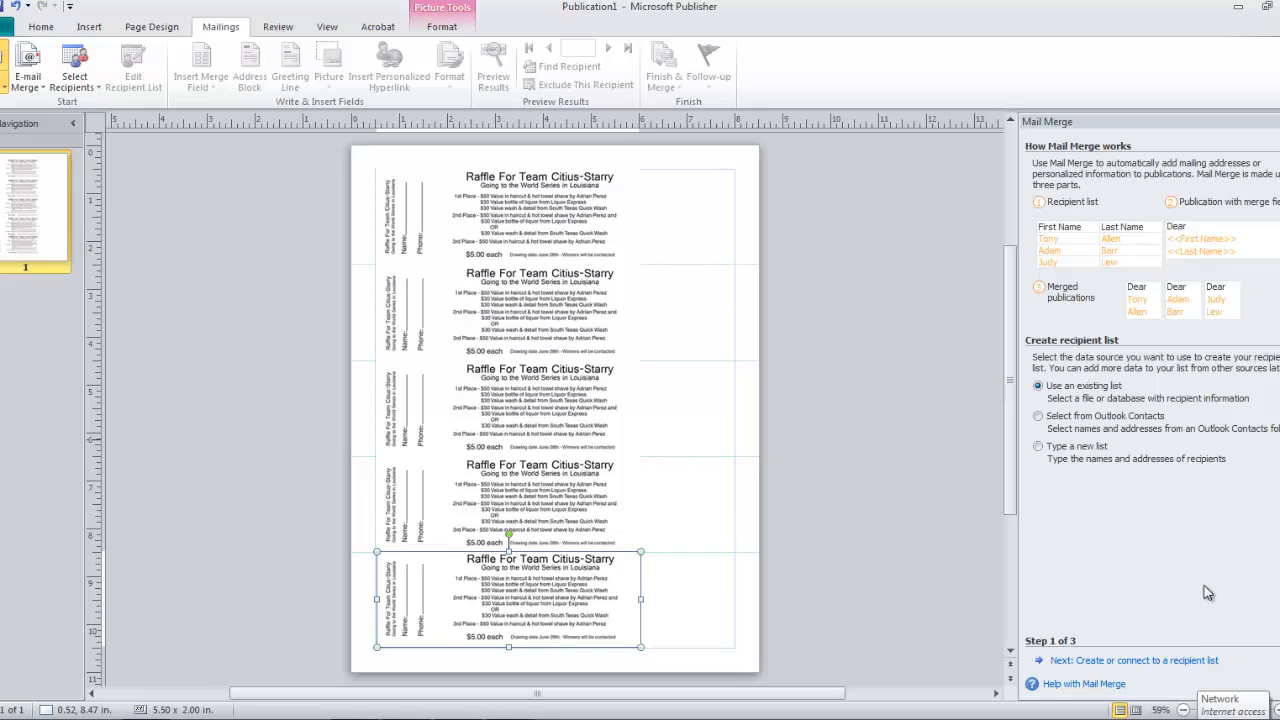
mouse_move(1160, 660)
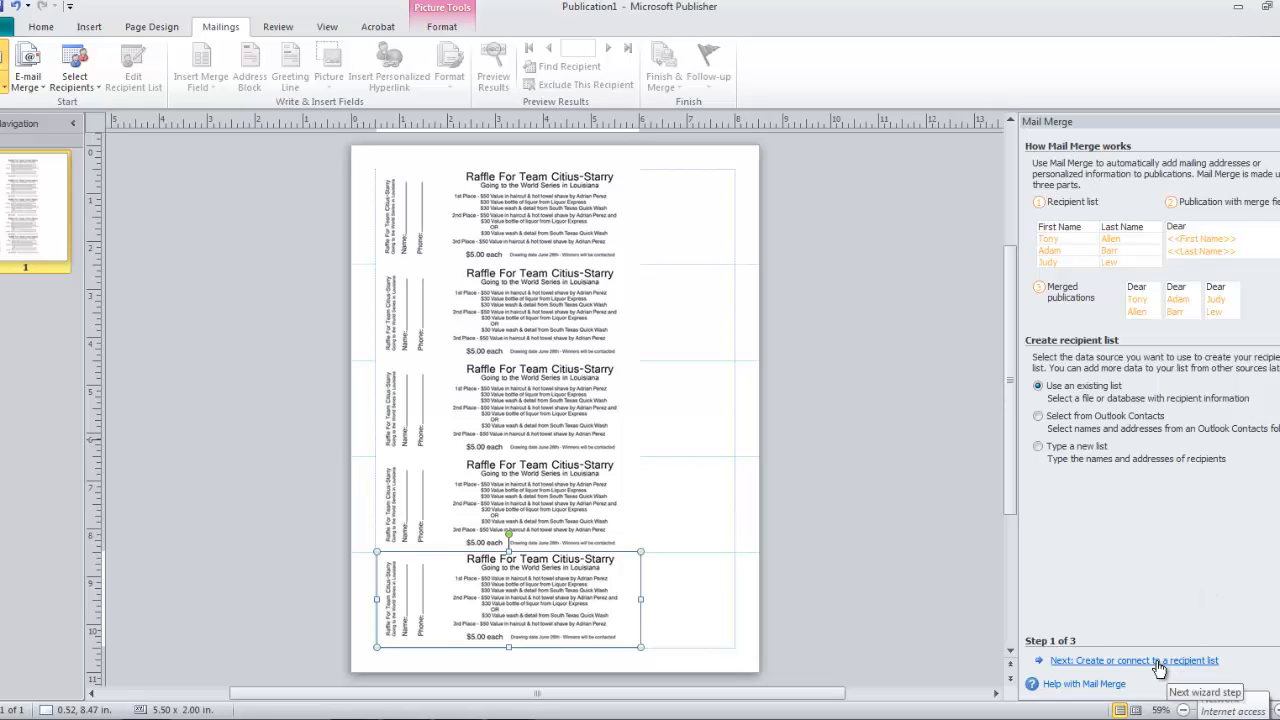
mouse_move(1148, 668)
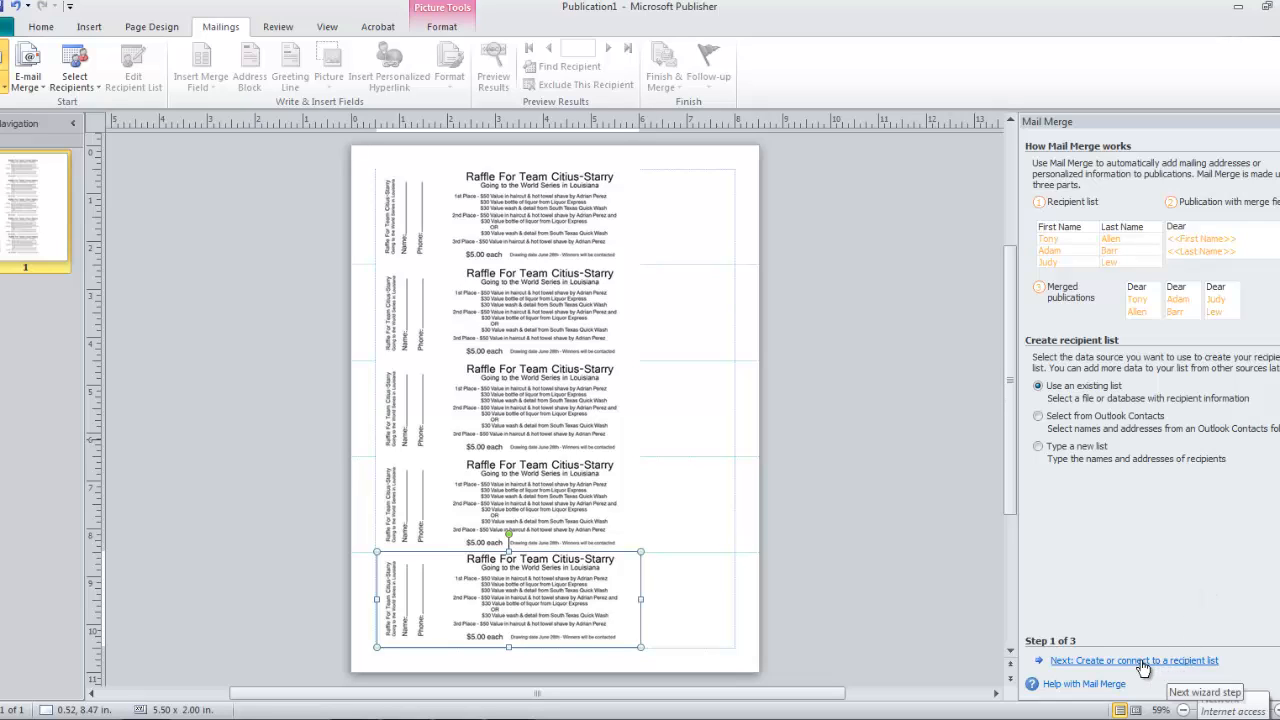
mouse_move(978, 648)
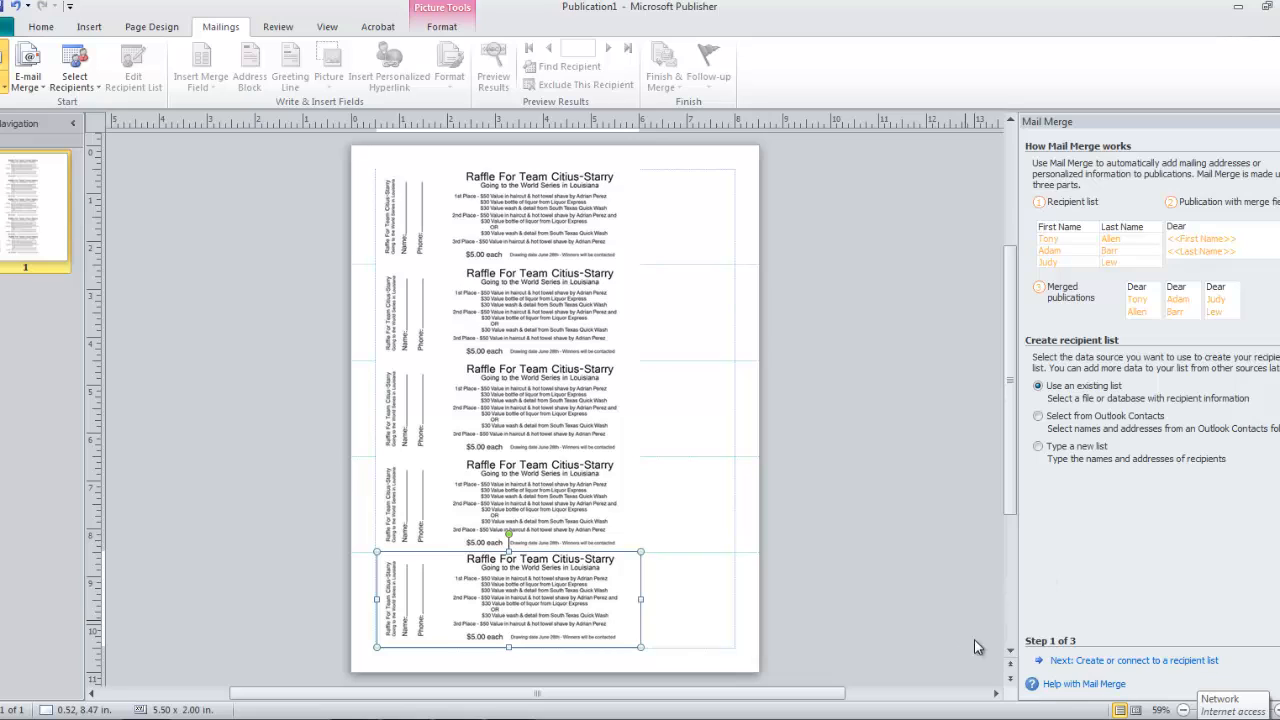
mouse_move(1108, 660)
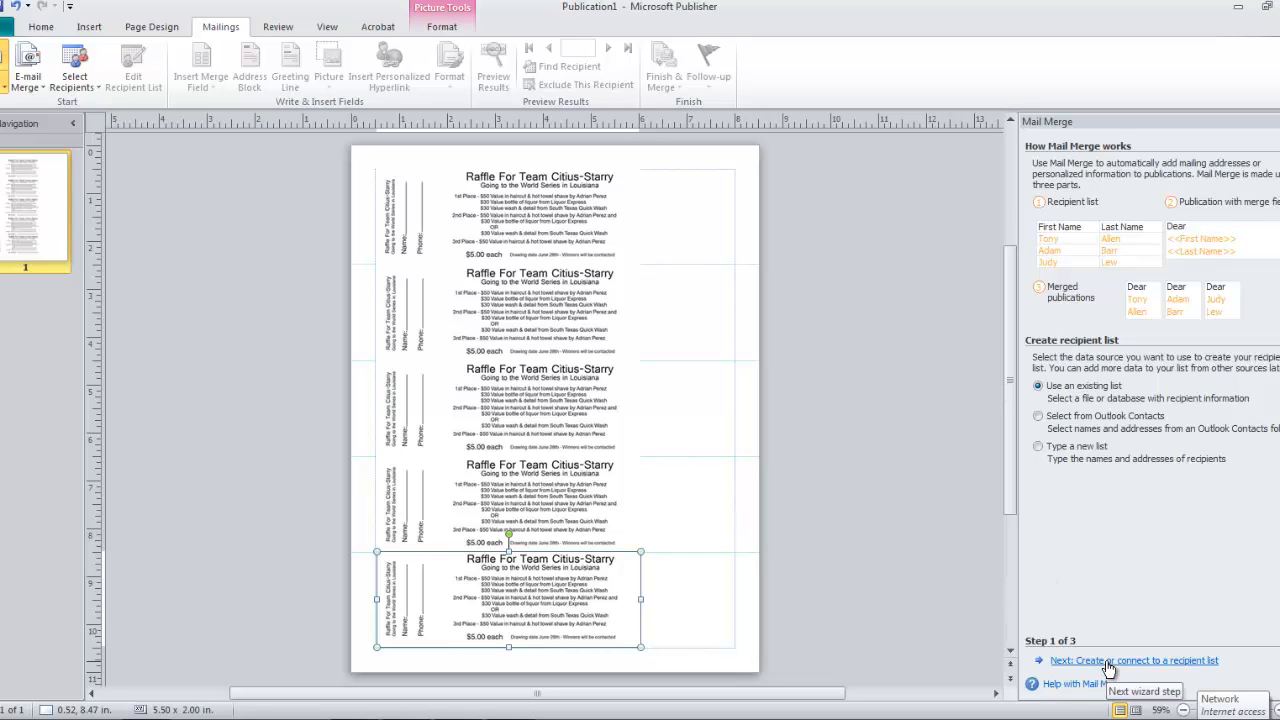
left_click(1132, 660)
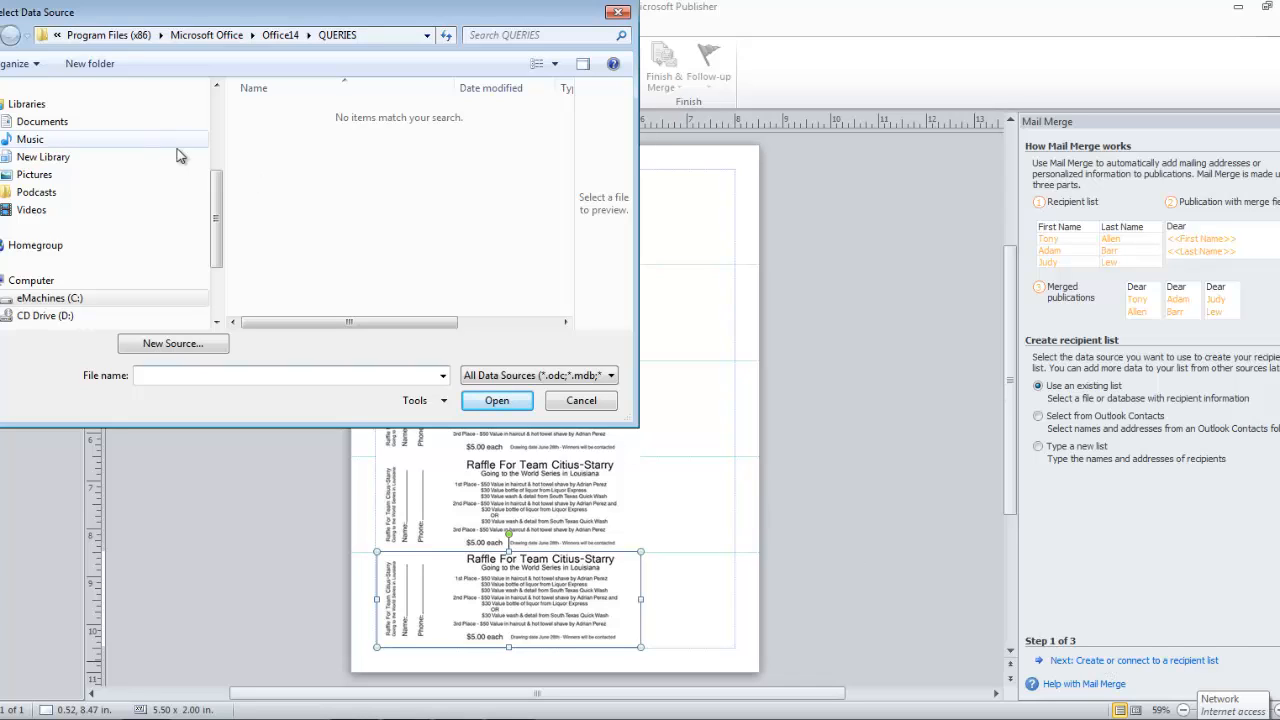
mouse_move(108, 228)
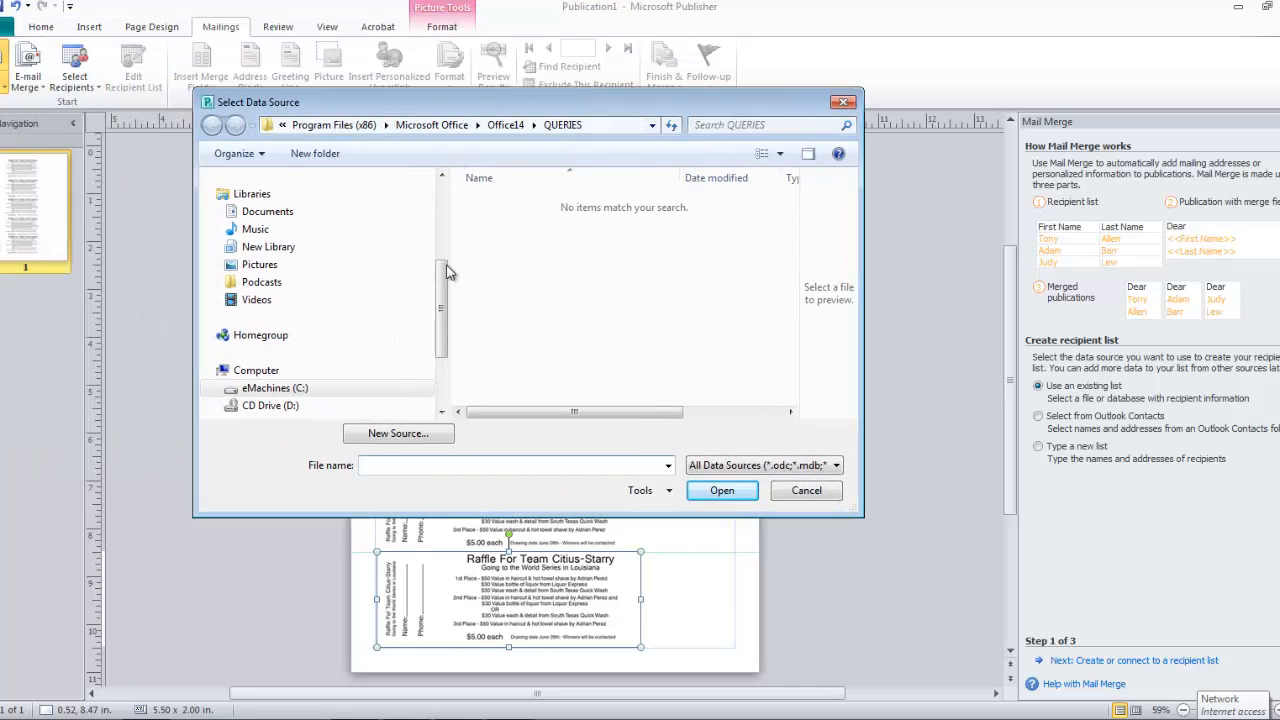
- Select 1-500 Sup.txt from ownCloud > raffle as the merge data source
scroll("up", 3)
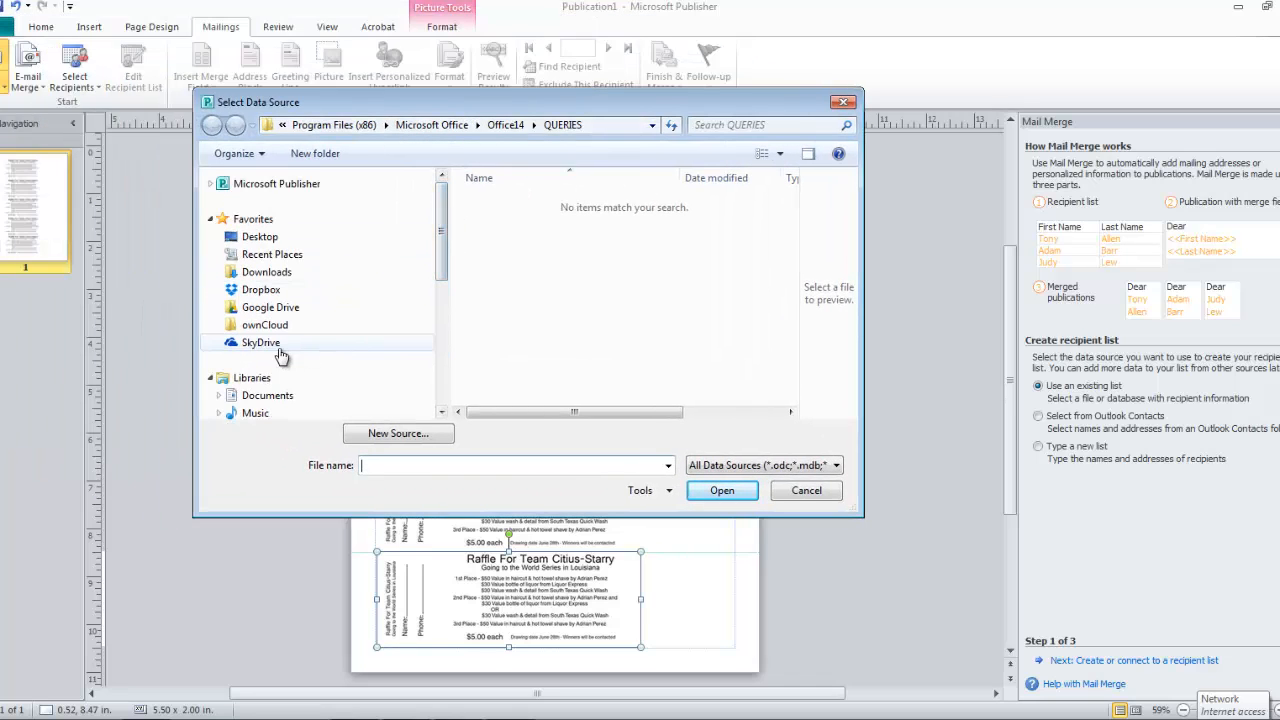
left_click(264, 324)
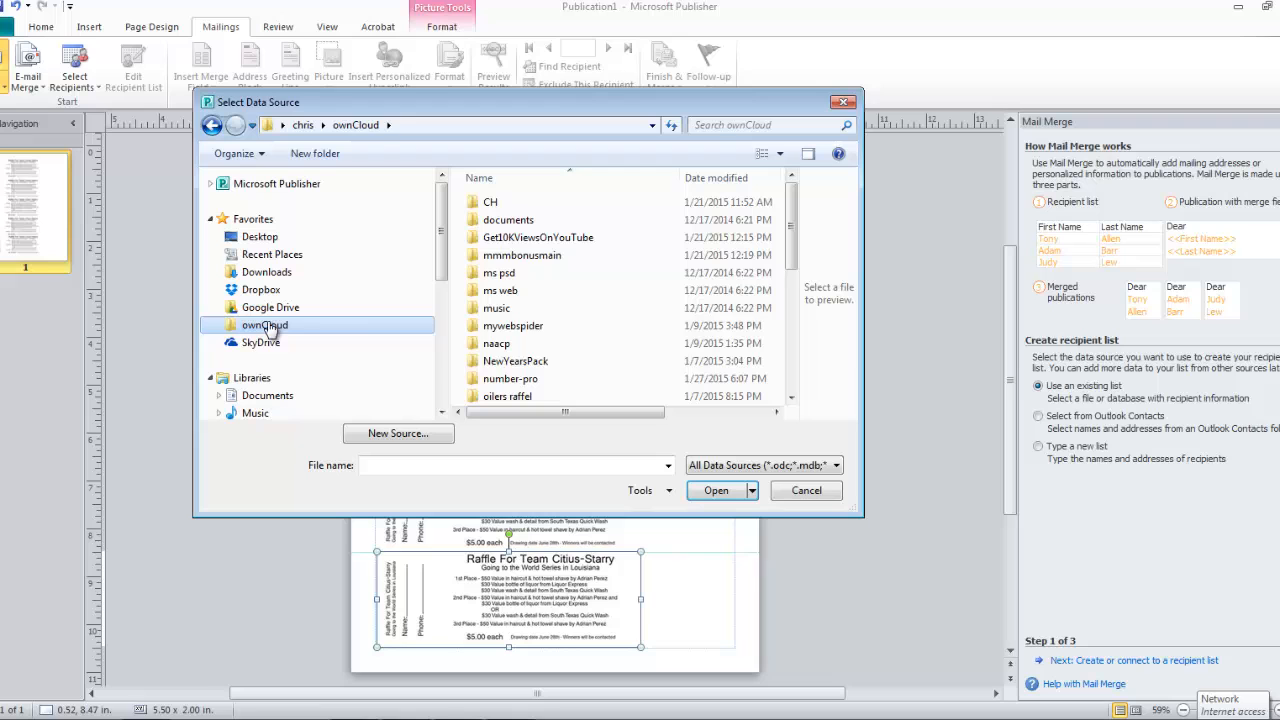
scroll("down", 3)
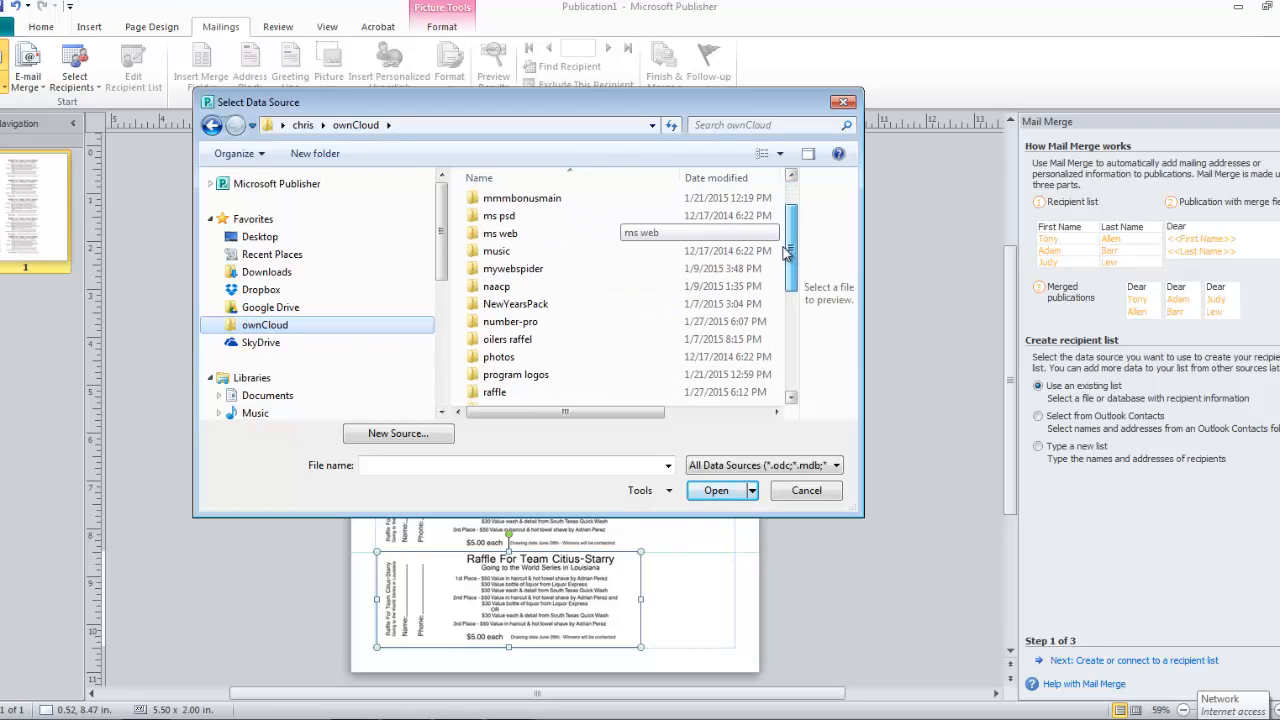
scroll("down", 3)
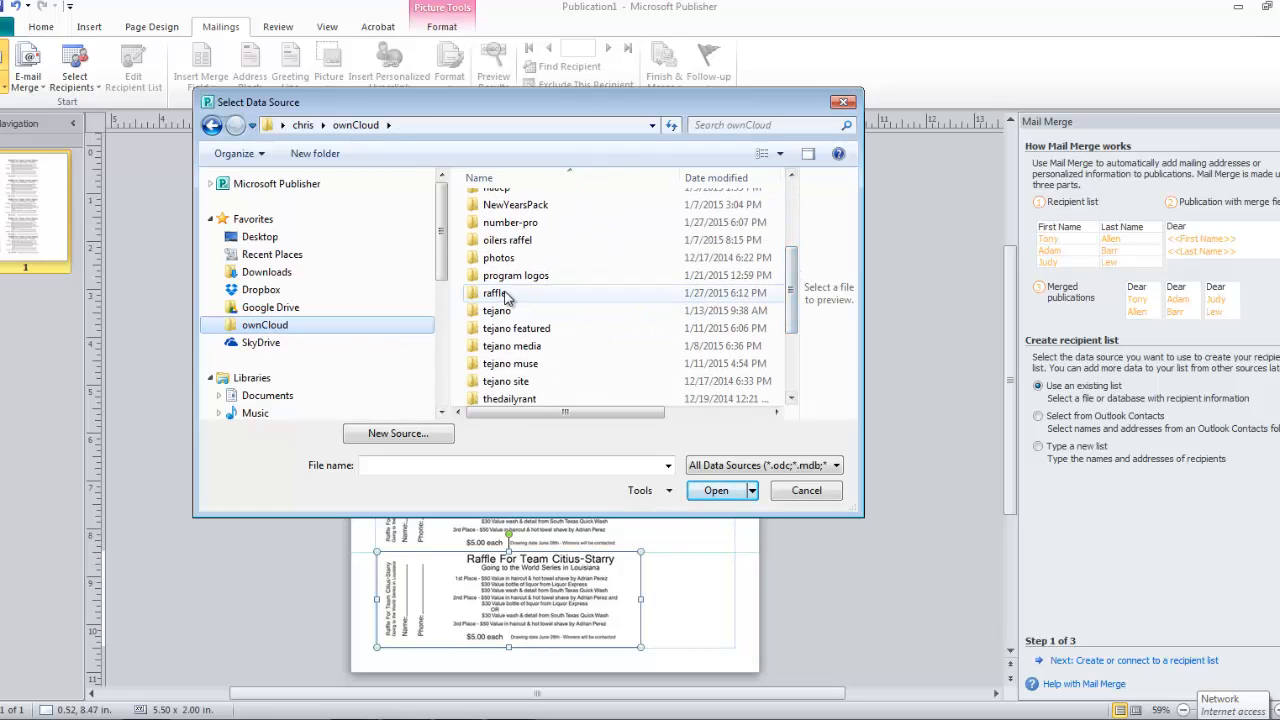
double_click(496, 292)
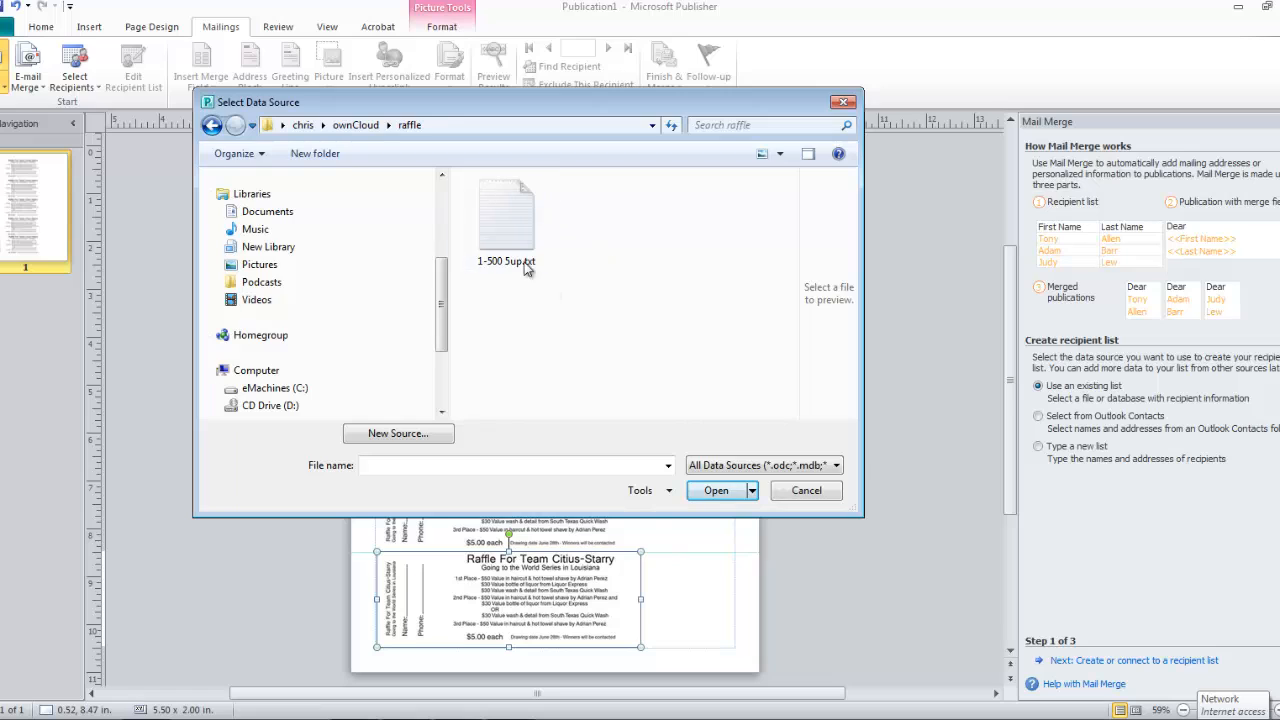
left_click(506, 216)
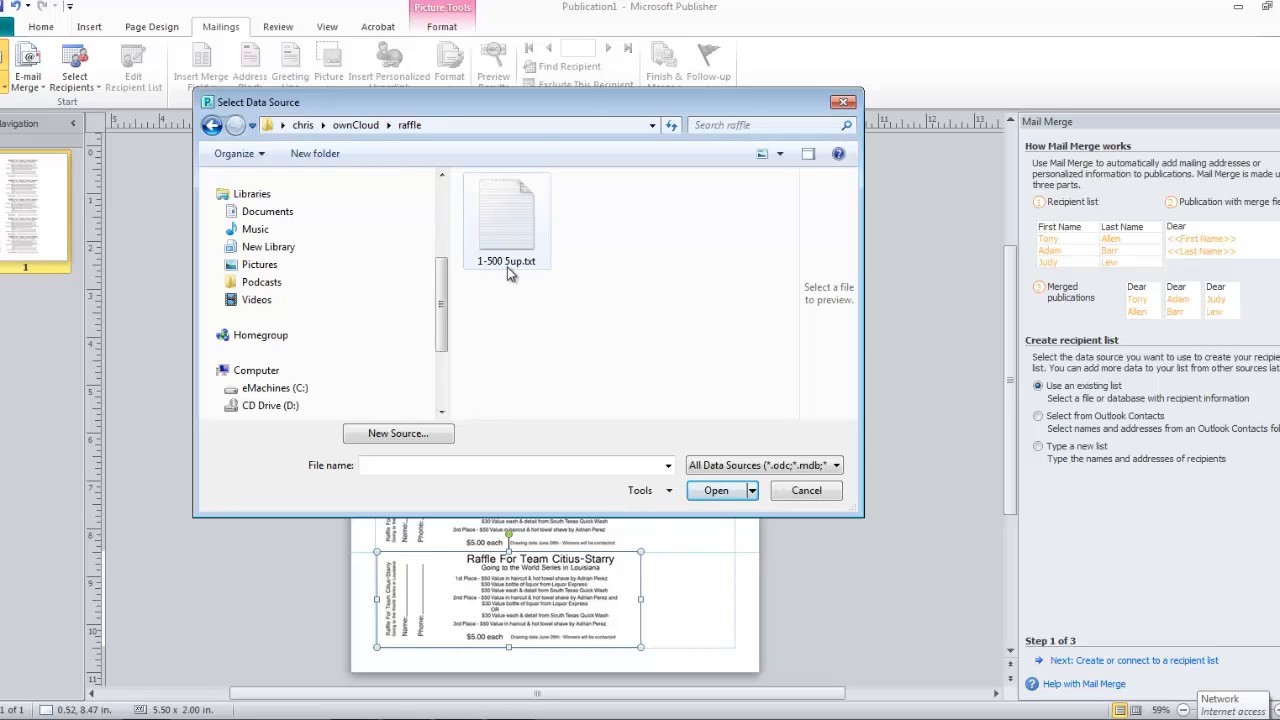
mouse_move(484, 276)
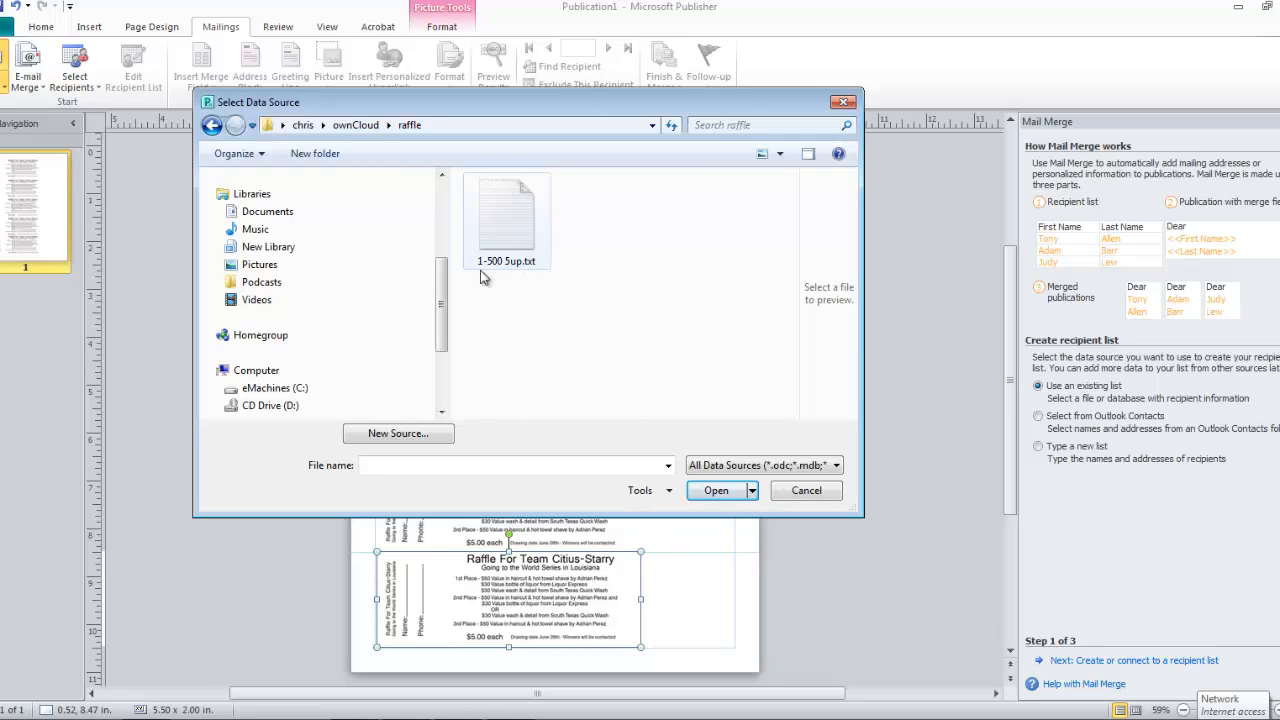
mouse_move(512, 222)
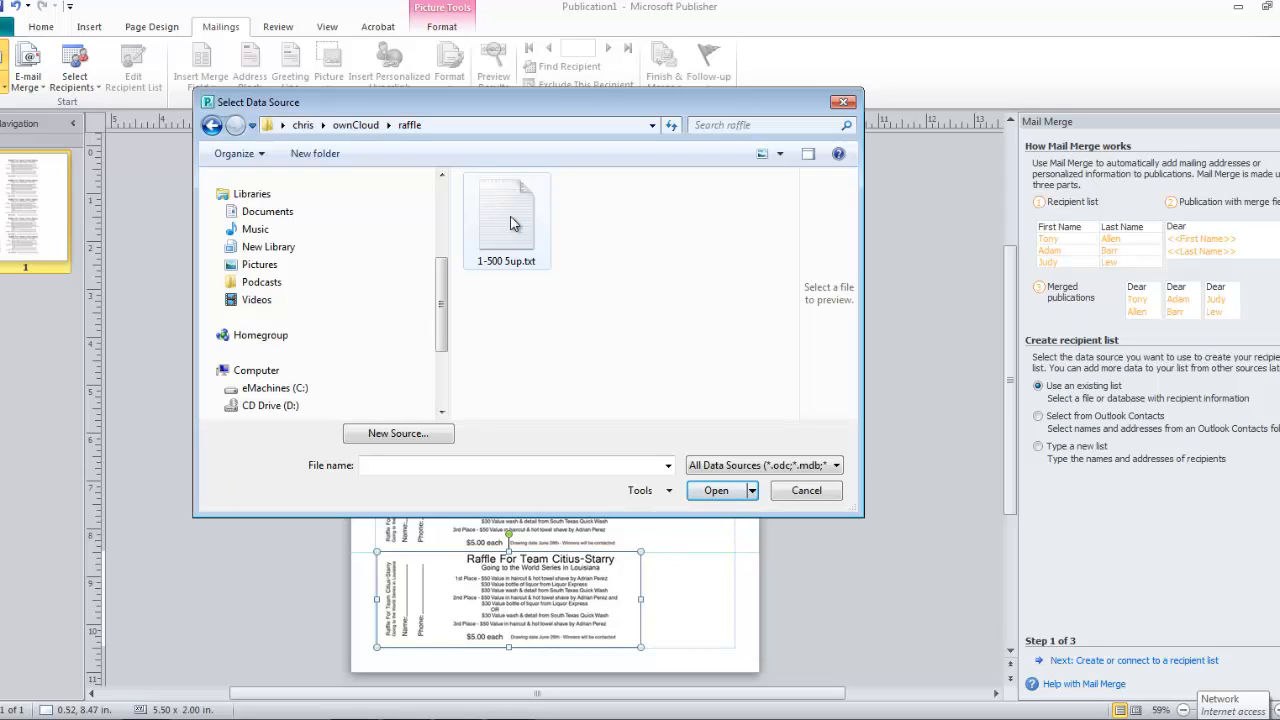
mouse_move(492, 276)
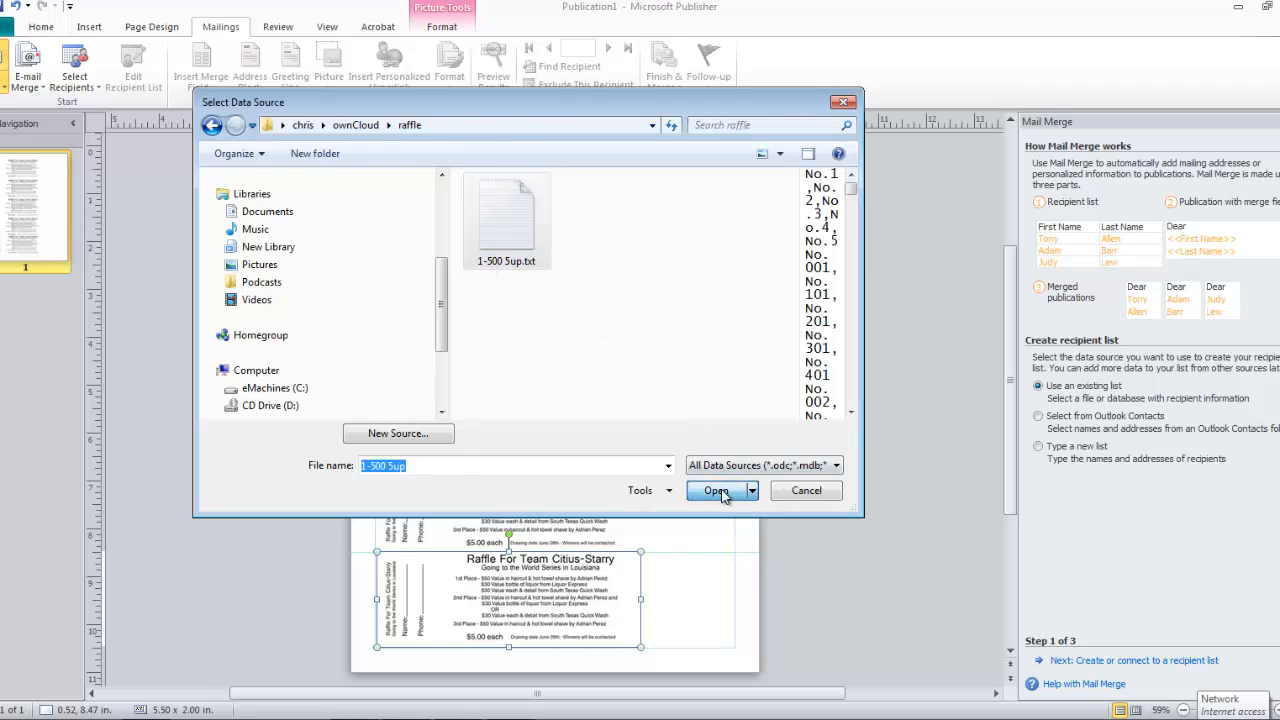
left_click(716, 490)
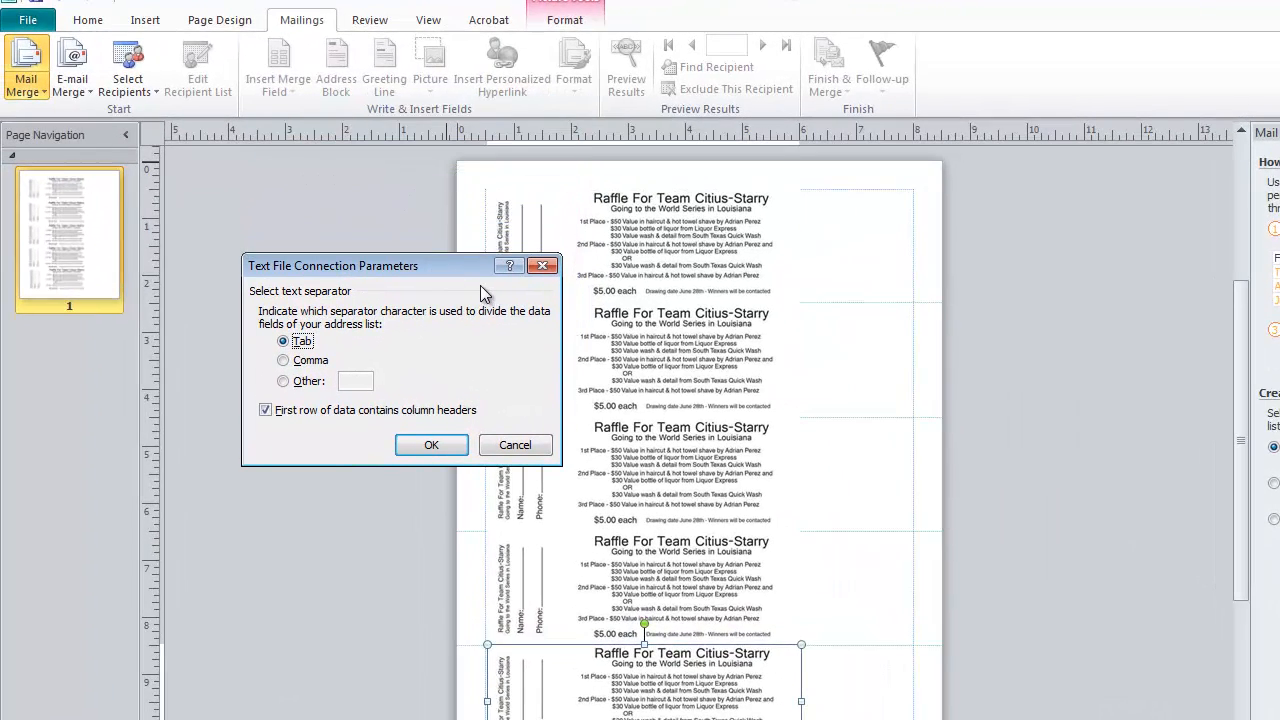
mouse_move(348, 280)
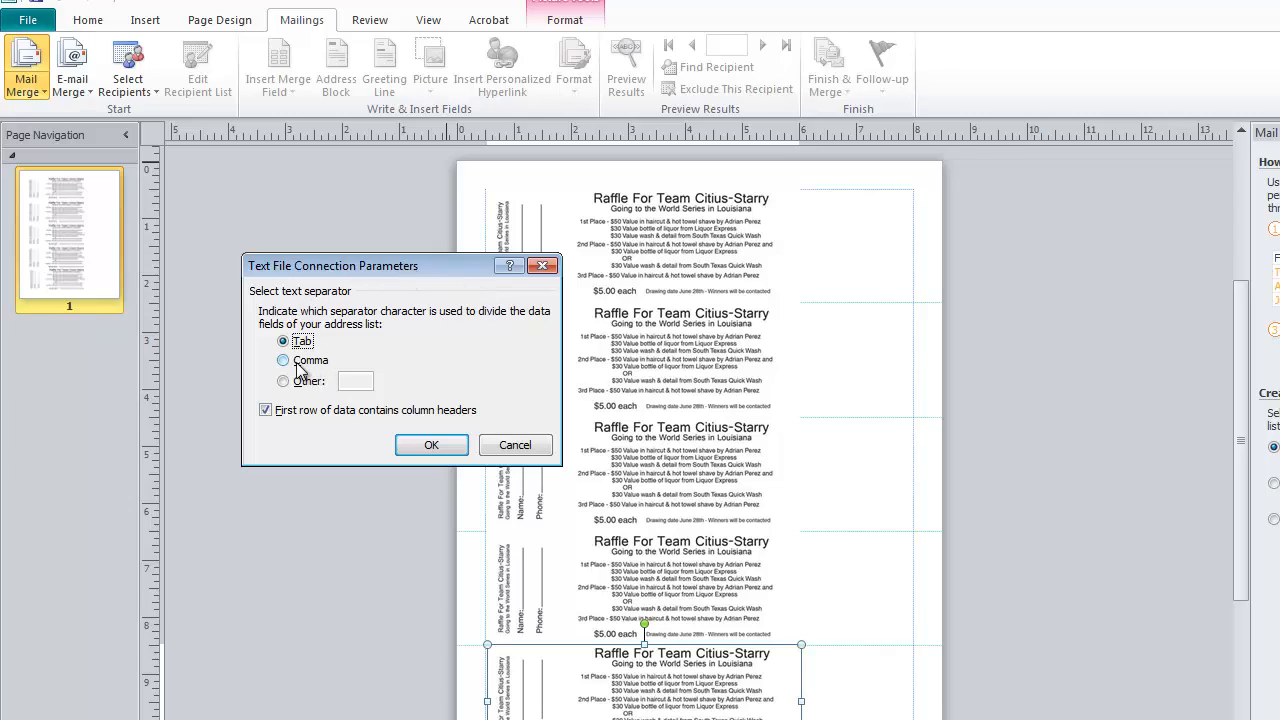
- Read the text file with Comma as separator and the first row as column headers
left_click(284, 360)
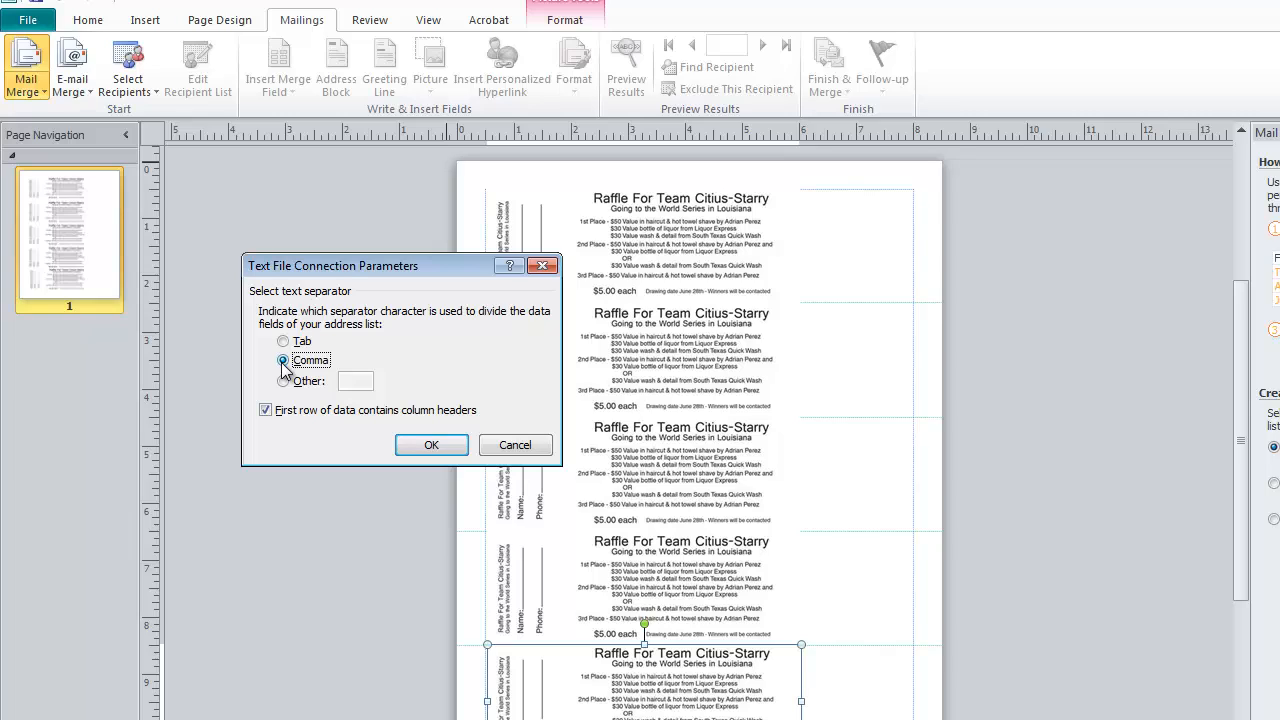
left_click(432, 444)
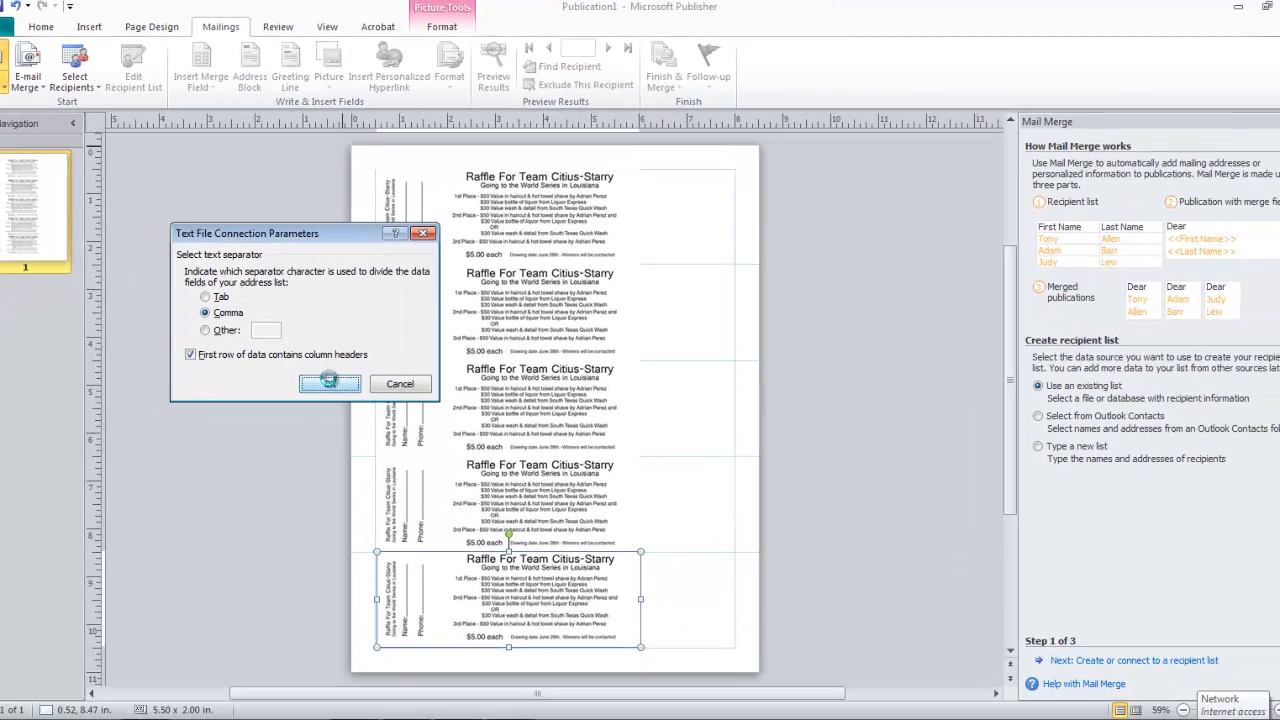
left_click(330, 384)
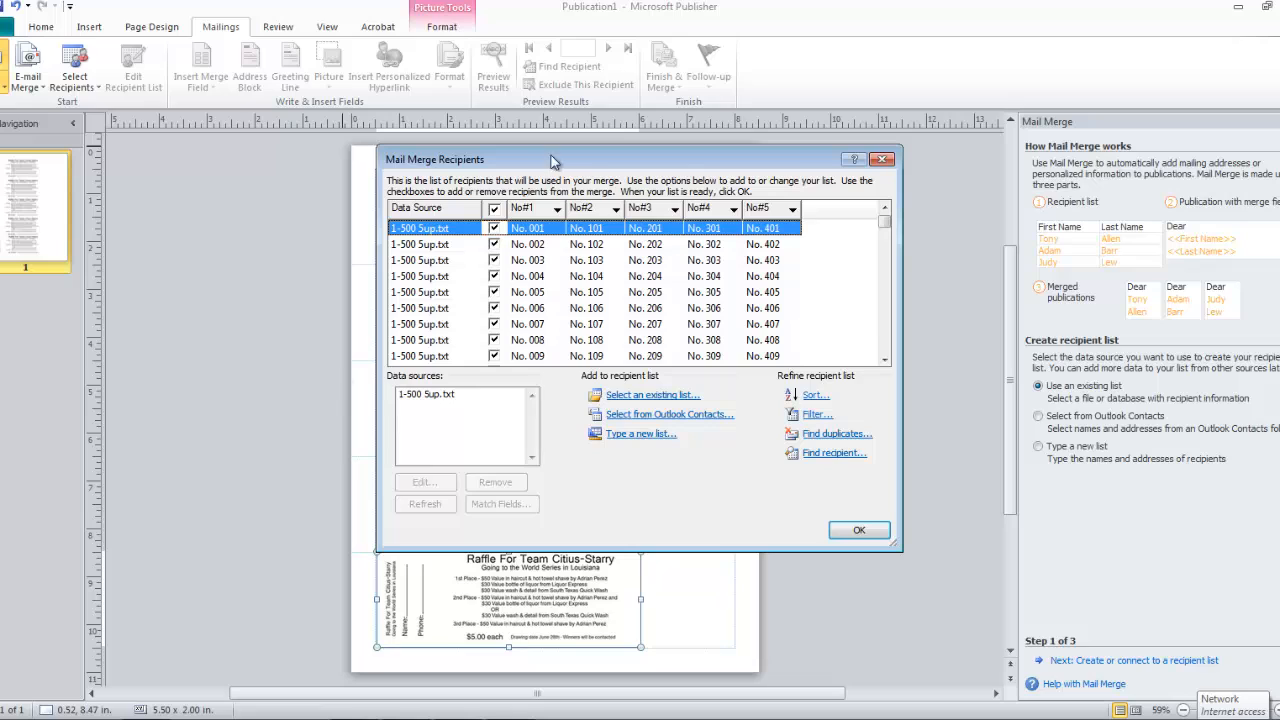
mouse_move(456, 168)
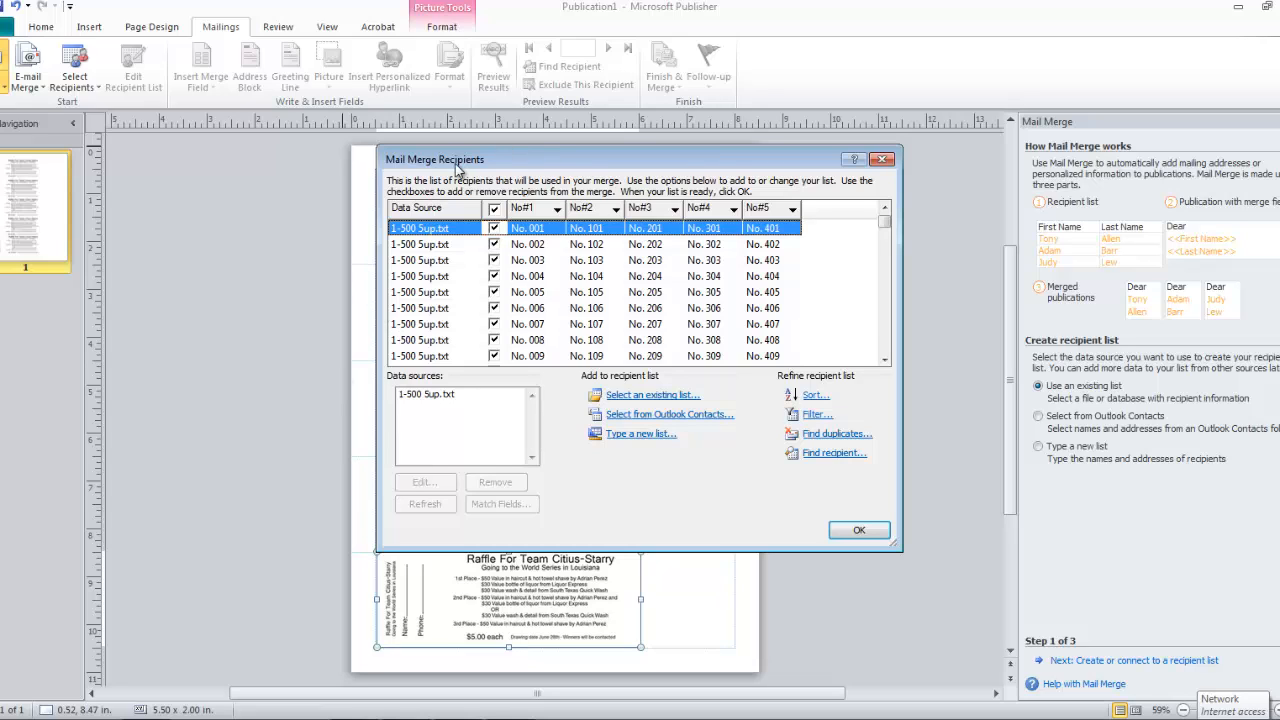
mouse_move(540, 218)
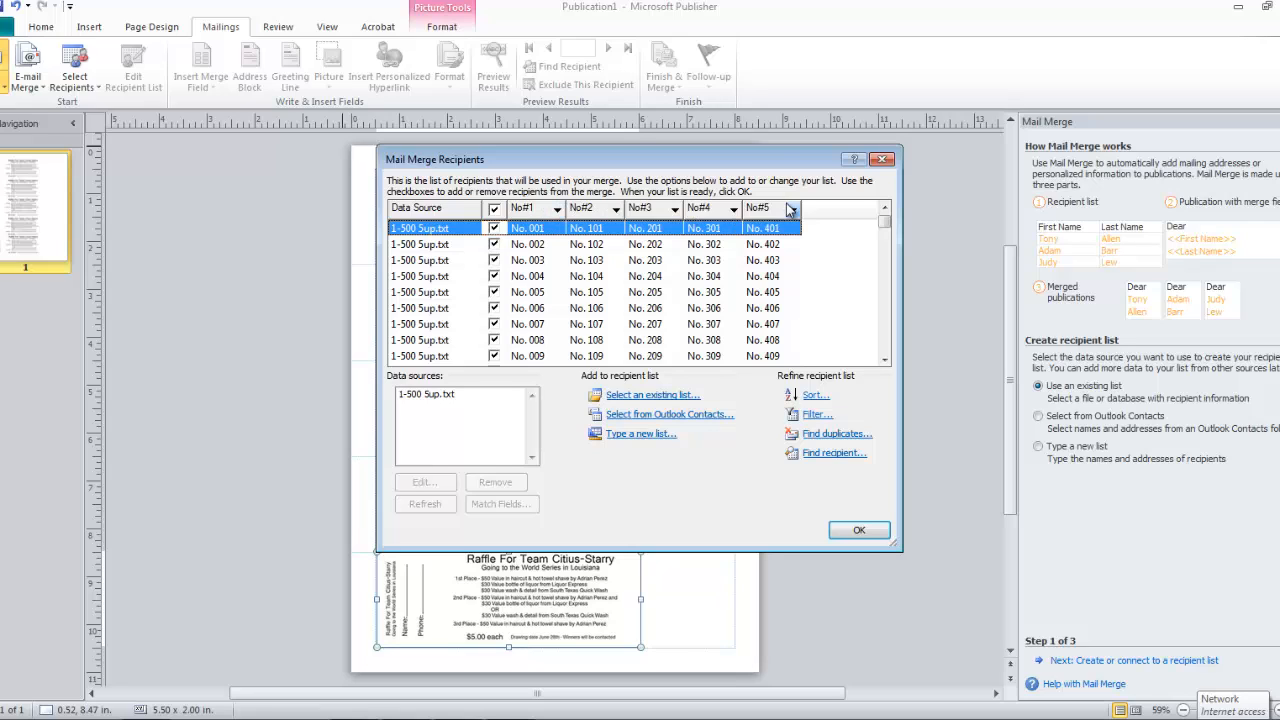
mouse_move(476, 236)
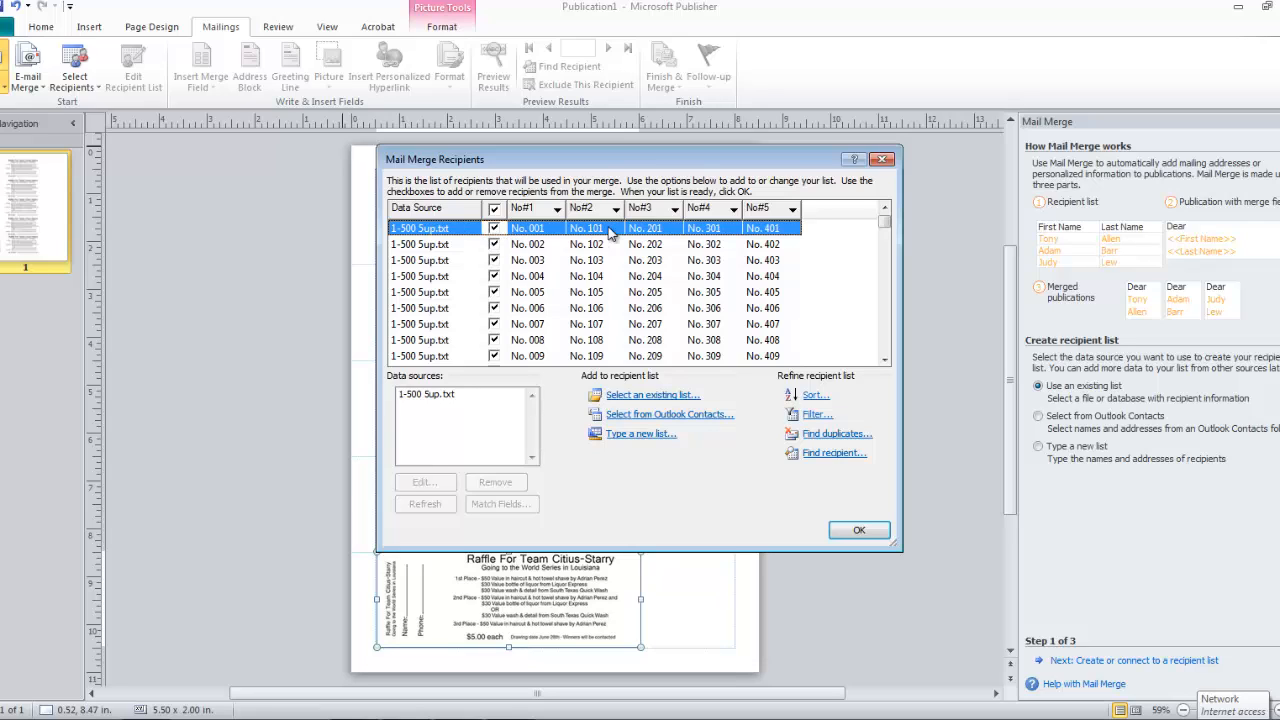
mouse_move(770, 244)
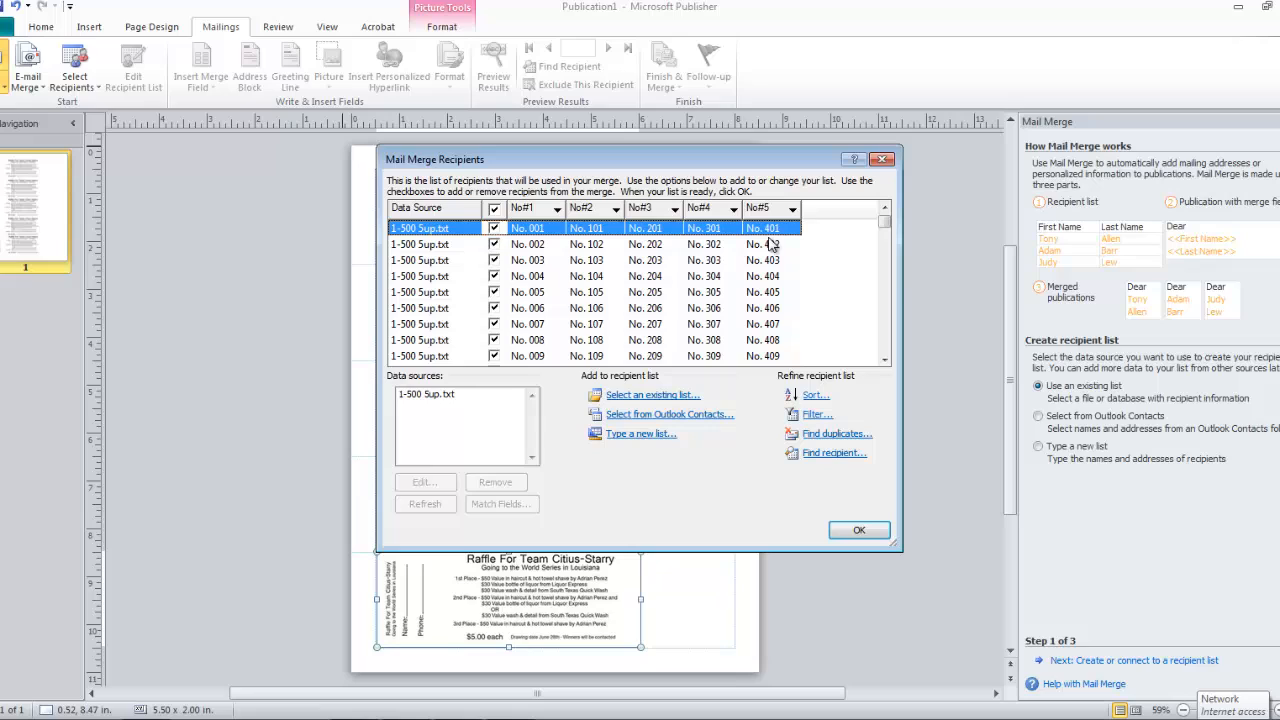
mouse_move(556, 288)
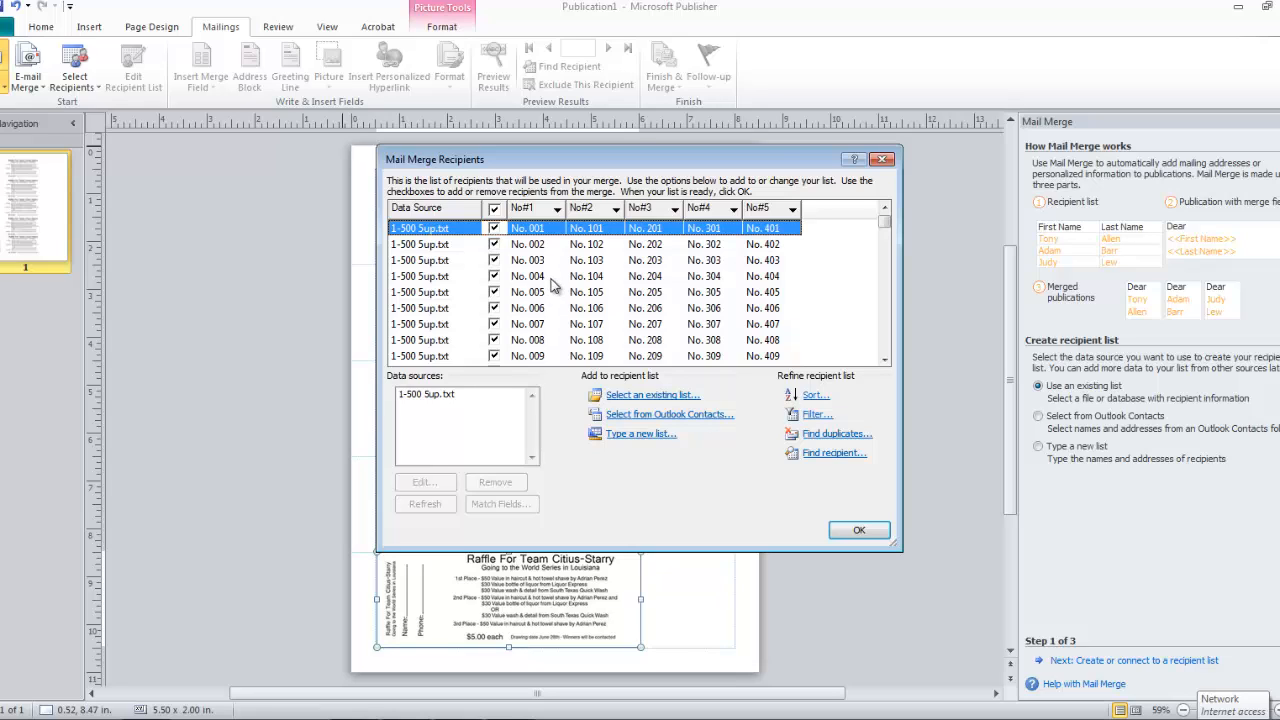
mouse_move(538, 230)
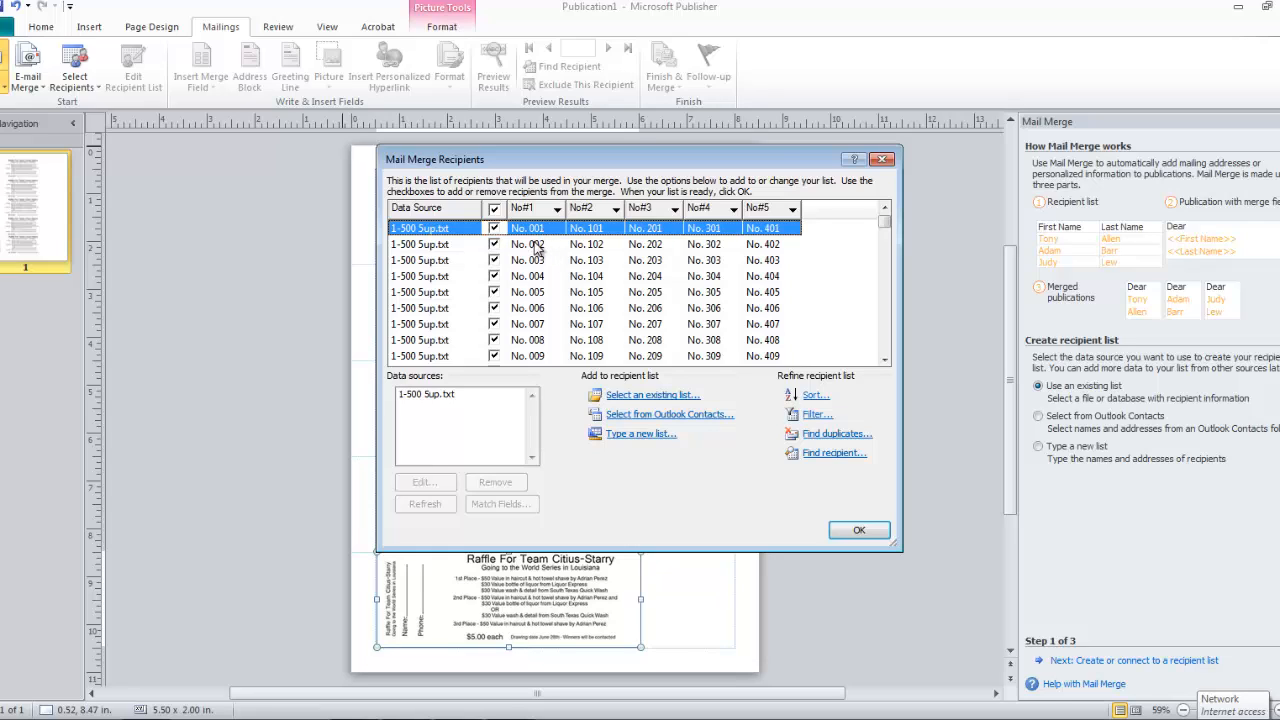
mouse_move(538, 258)
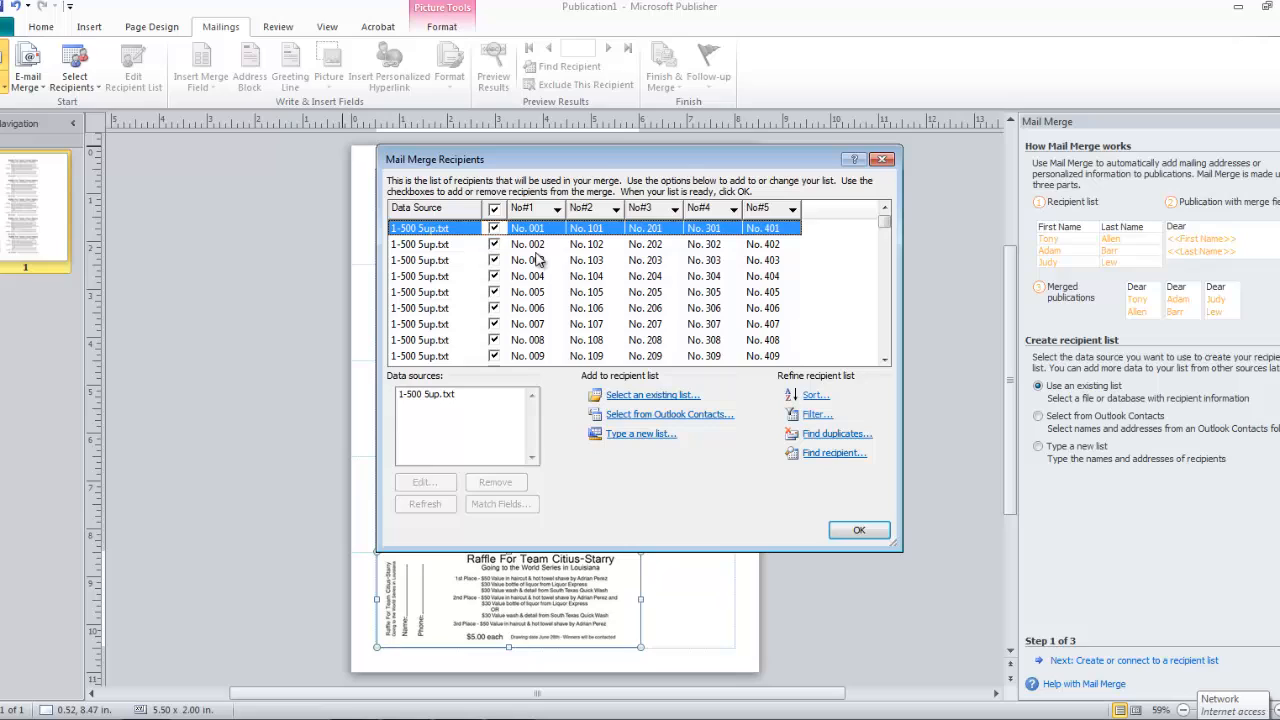
mouse_move(672, 428)
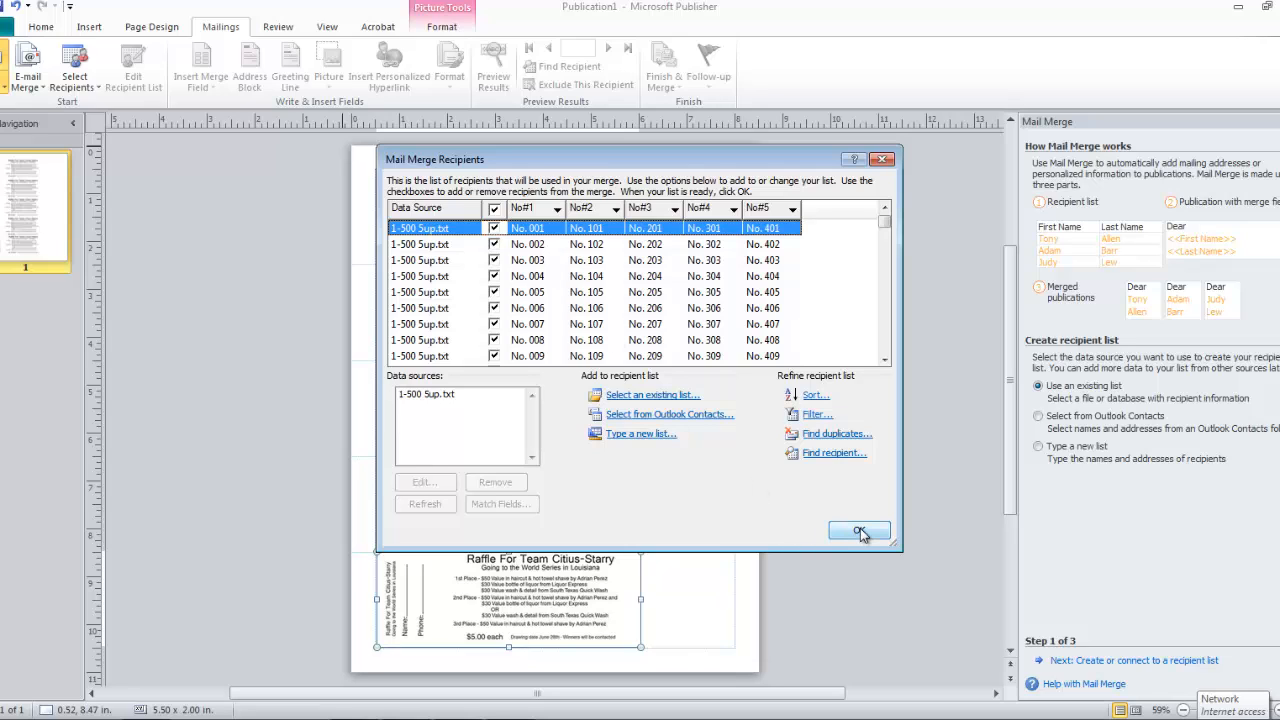
- Confirm the Mail Merge Recipients list with all No#1–No#5 rows checked
left_click(858, 532)
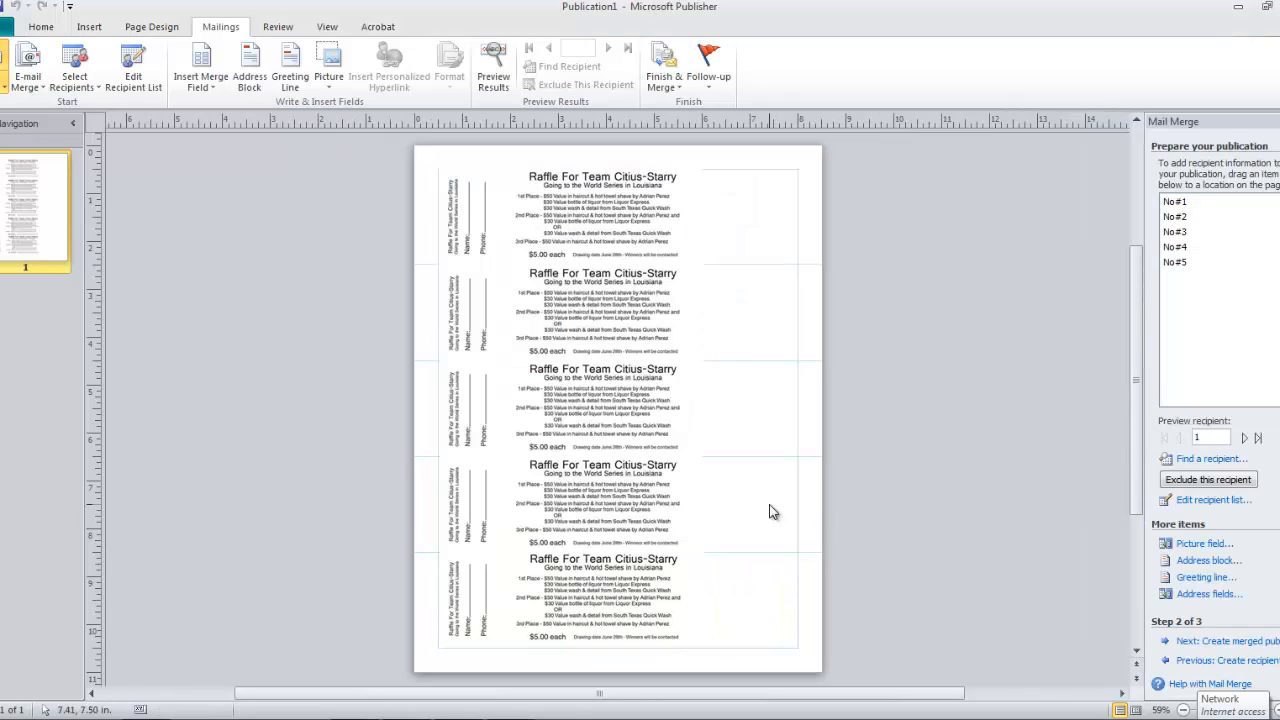
mouse_move(1196, 216)
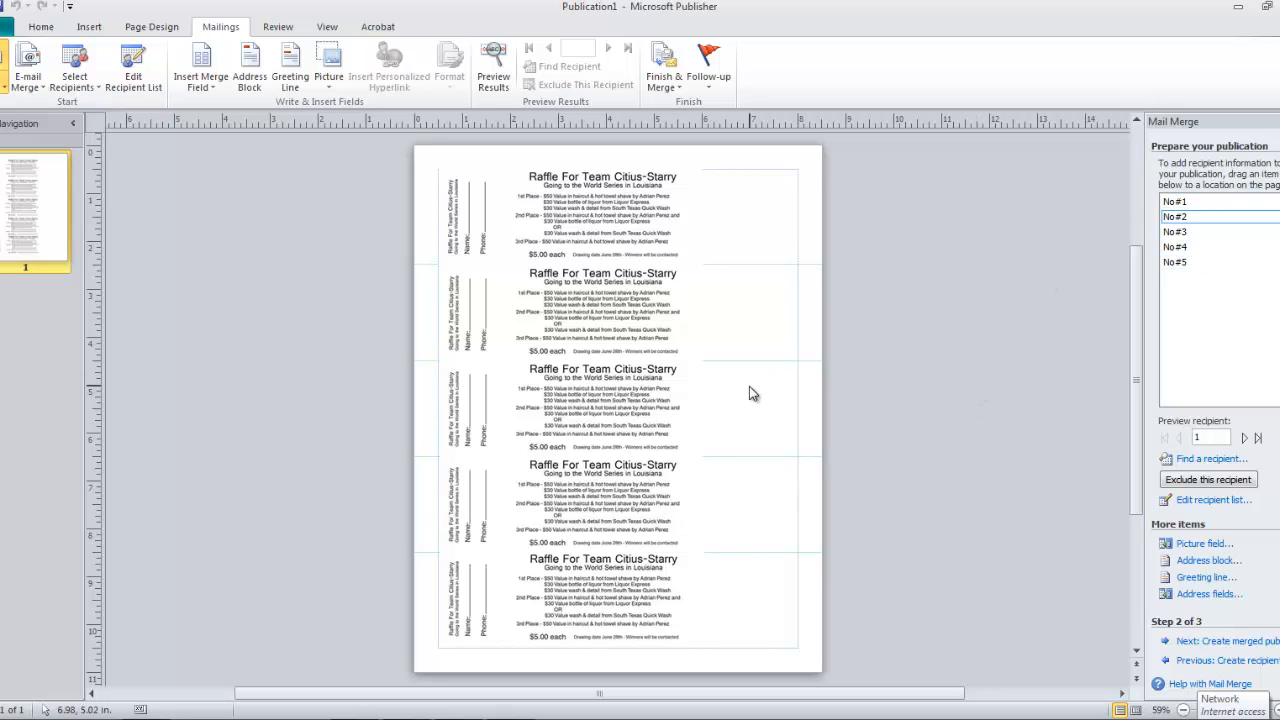
mouse_move(1064, 266)
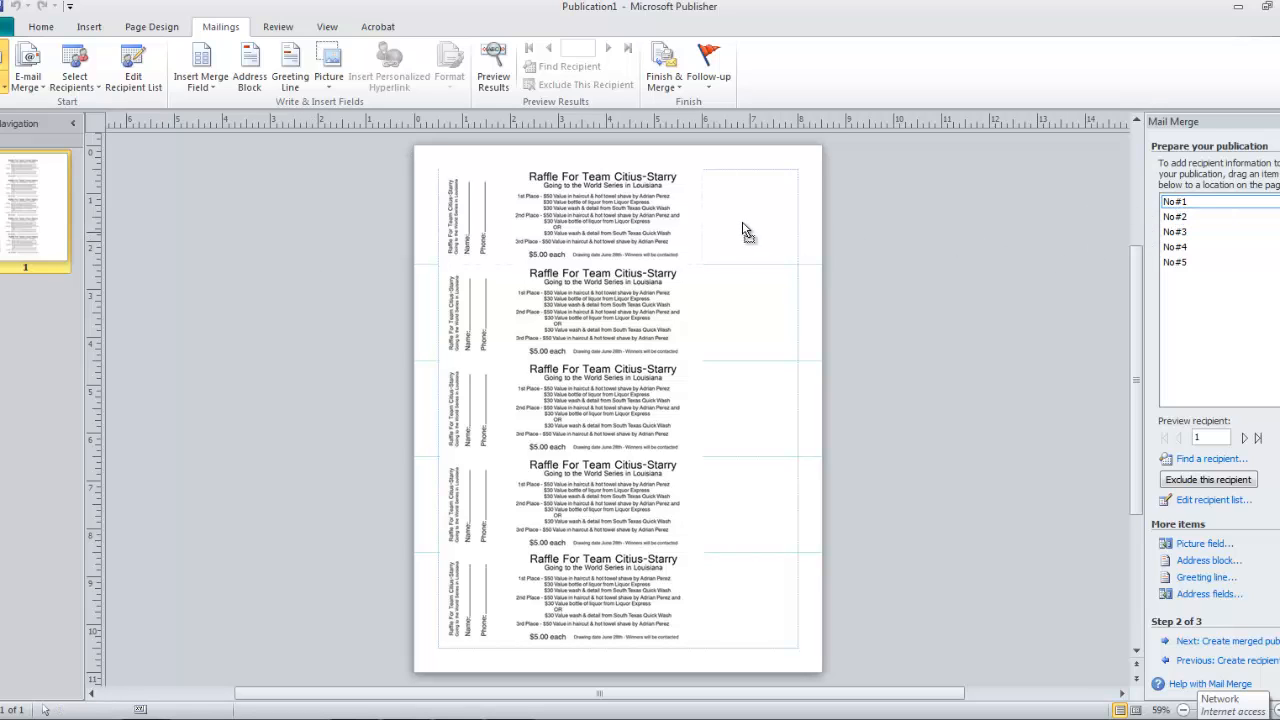
- Drag the No#1 merge field onto the page beside the top raffle ticket
left_click_drag(736, 216, 840, 372)
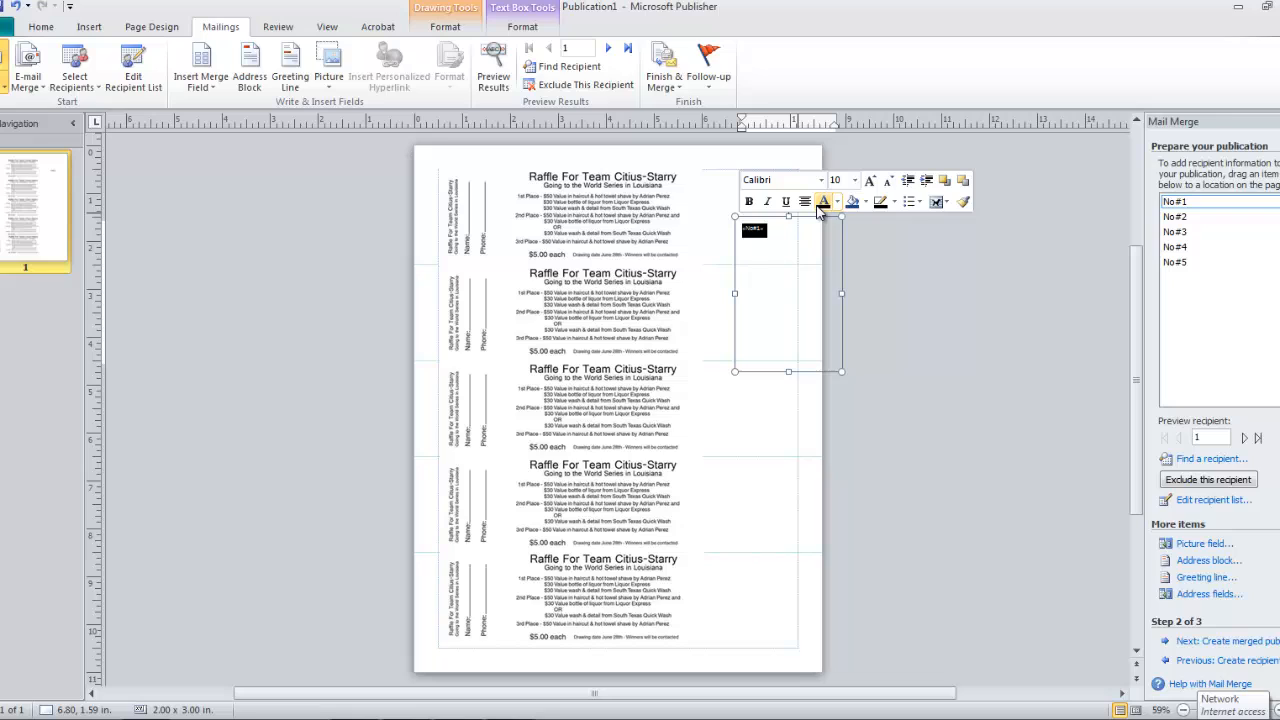
- Set the No#1 field text to 18 pt Helvetica World after trying Cacophony Loud
left_click(852, 180)
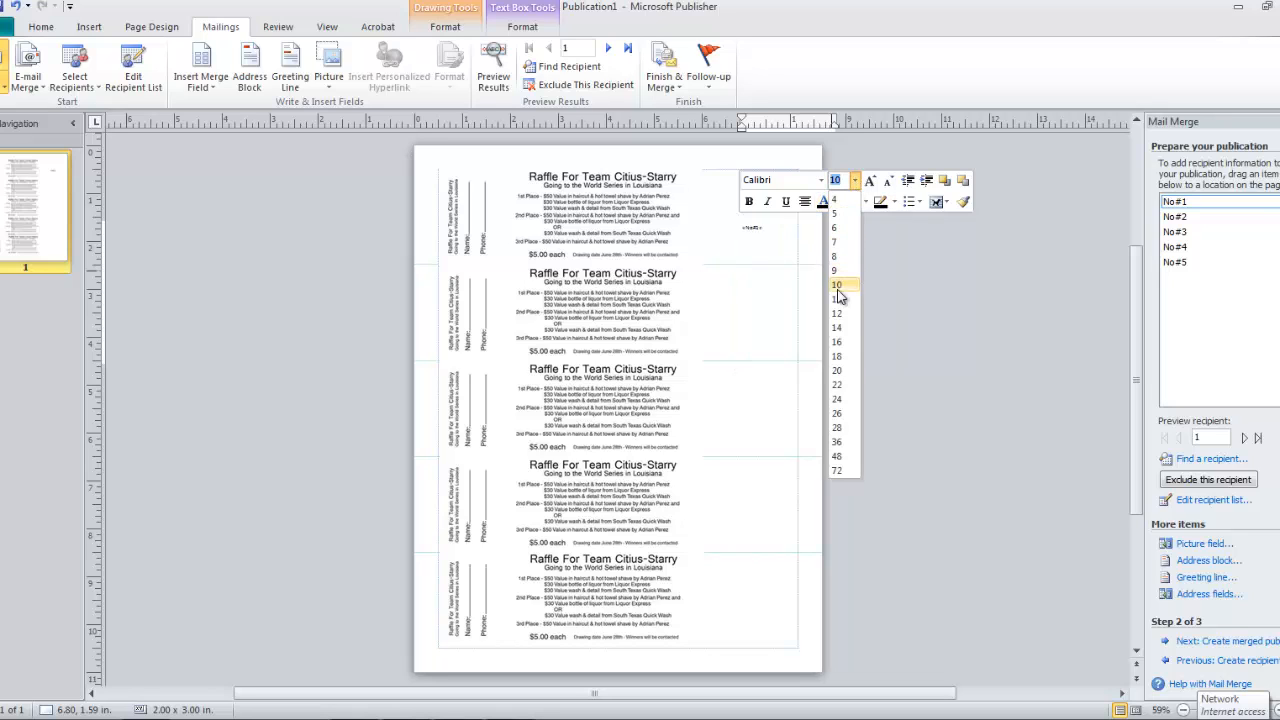
left_click(836, 370)
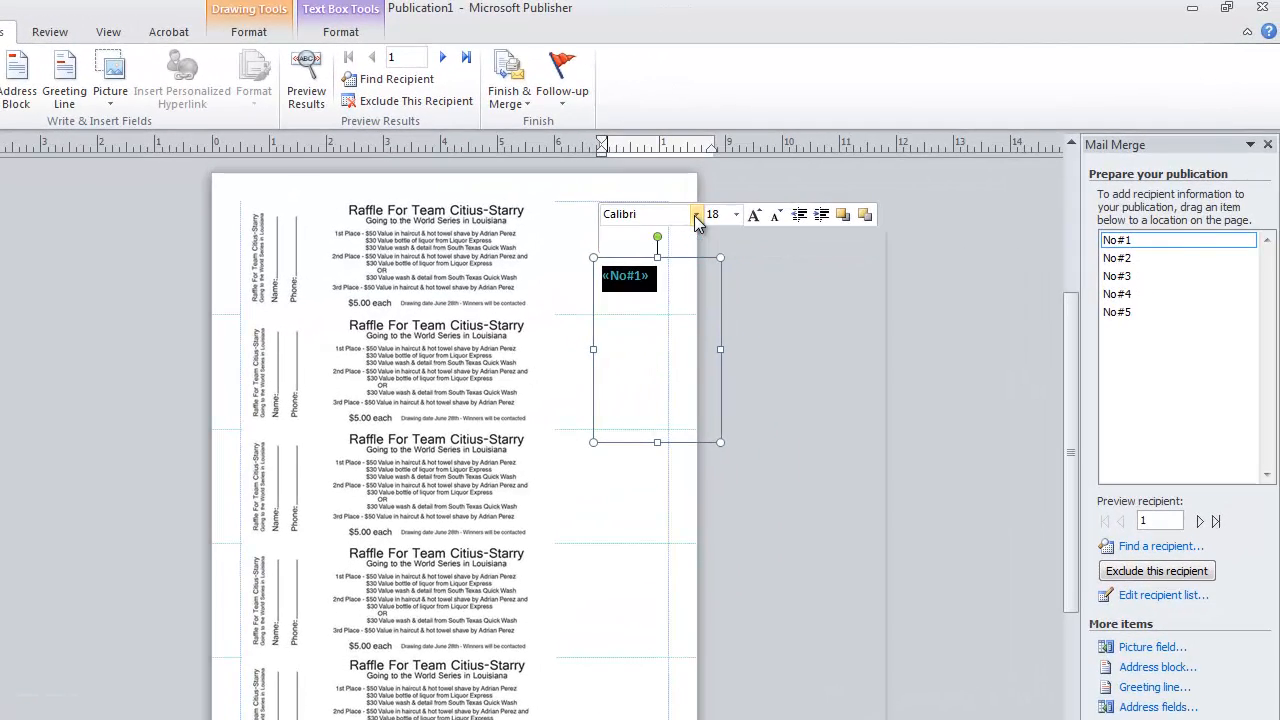
left_click(696, 214)
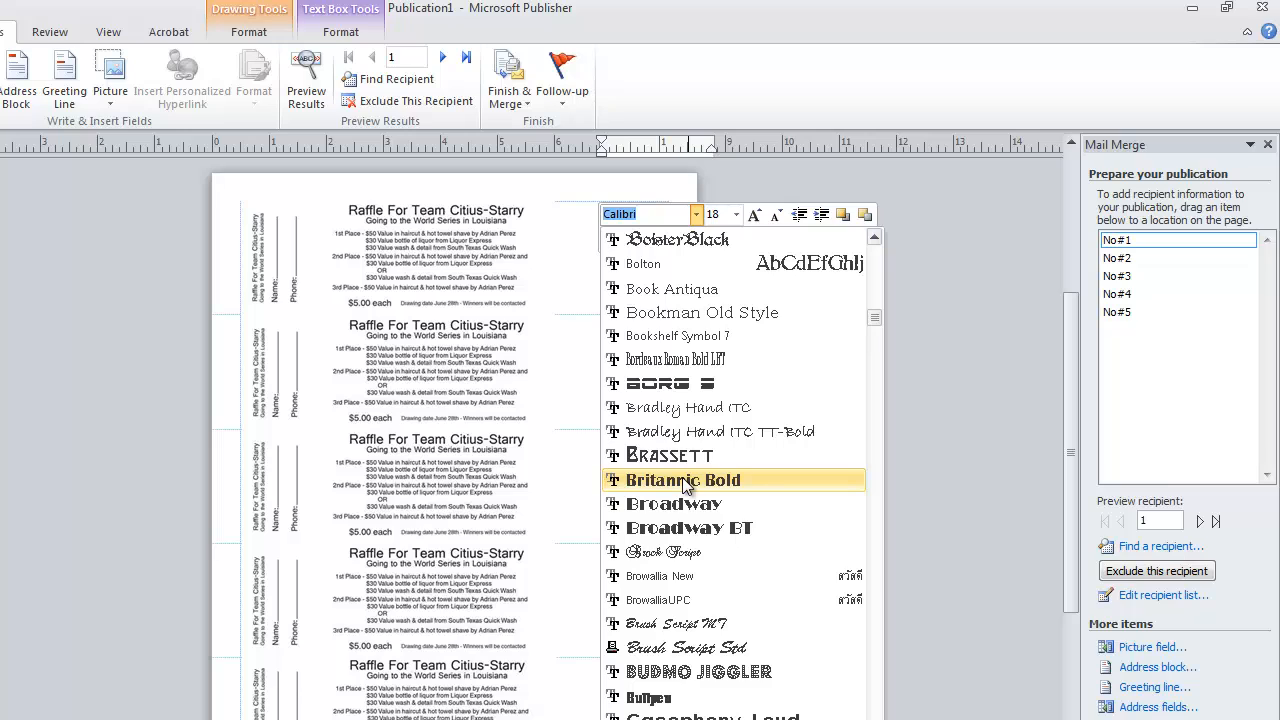
mouse_move(674, 504)
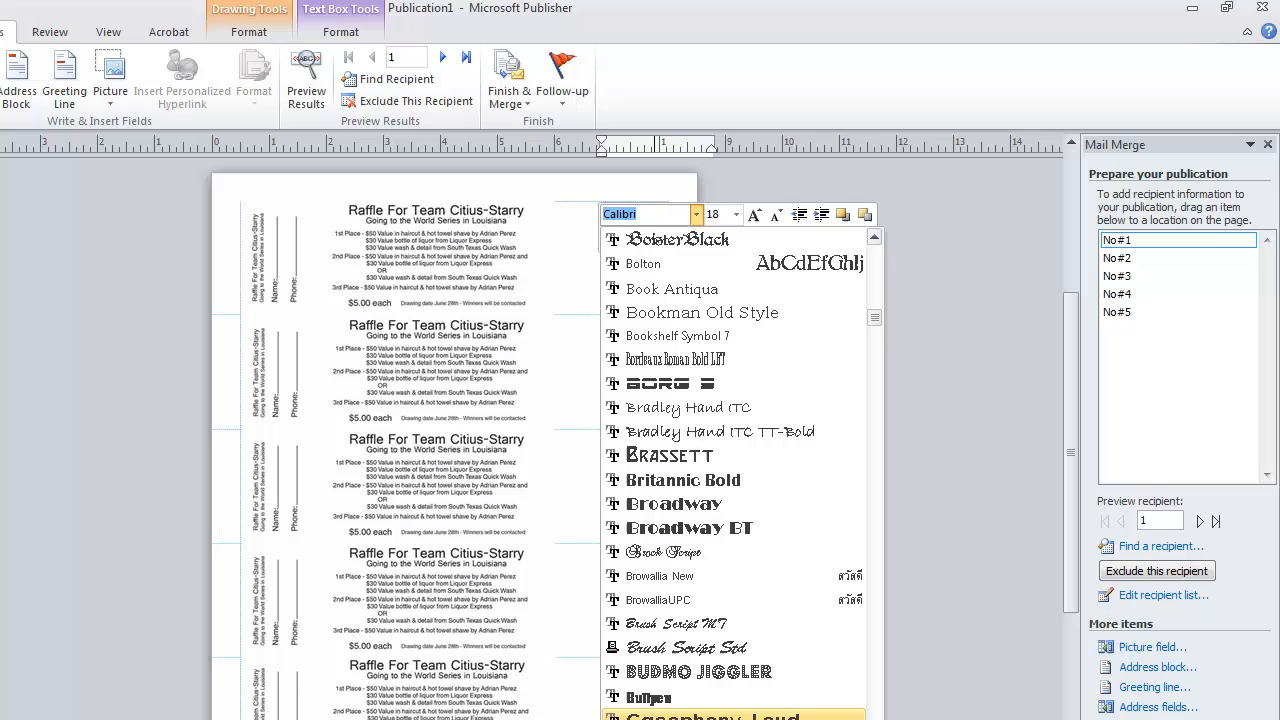
left_click(700, 716)
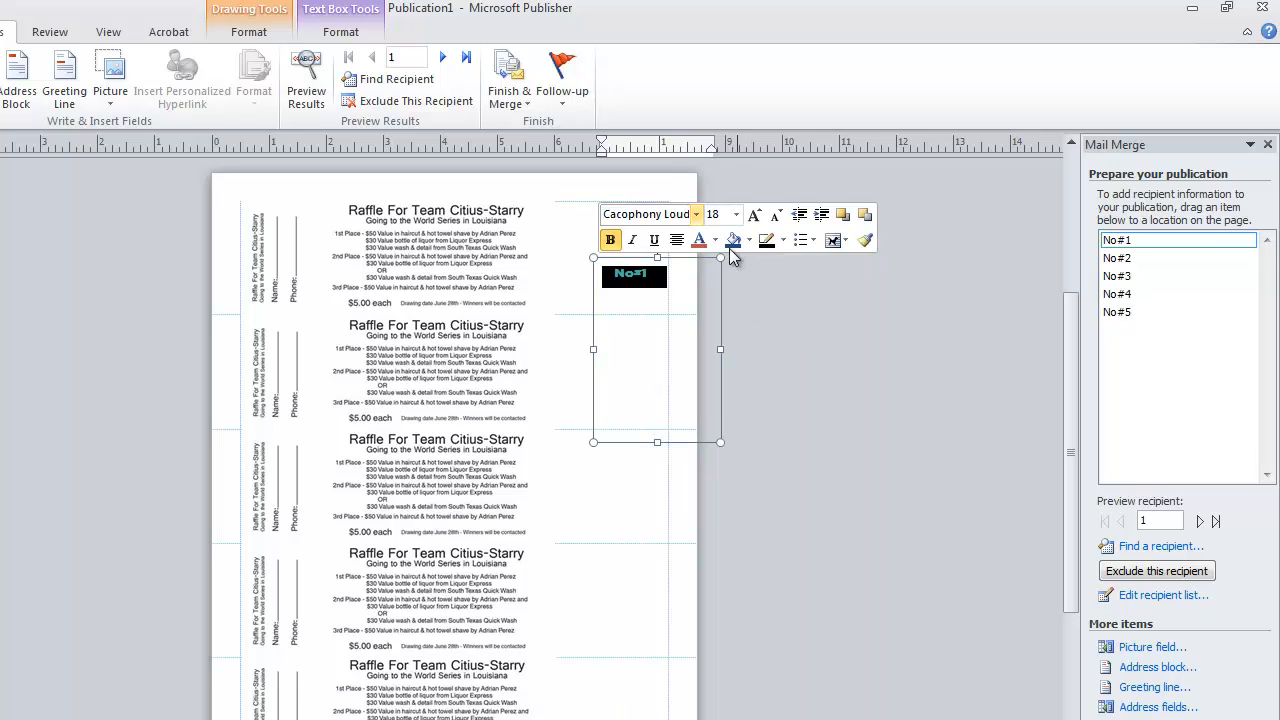
left_click(734, 214)
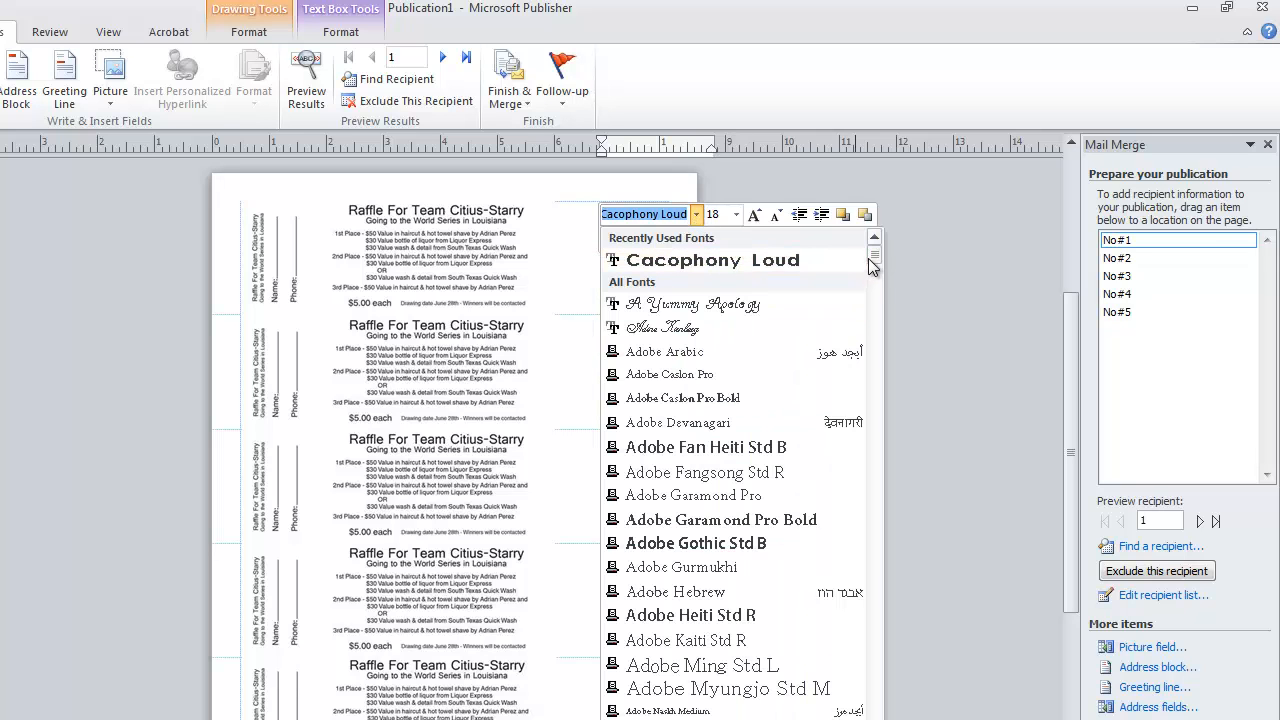
scroll("down", 3)
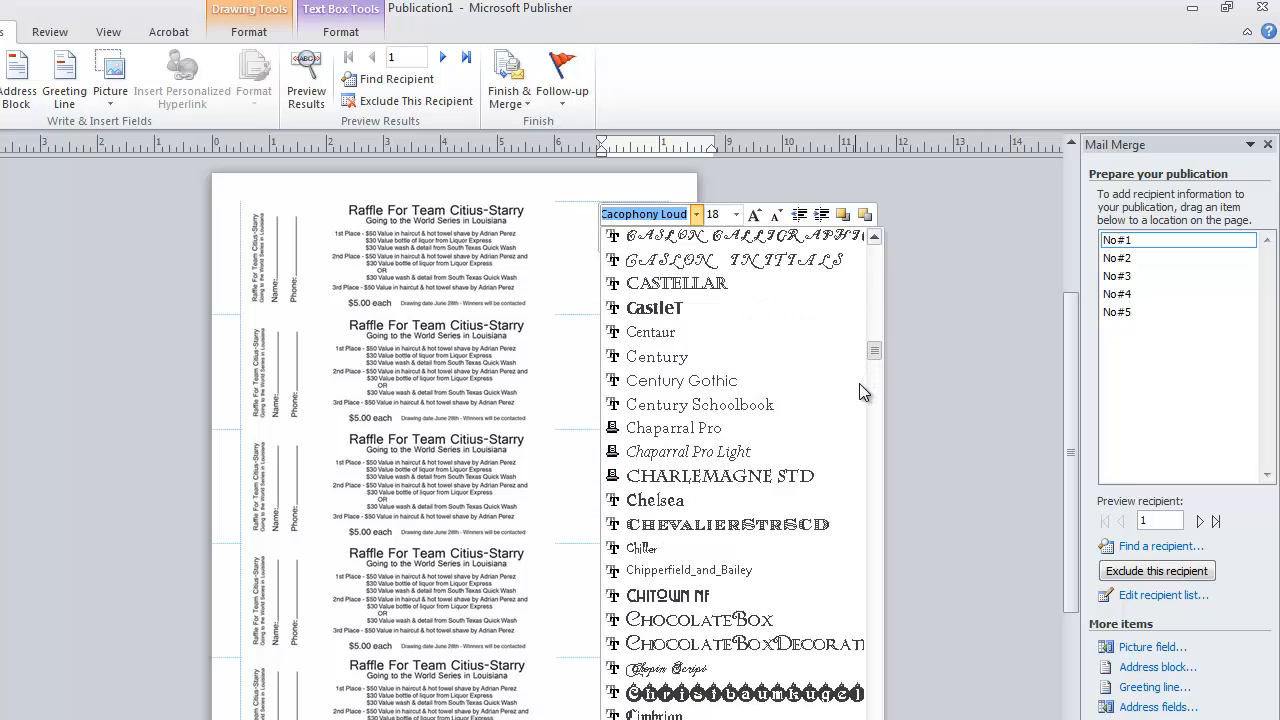
scroll("down", 3)
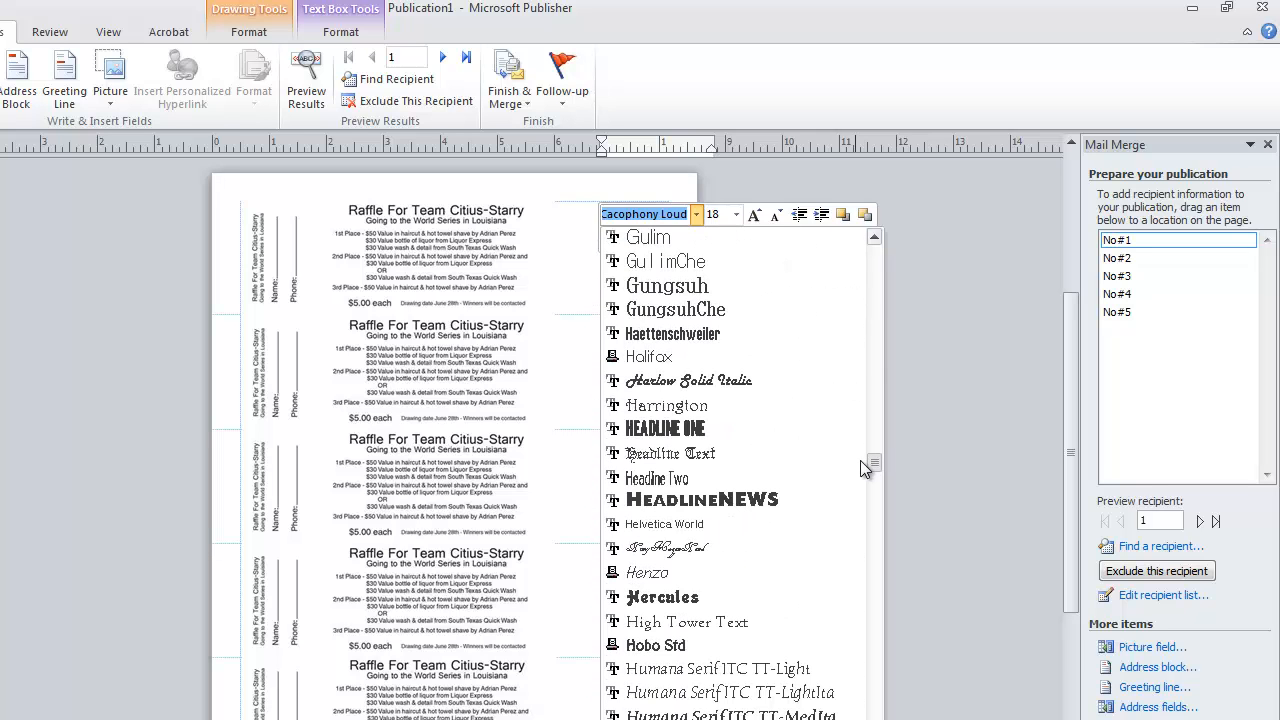
left_click(662, 524)
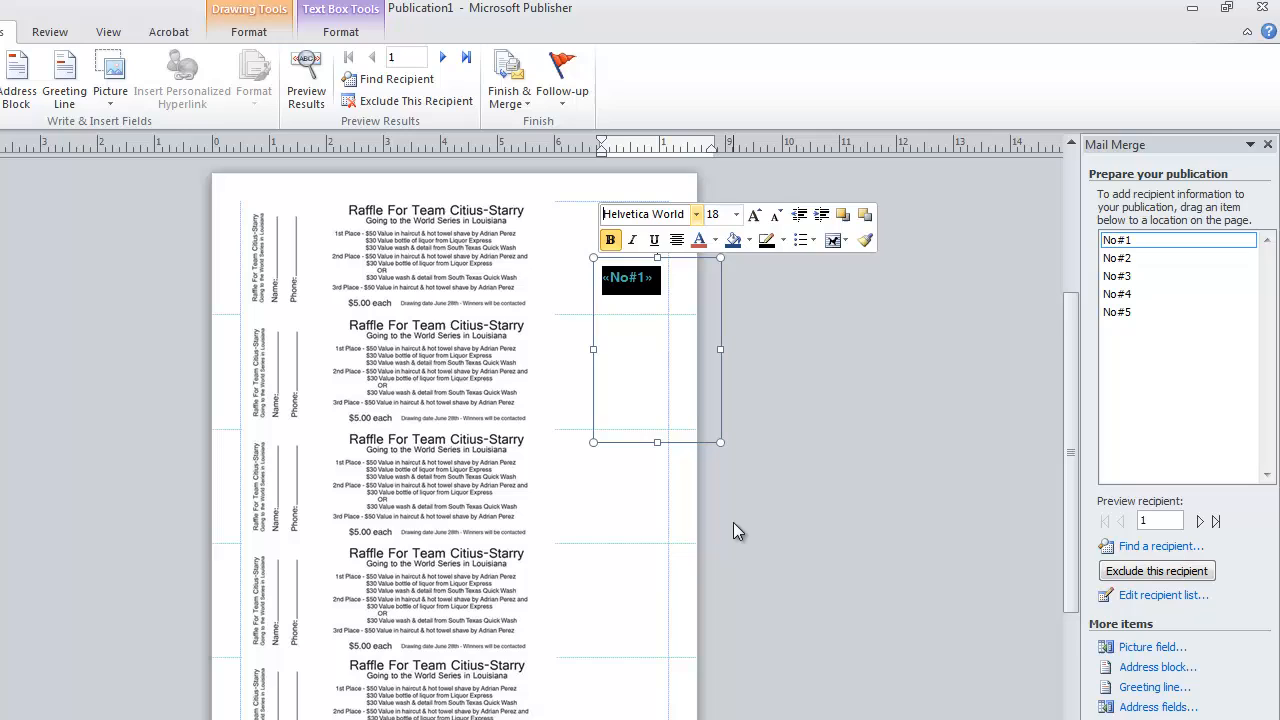
mouse_move(678, 428)
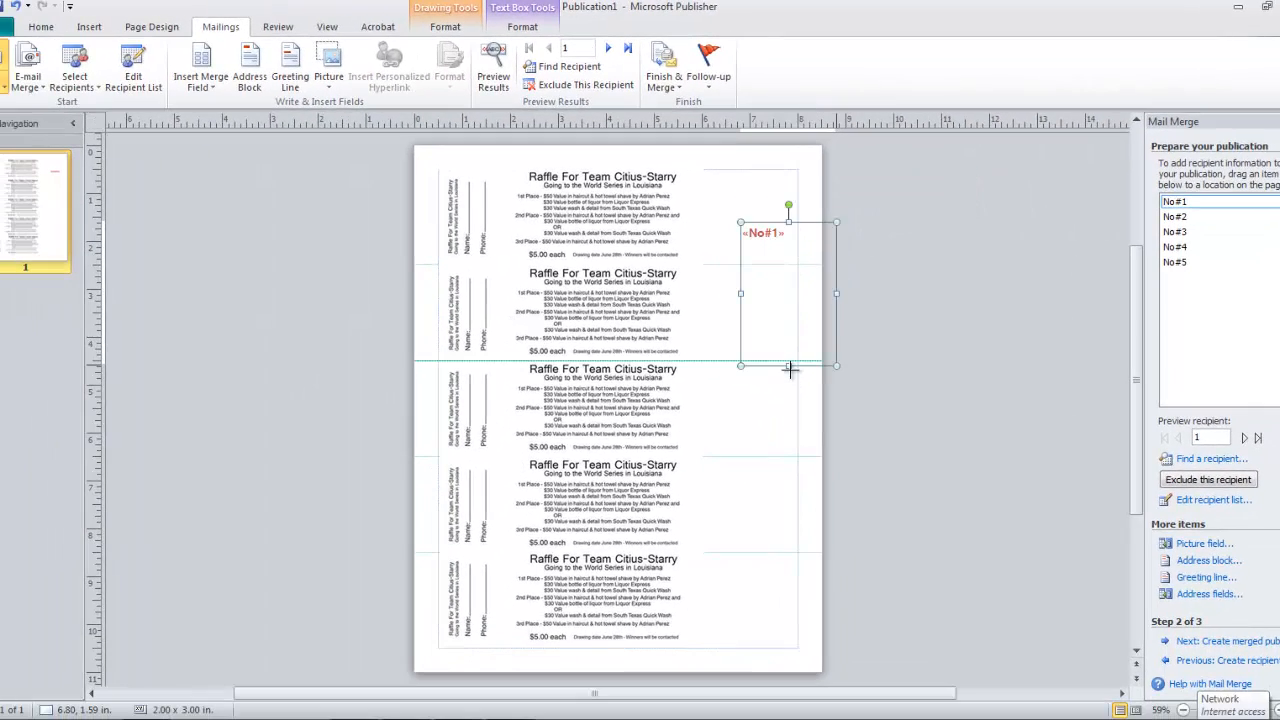
- Shrink the red No#1 text box to a narrow strip that just fits the number
left_click_drag(788, 364, 800, 278)
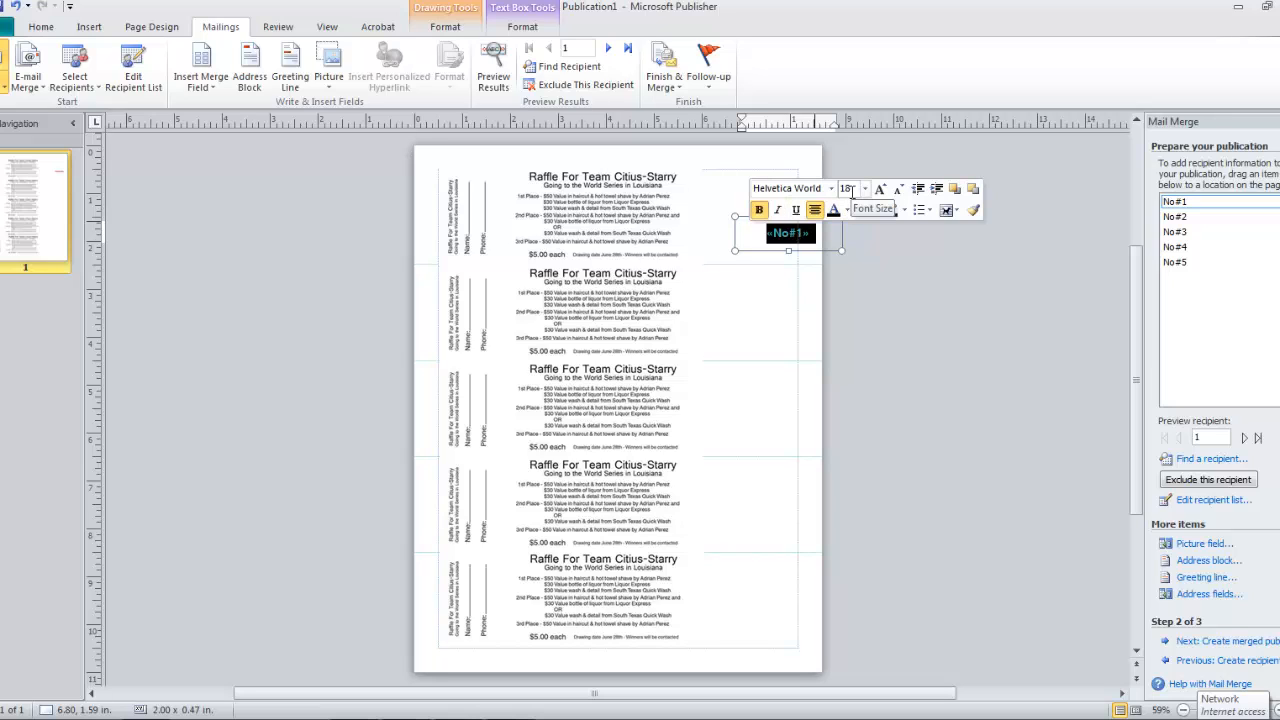
mouse_move(836, 210)
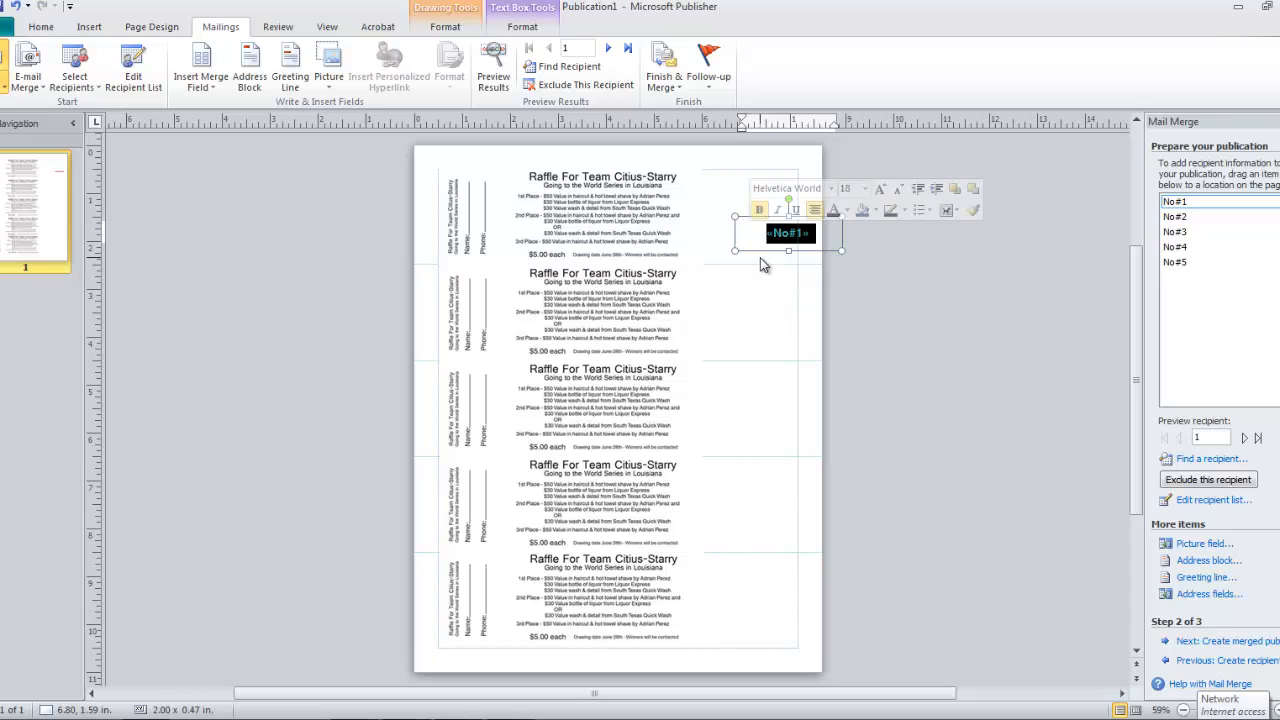
mouse_move(840, 252)
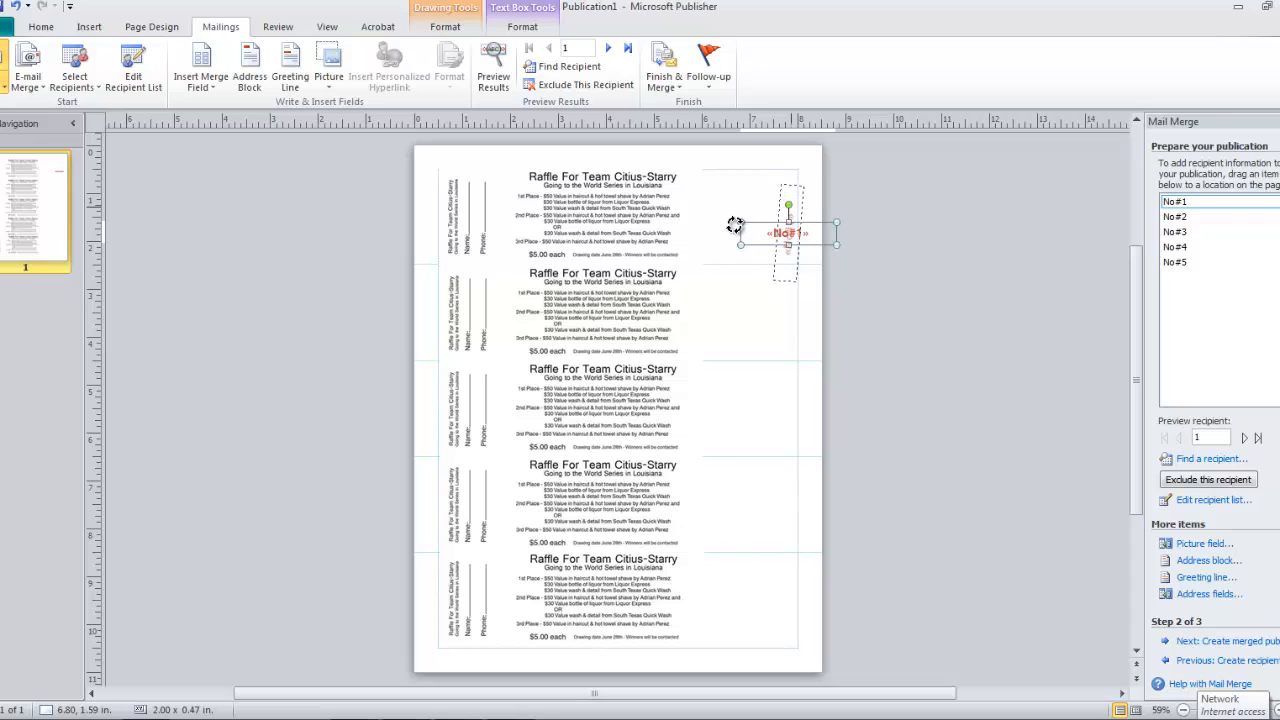
- Rotate the No#1 box 90° so the number runs vertically along the top ticket's stub
left_click_drag(784, 232, 790, 232)
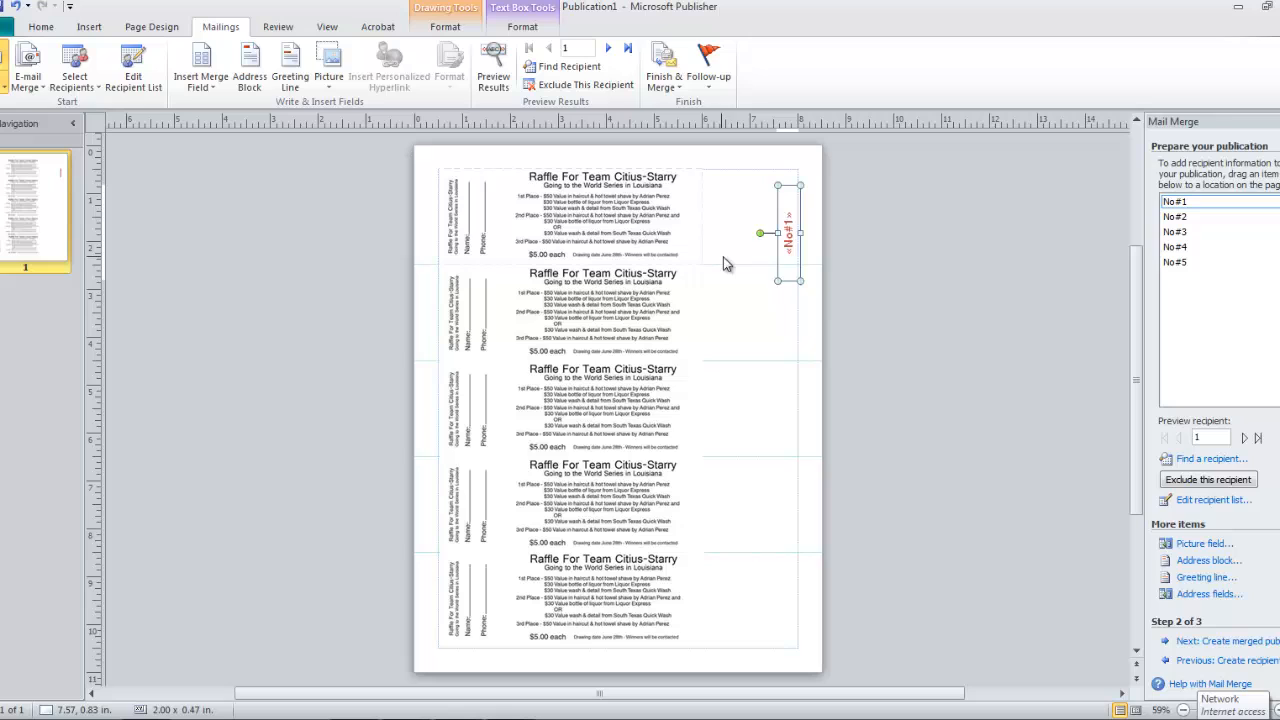
mouse_move(778, 266)
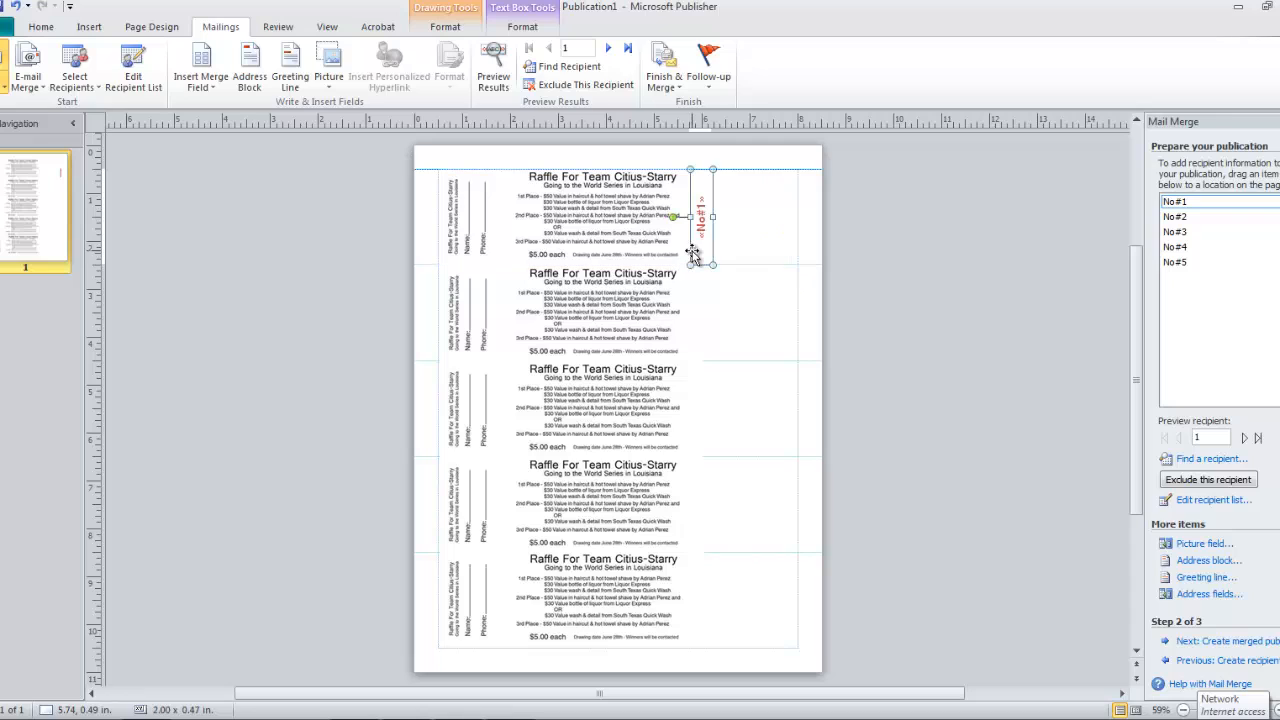
mouse_move(750, 288)
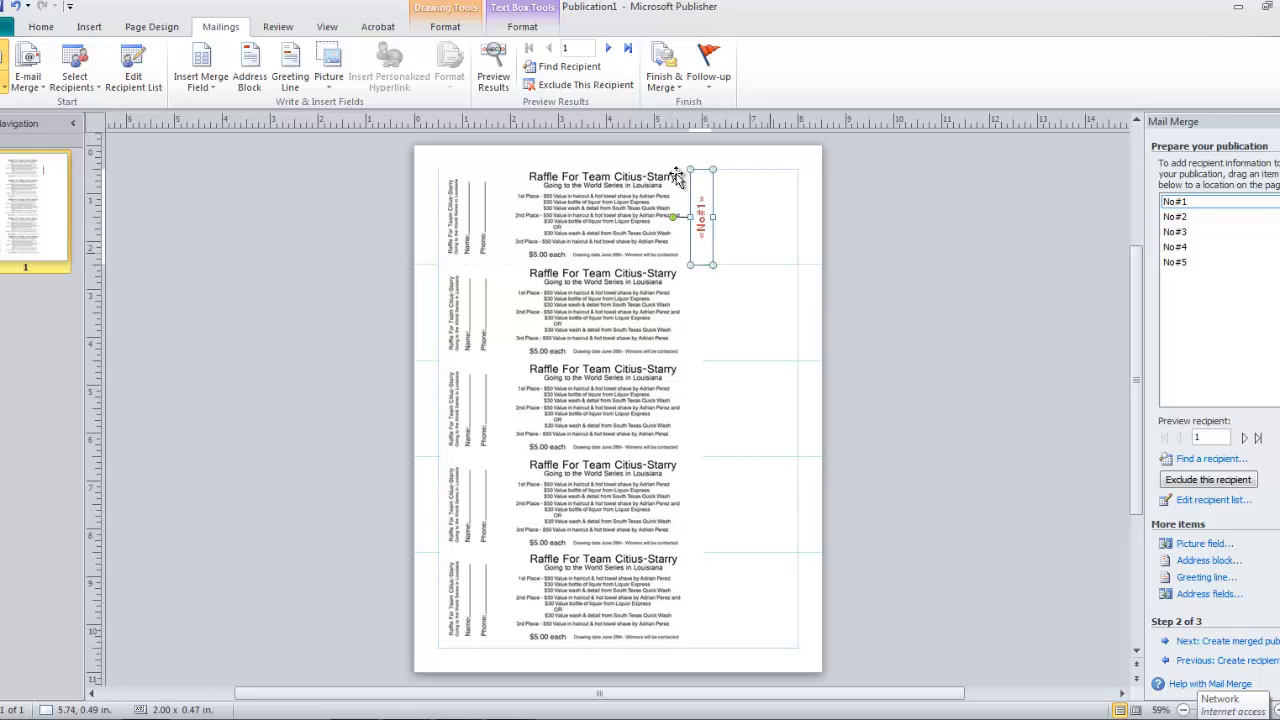
mouse_move(712, 196)
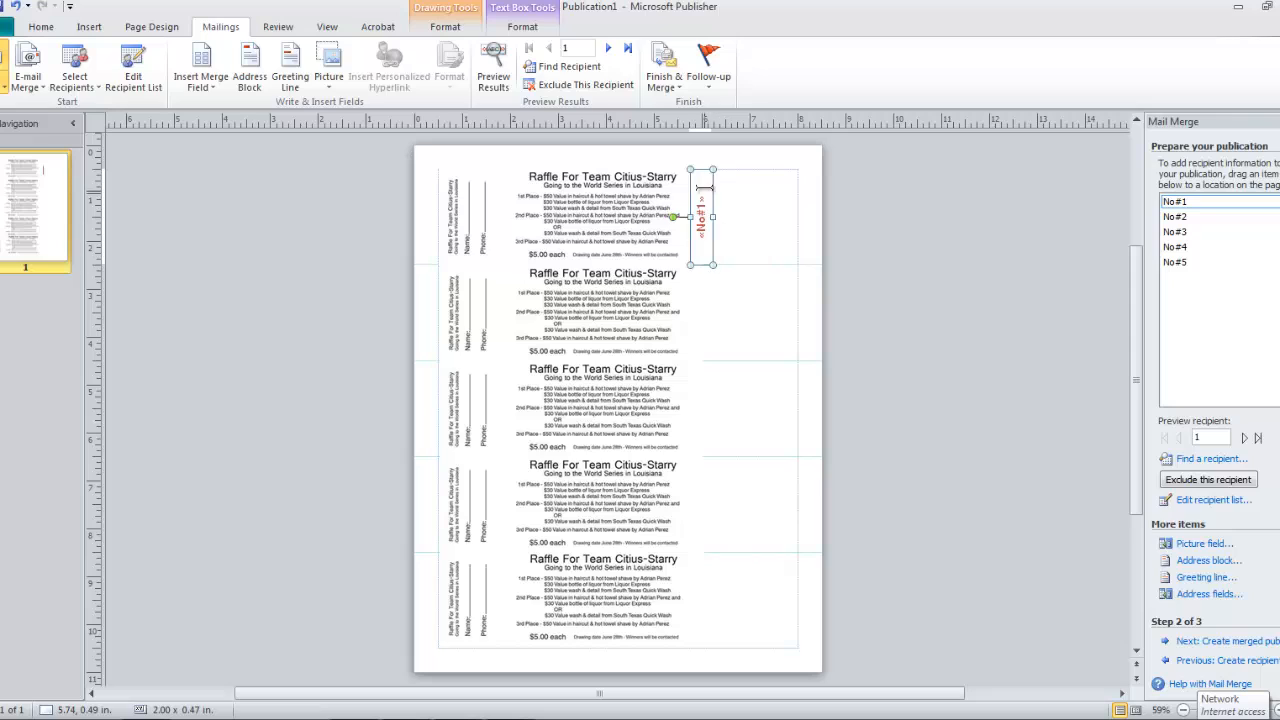
mouse_move(750, 238)
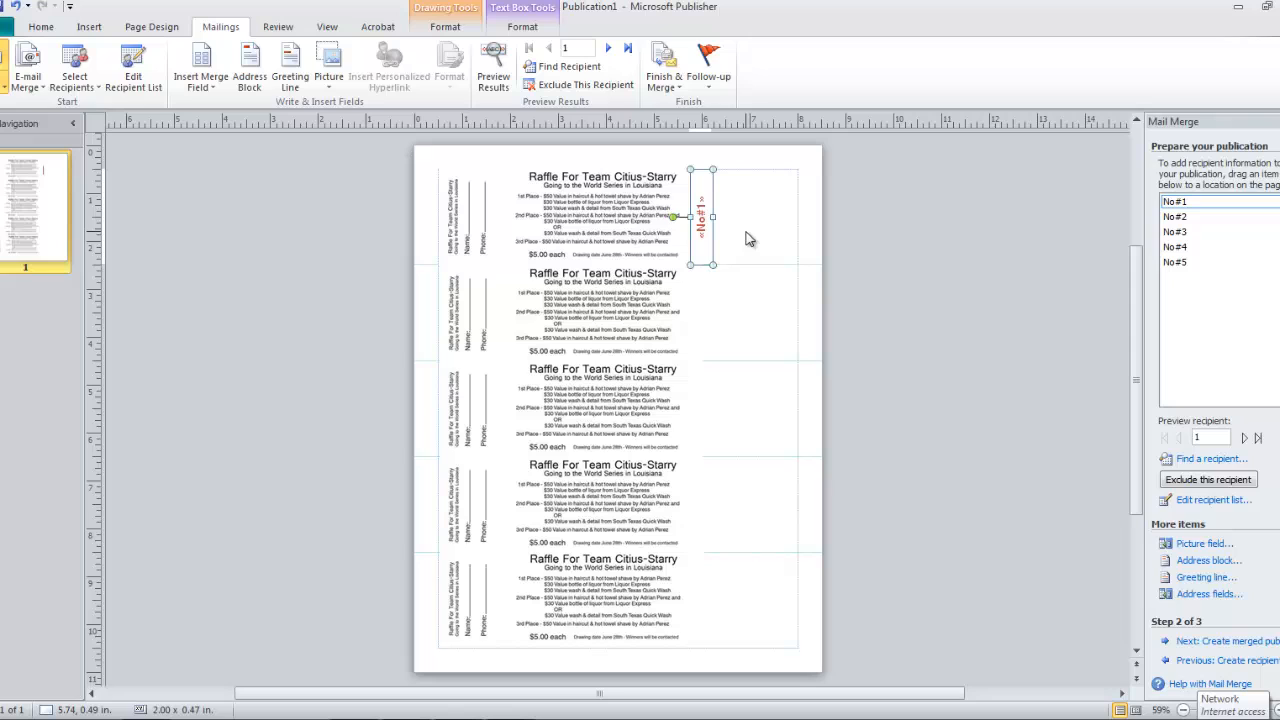
mouse_move(720, 216)
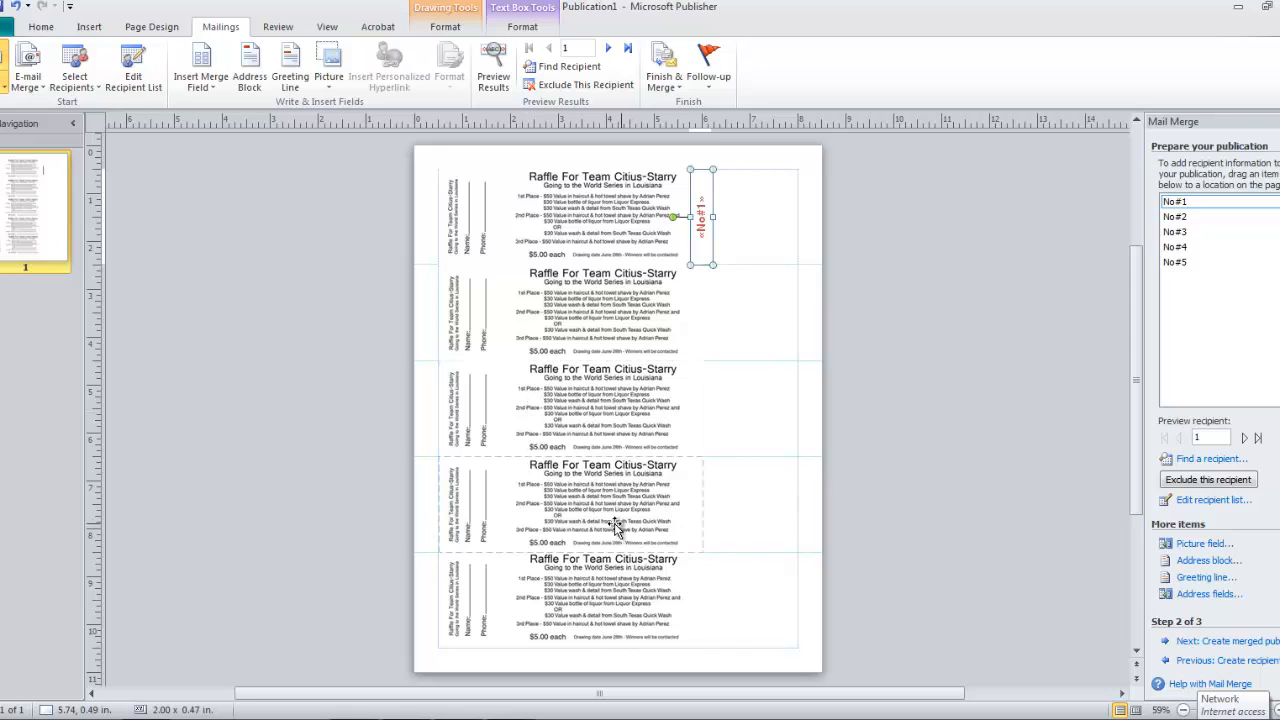
mouse_move(616, 604)
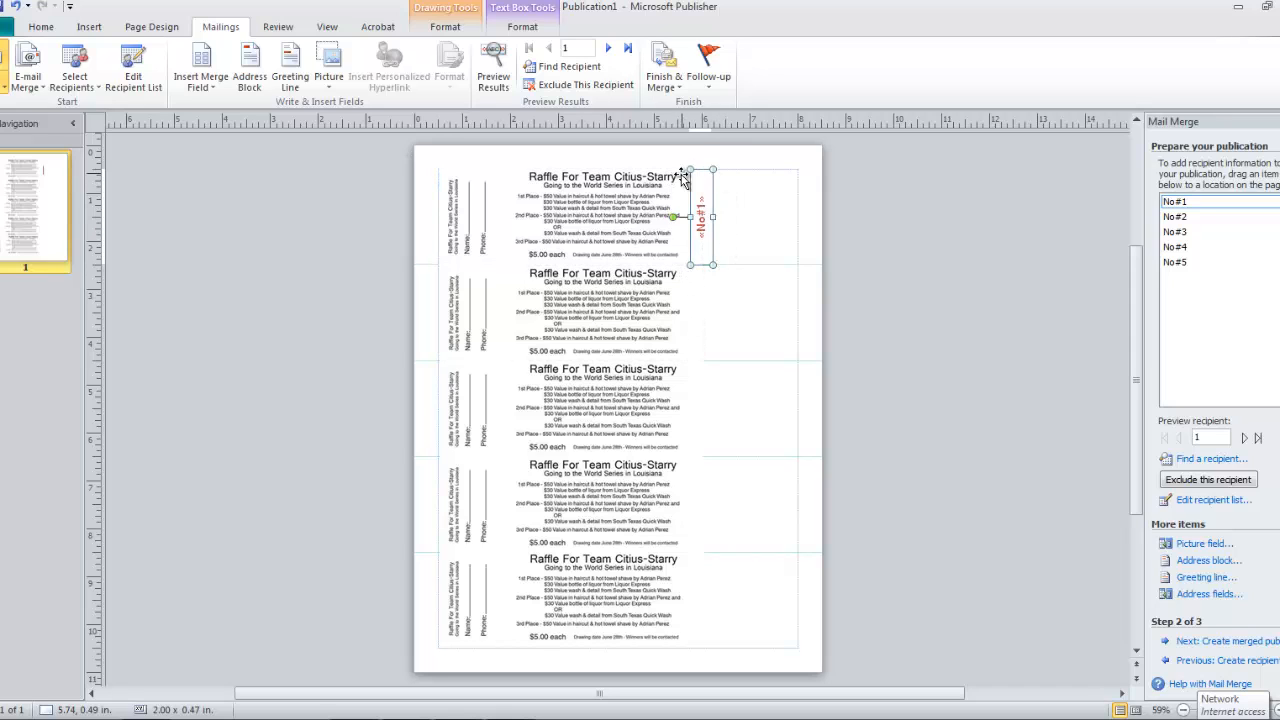
mouse_move(730, 252)
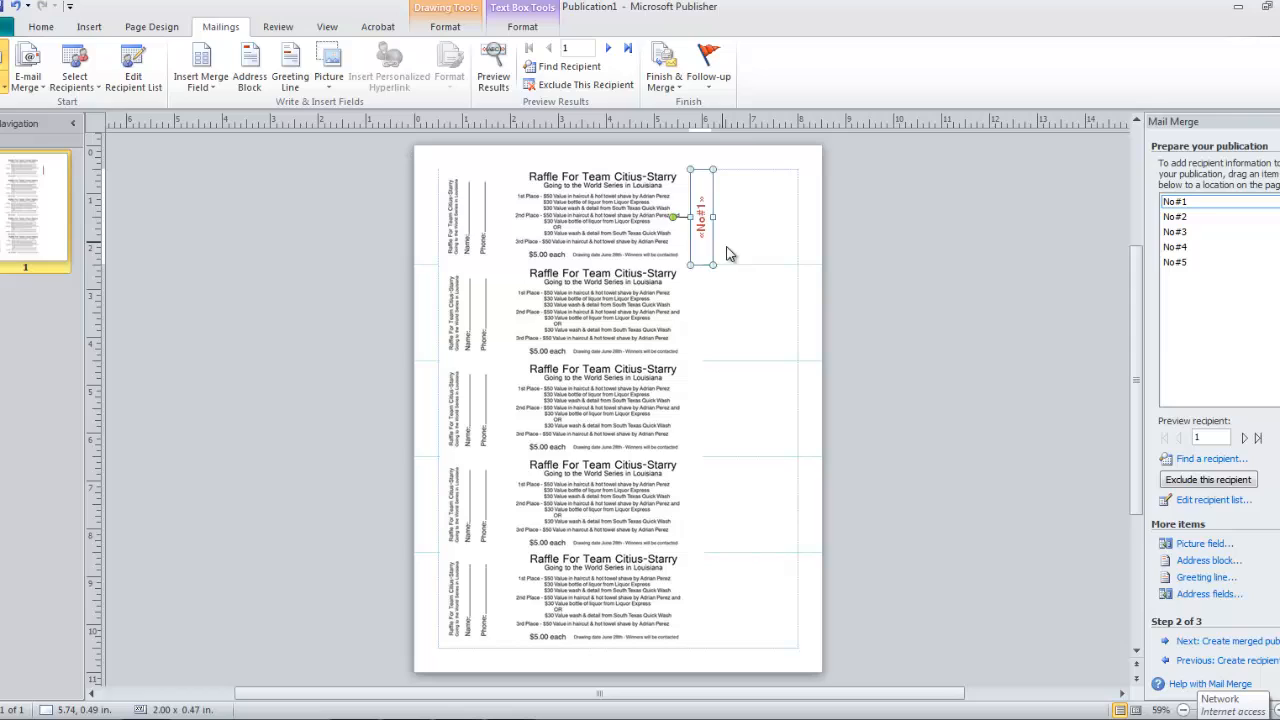
mouse_move(738, 260)
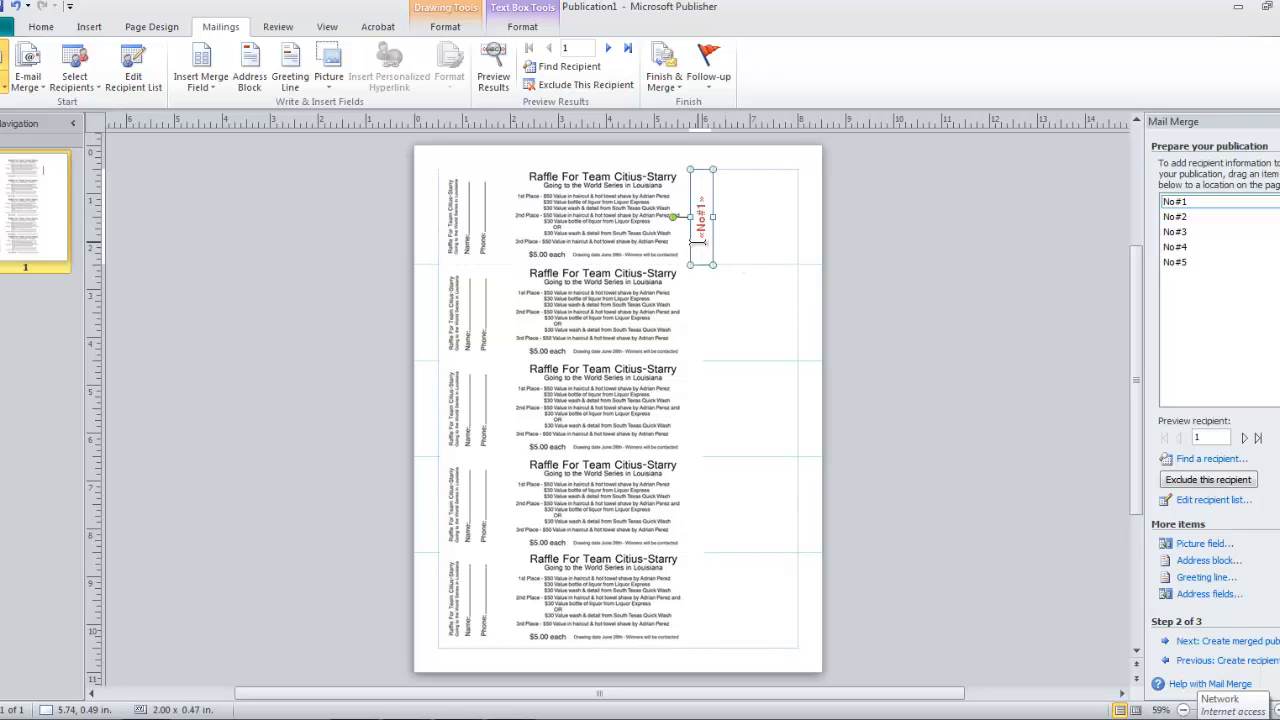
mouse_move(738, 264)
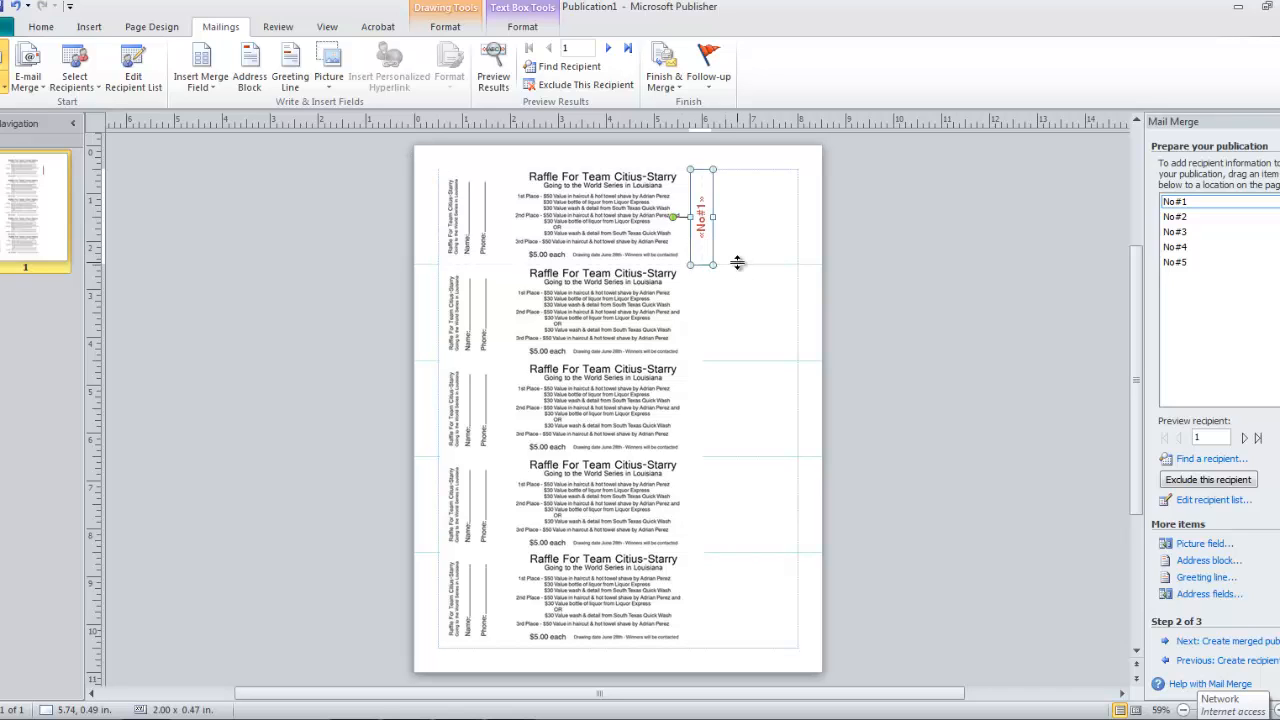
- Ctrl-drag copies of the vertical No#1 box onto the second, third, fourth and fifth tickets
left_click_drag(700, 218, 742, 190)
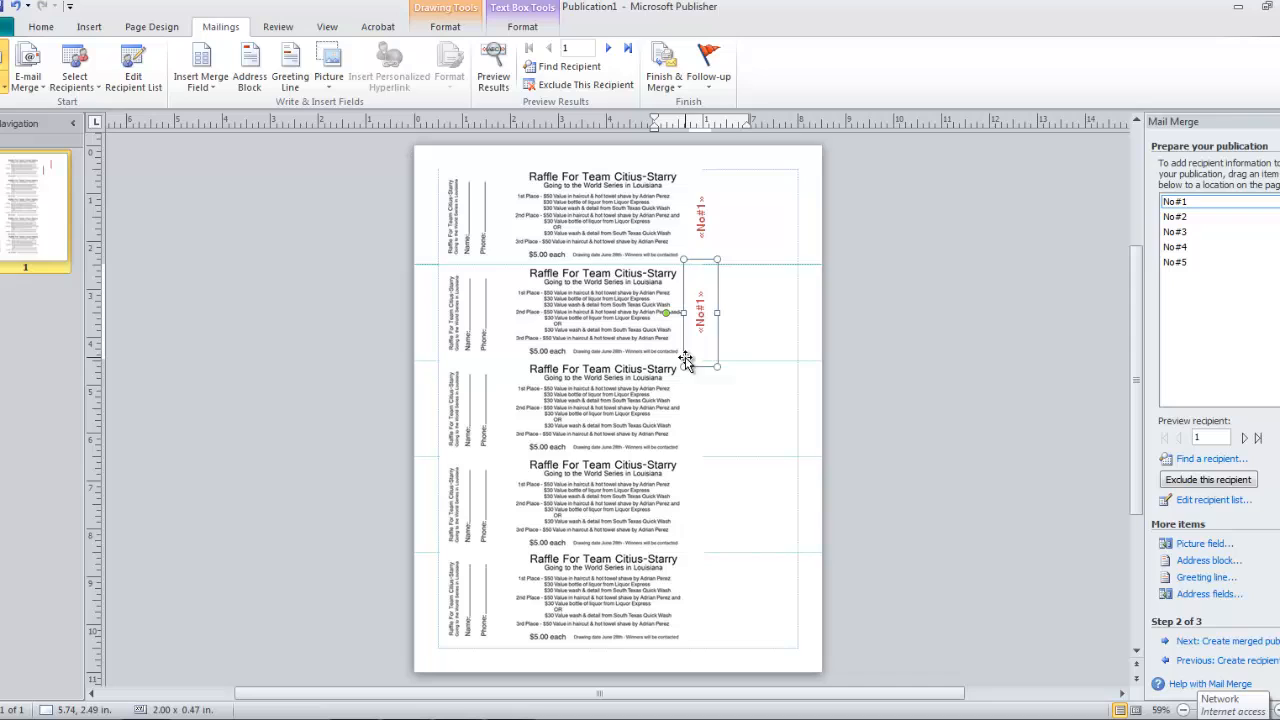
mouse_move(744, 358)
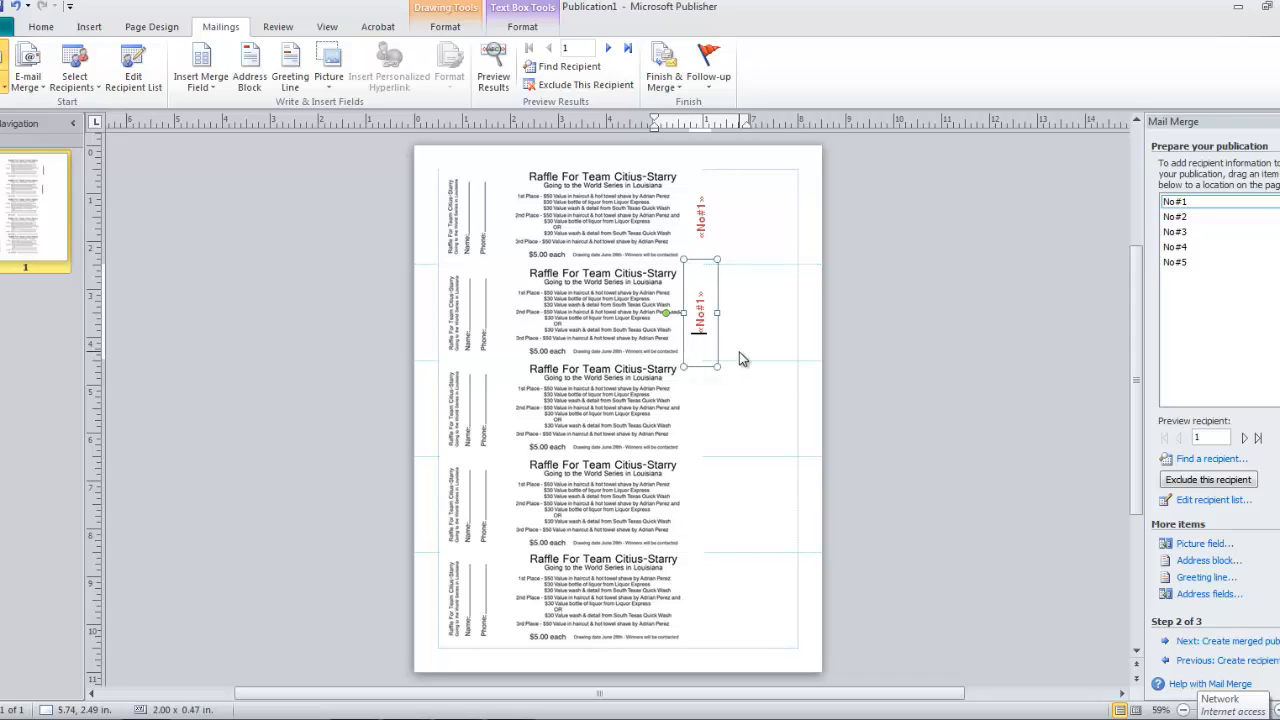
left_click_drag(698, 316, 748, 200)
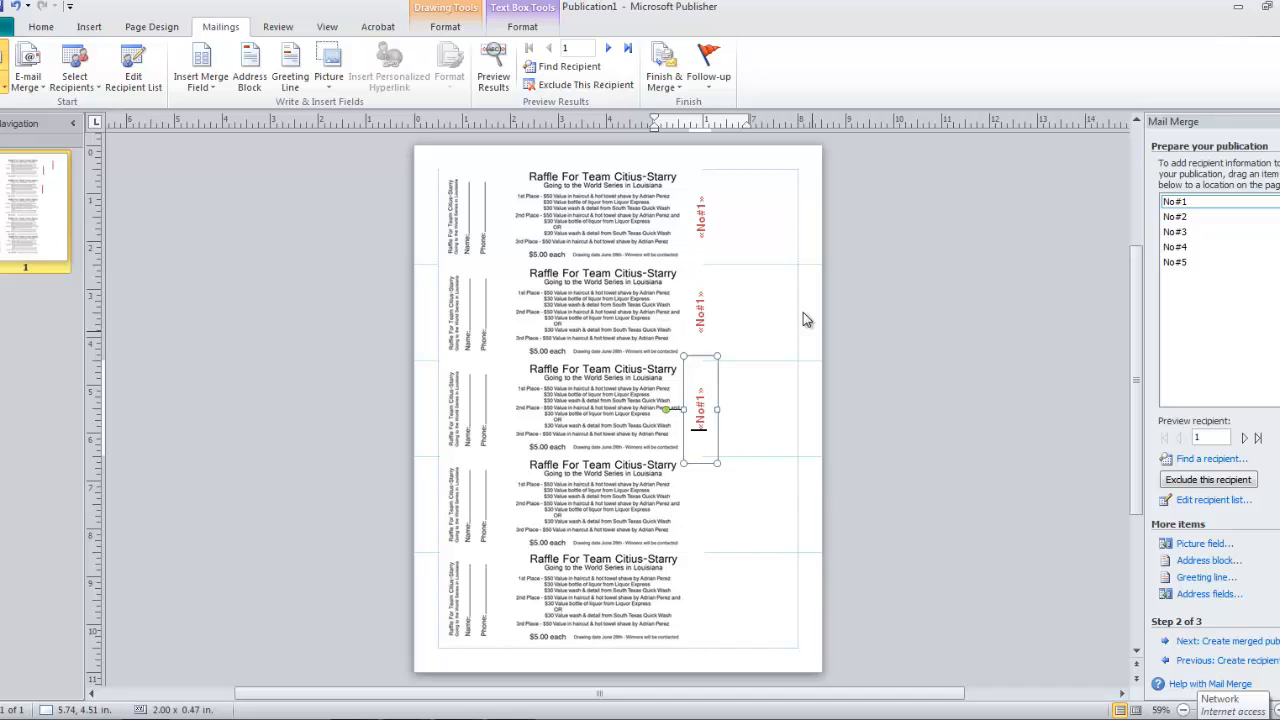
left_click_drag(696, 408, 756, 200)
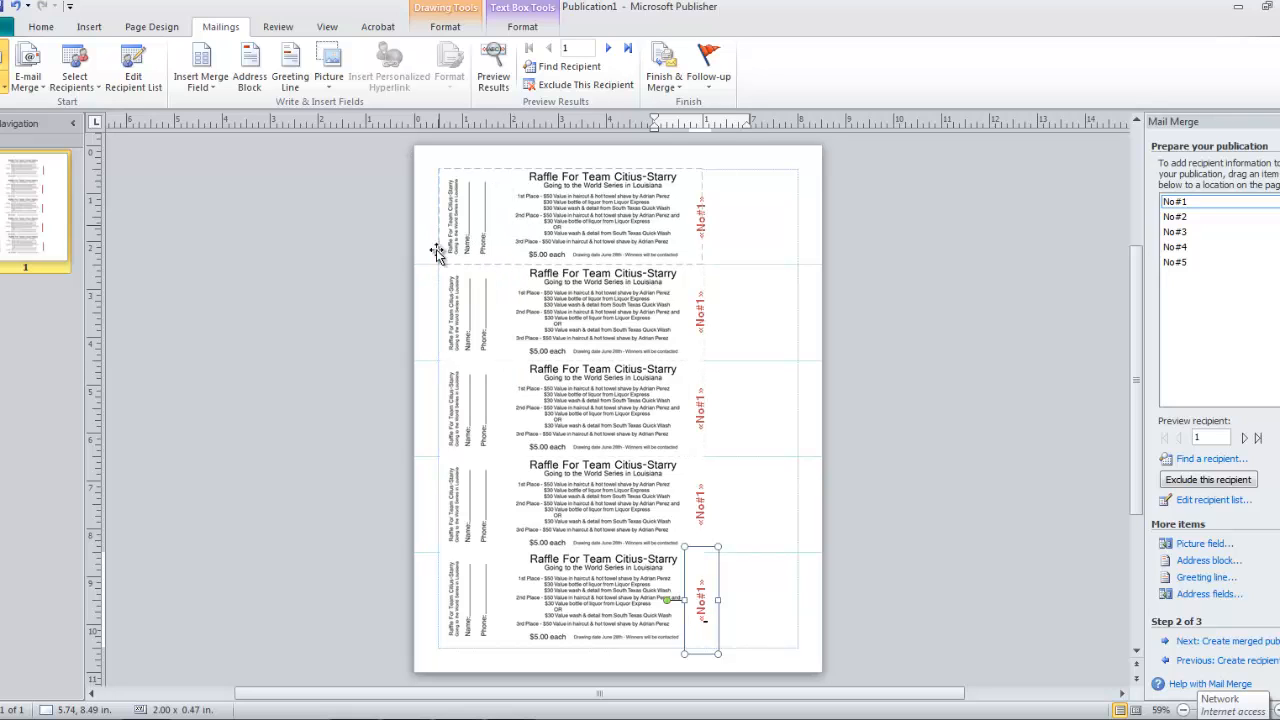
mouse_move(790, 384)
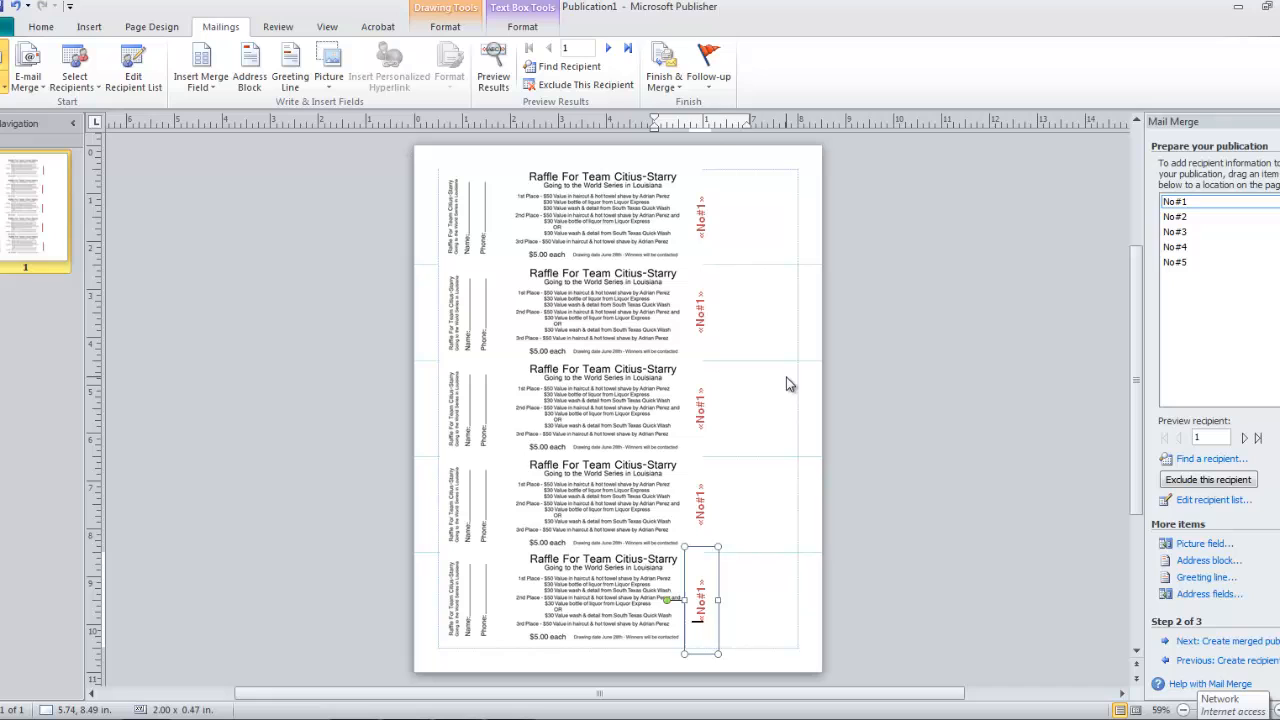
left_click_drag(700, 600, 764, 210)
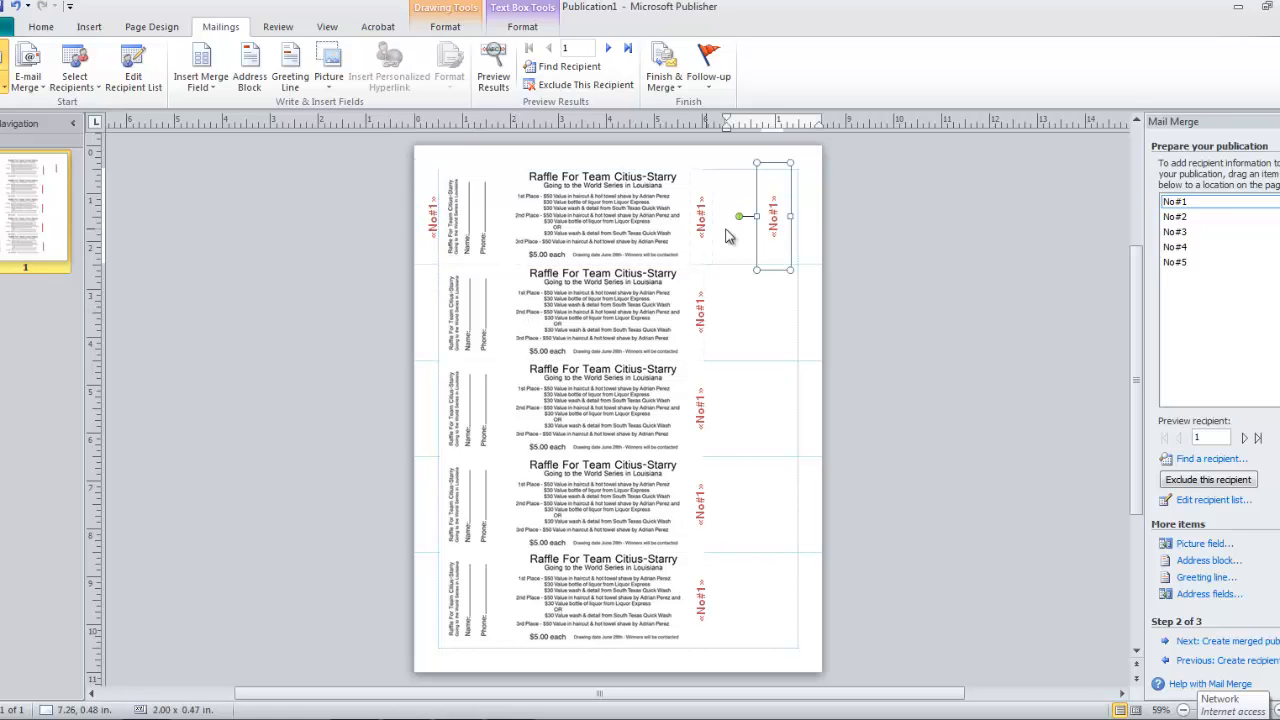
mouse_move(760, 250)
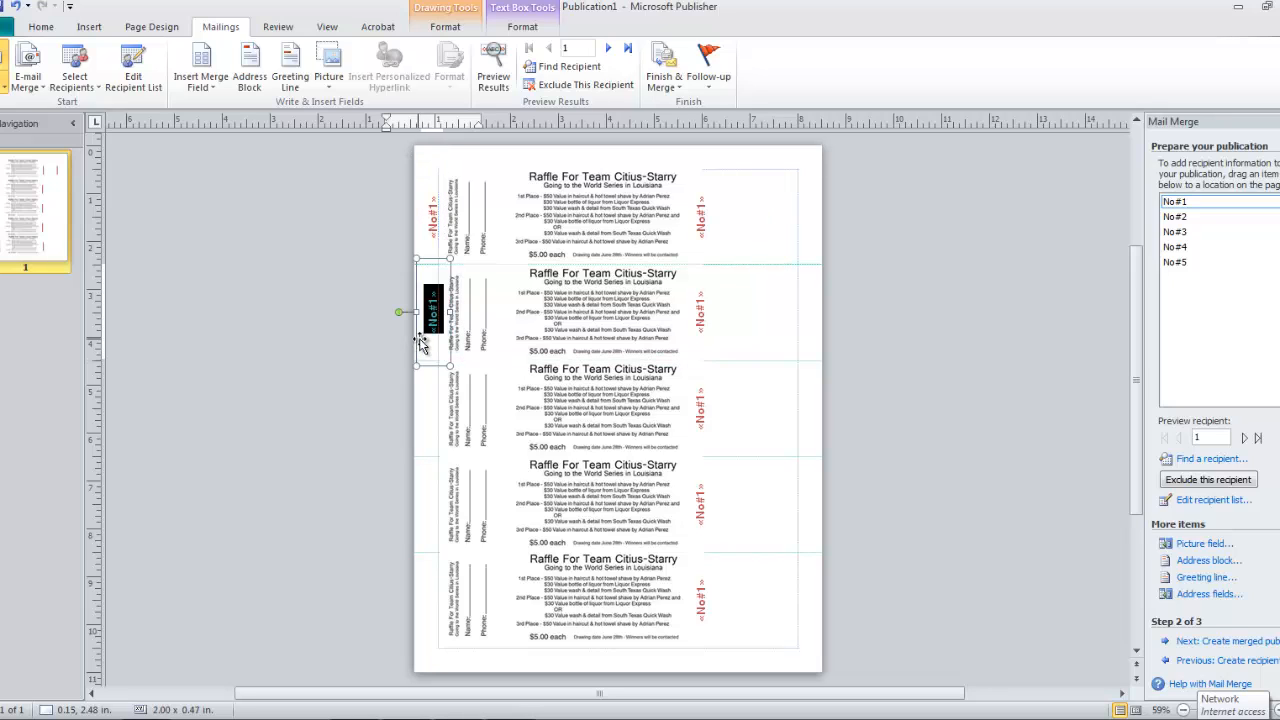
- Ctrl-drag copies of the red number box onto the left stubs of the tickets
left_click_drag(430, 310, 780, 220)
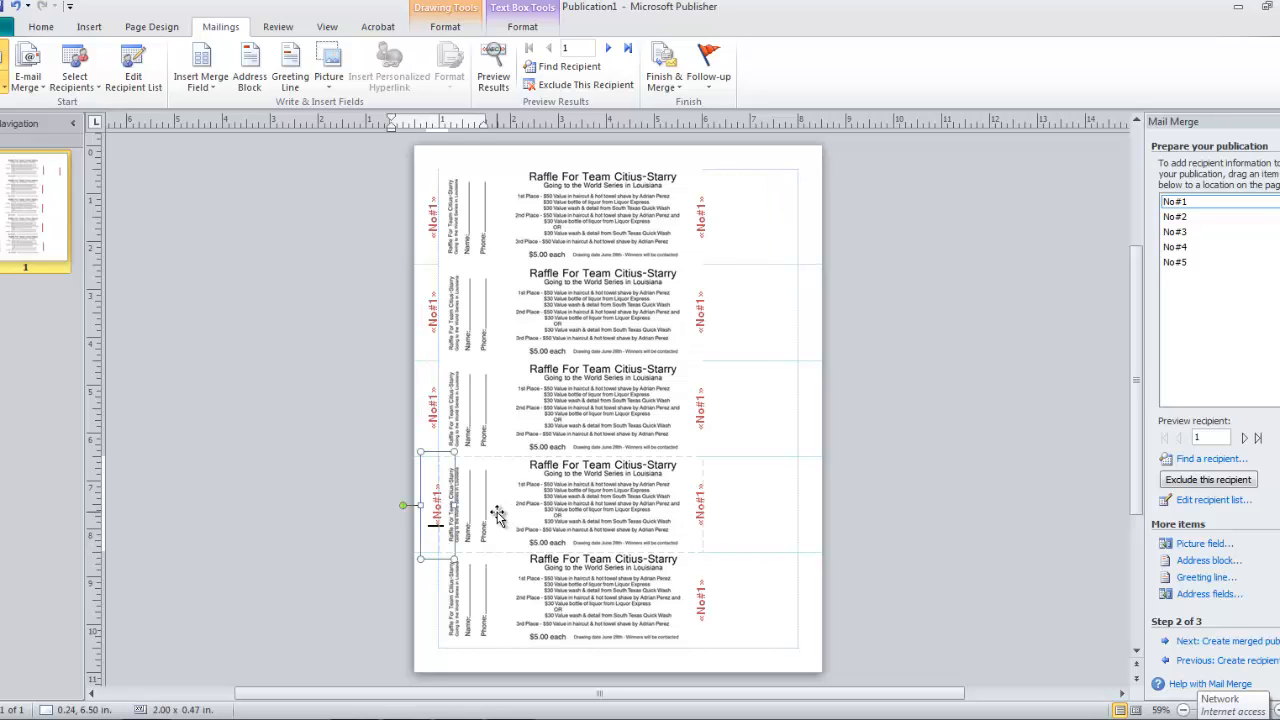
mouse_move(500, 516)
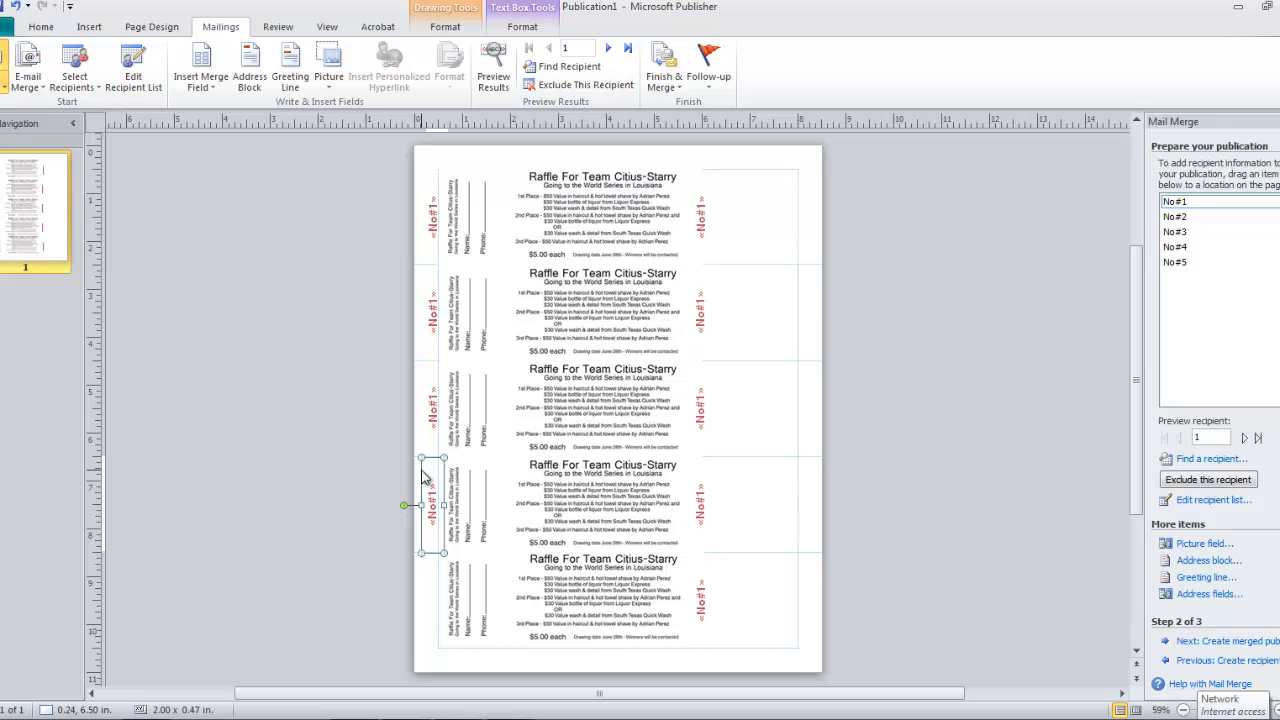
left_click_drag(424, 504, 784, 236)
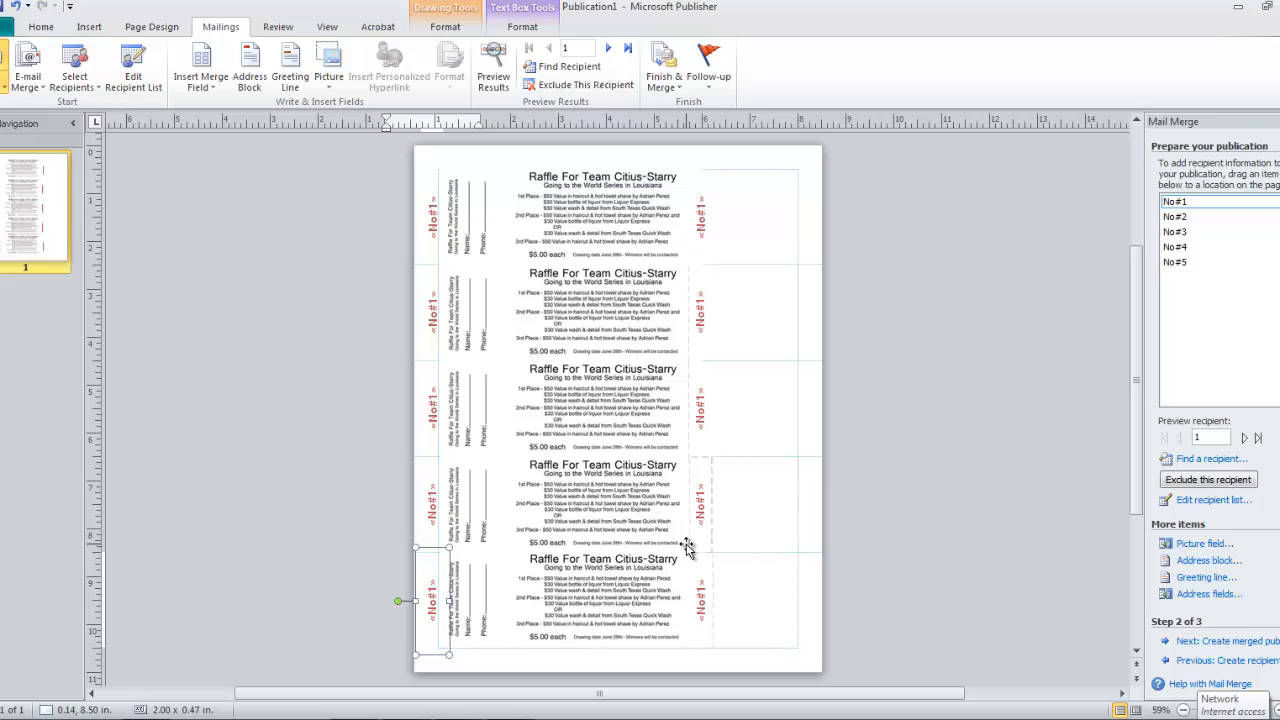
left_click(700, 312)
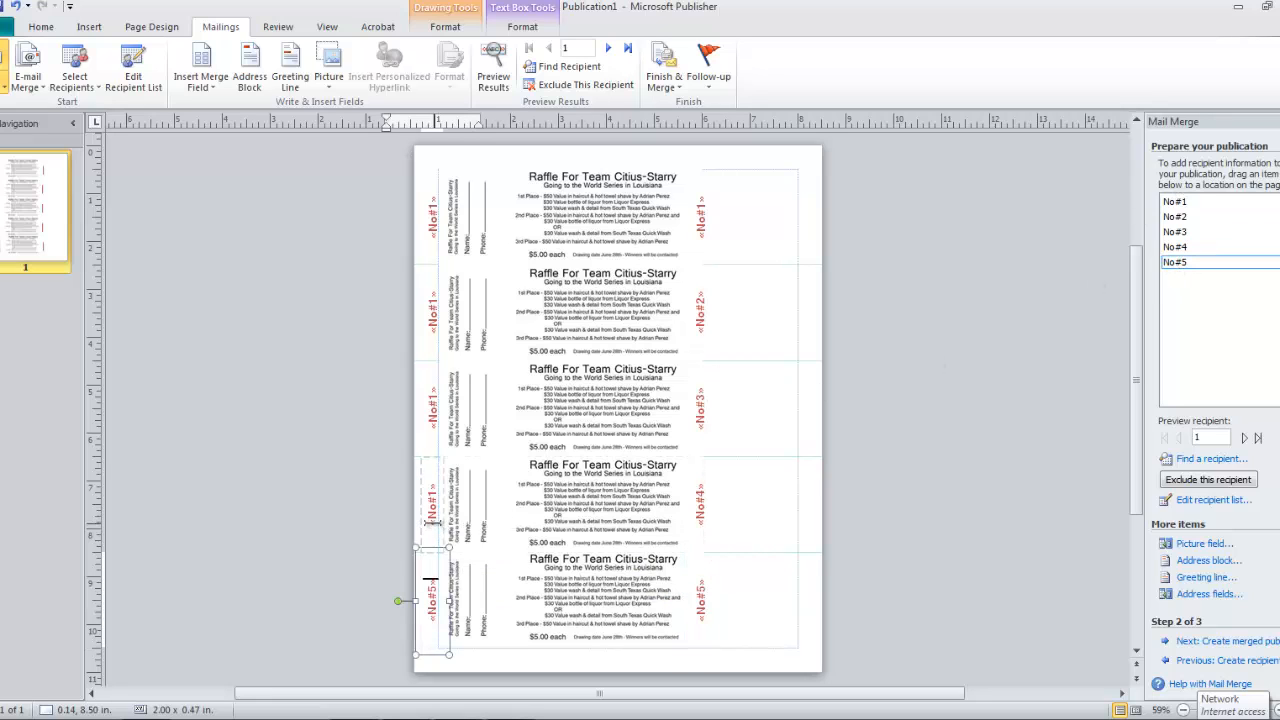
- Insert the No#5 merge field into the bottom ticket's stub so stubs read No#1–No#5
left_click(430, 504)
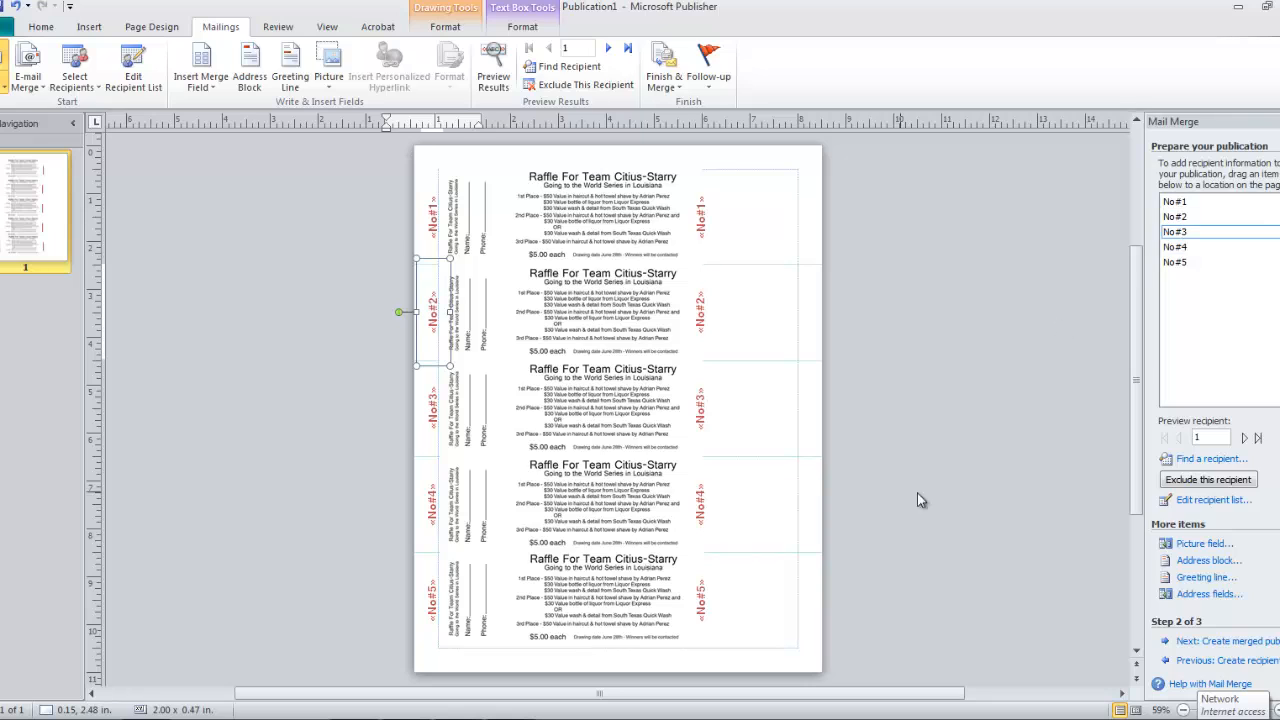
mouse_move(884, 448)
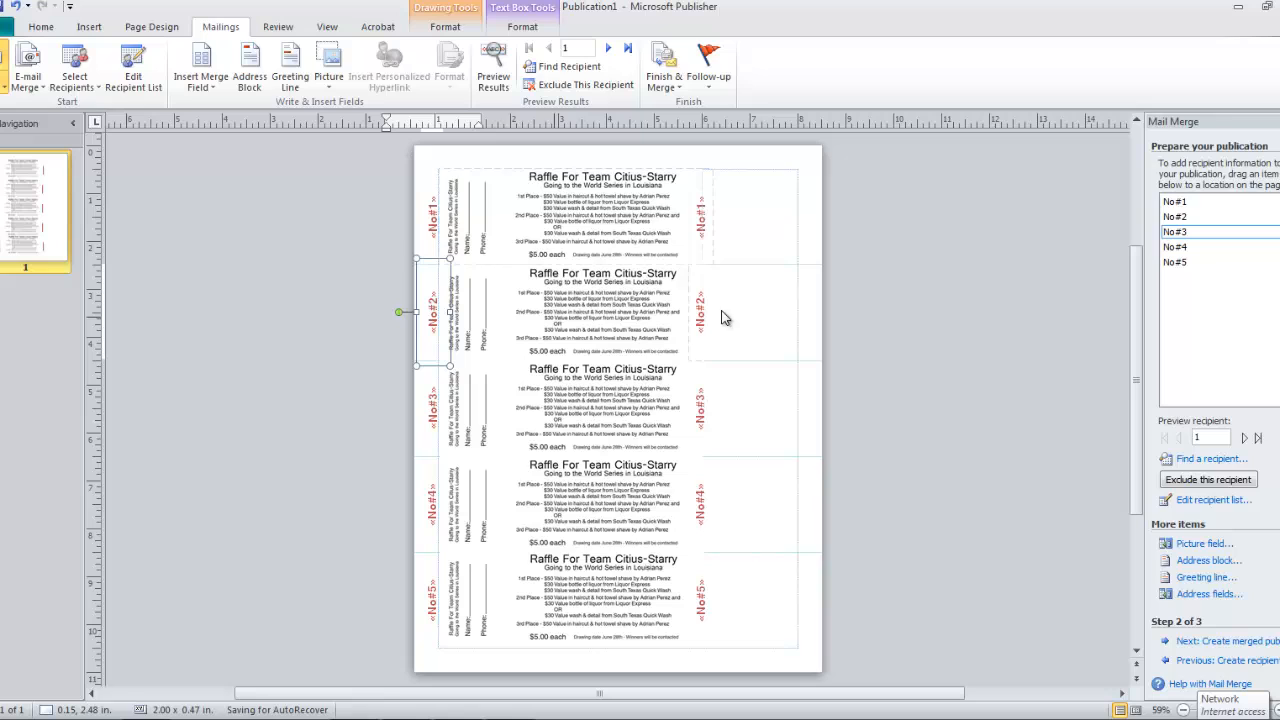
mouse_move(716, 540)
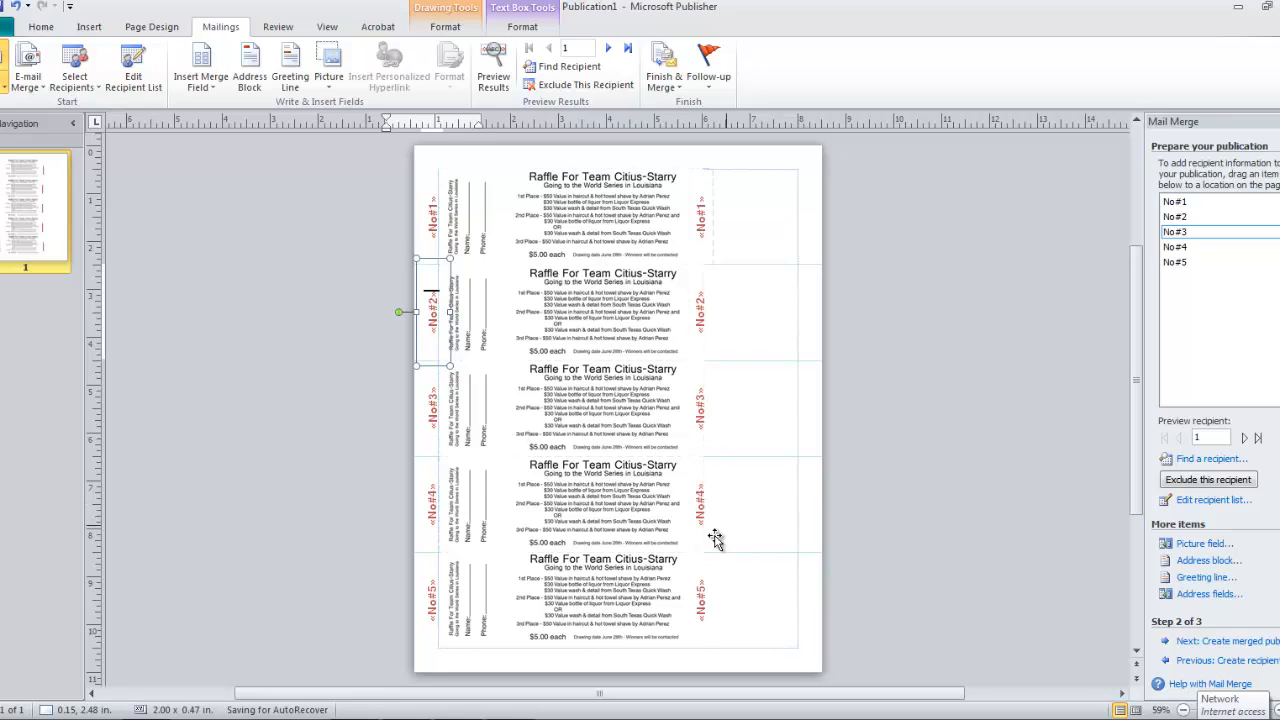
mouse_move(810, 492)
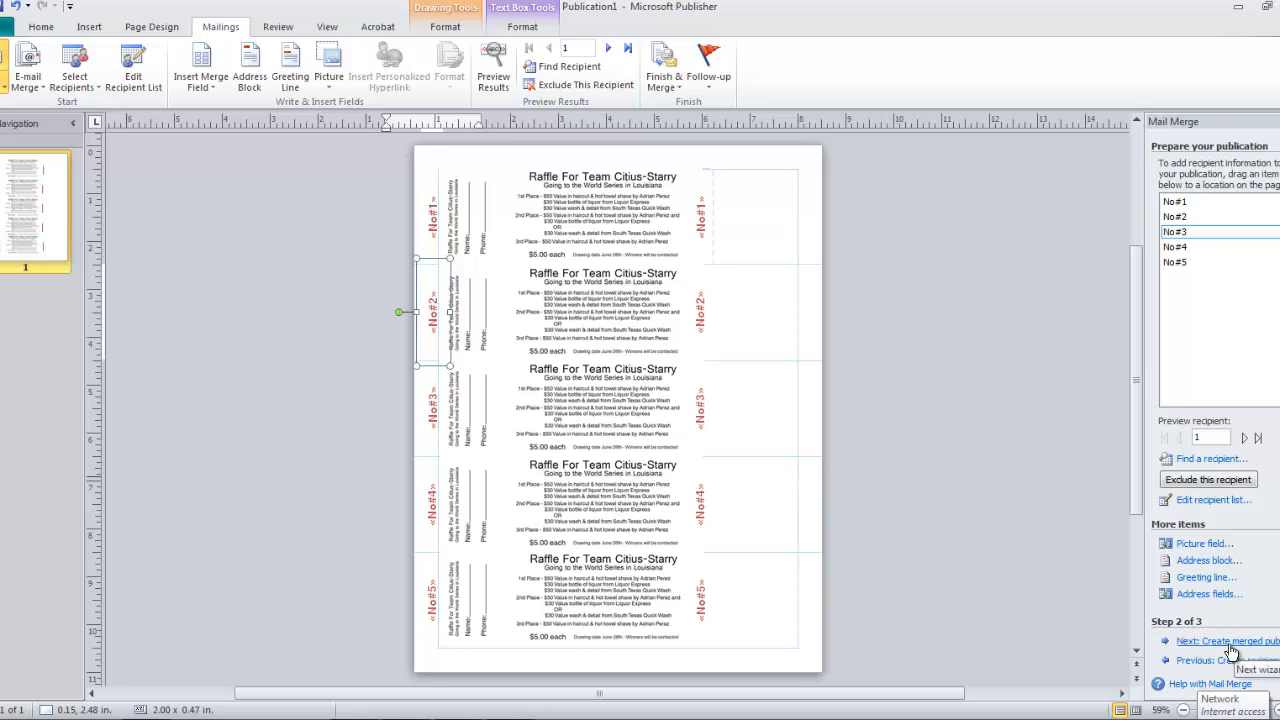
- Advance the Mail Merge wizard to 'Create merged publications'
left_click(1228, 640)
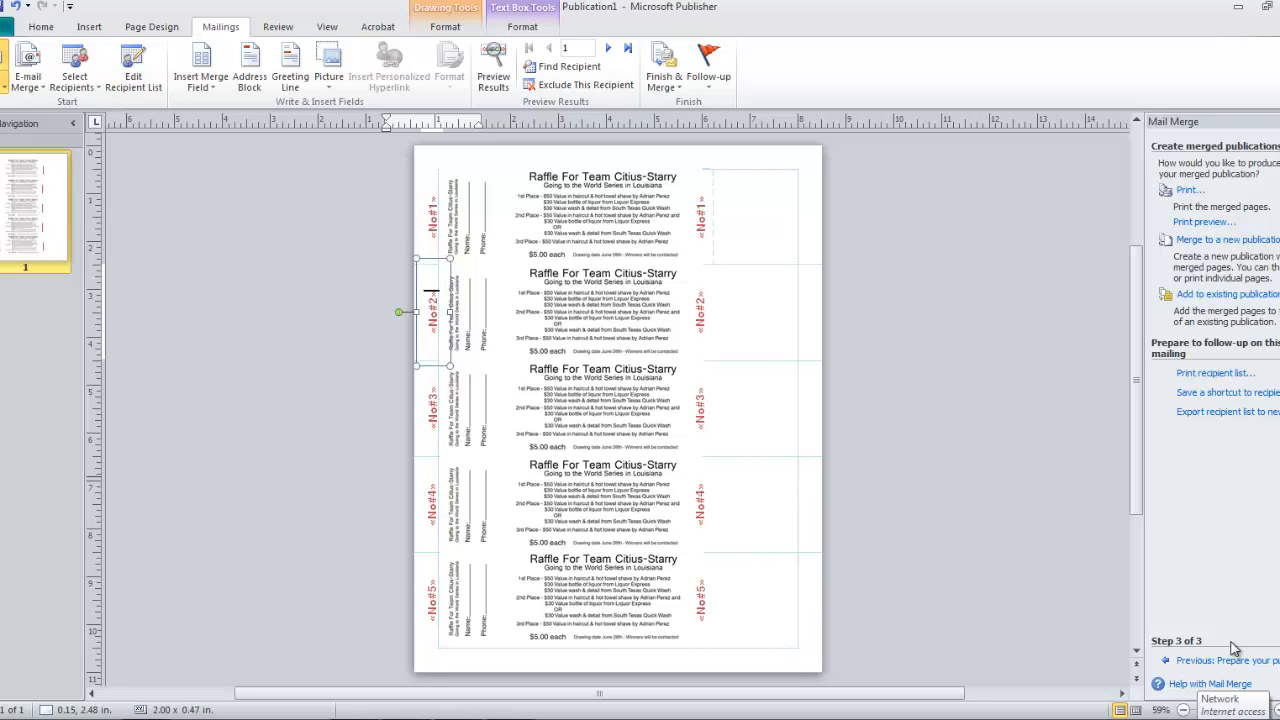
mouse_move(1004, 516)
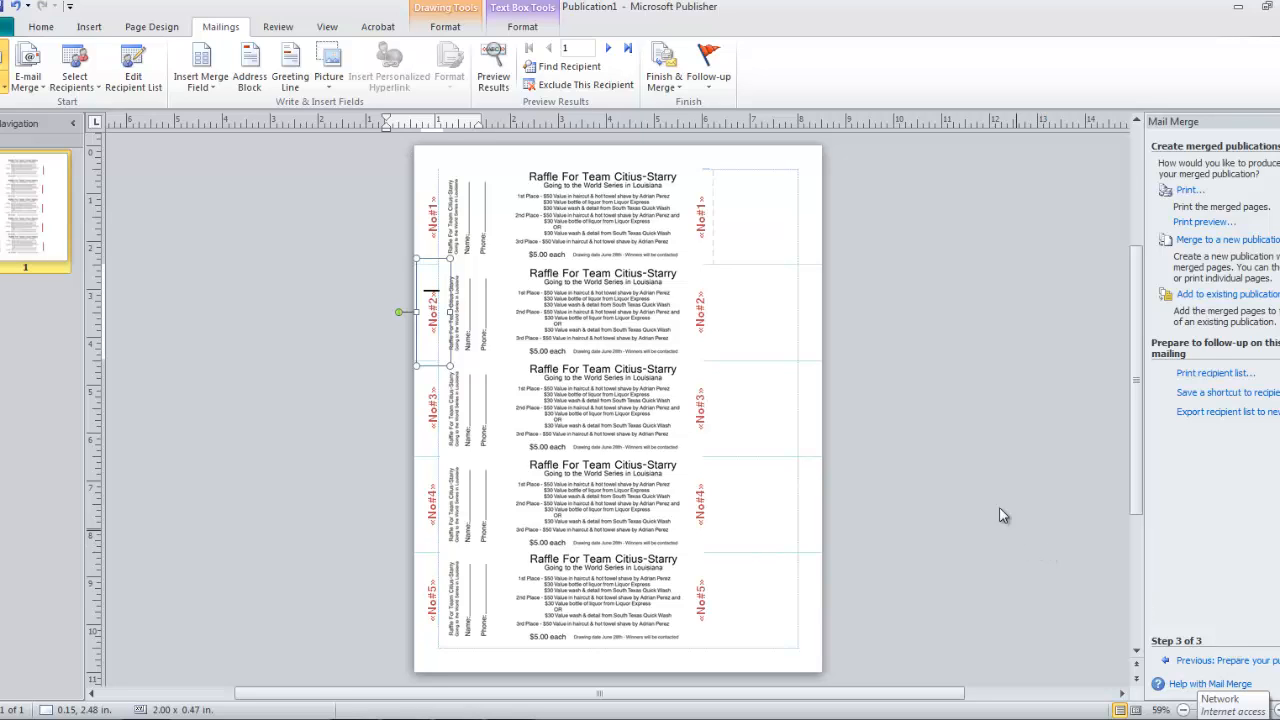
mouse_move(1204, 222)
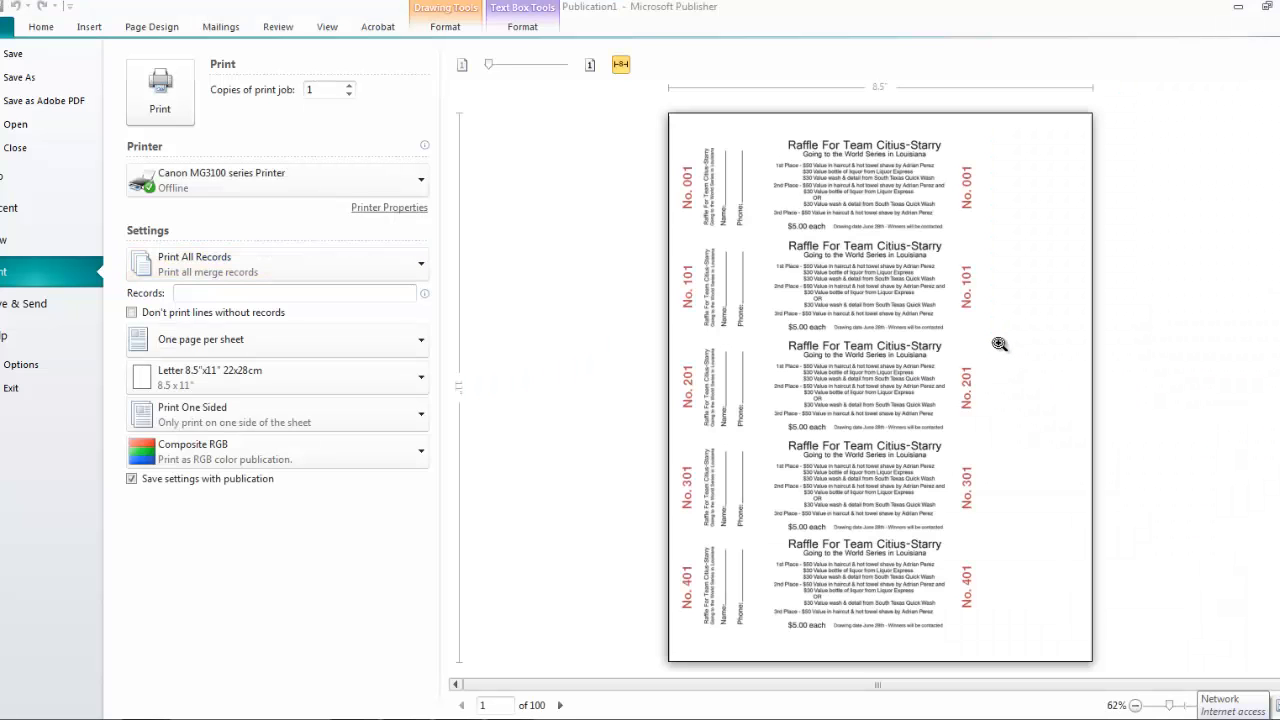
mouse_move(632, 204)
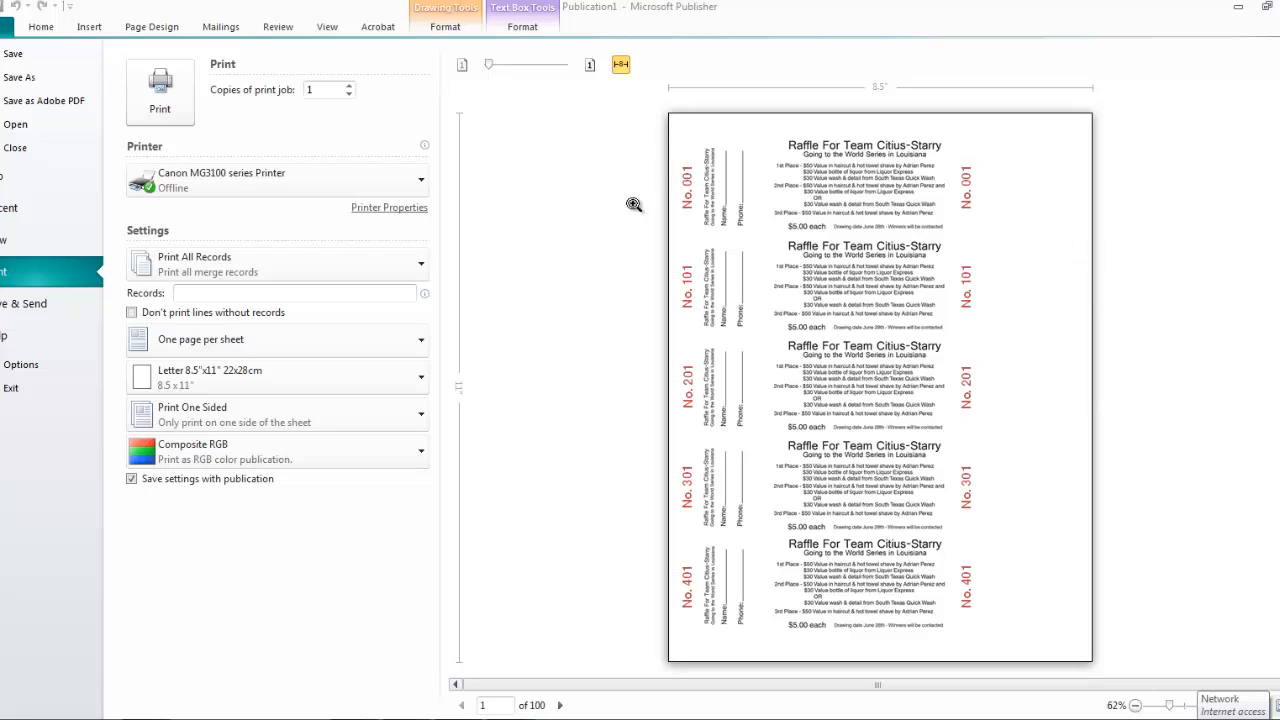
mouse_move(792, 298)
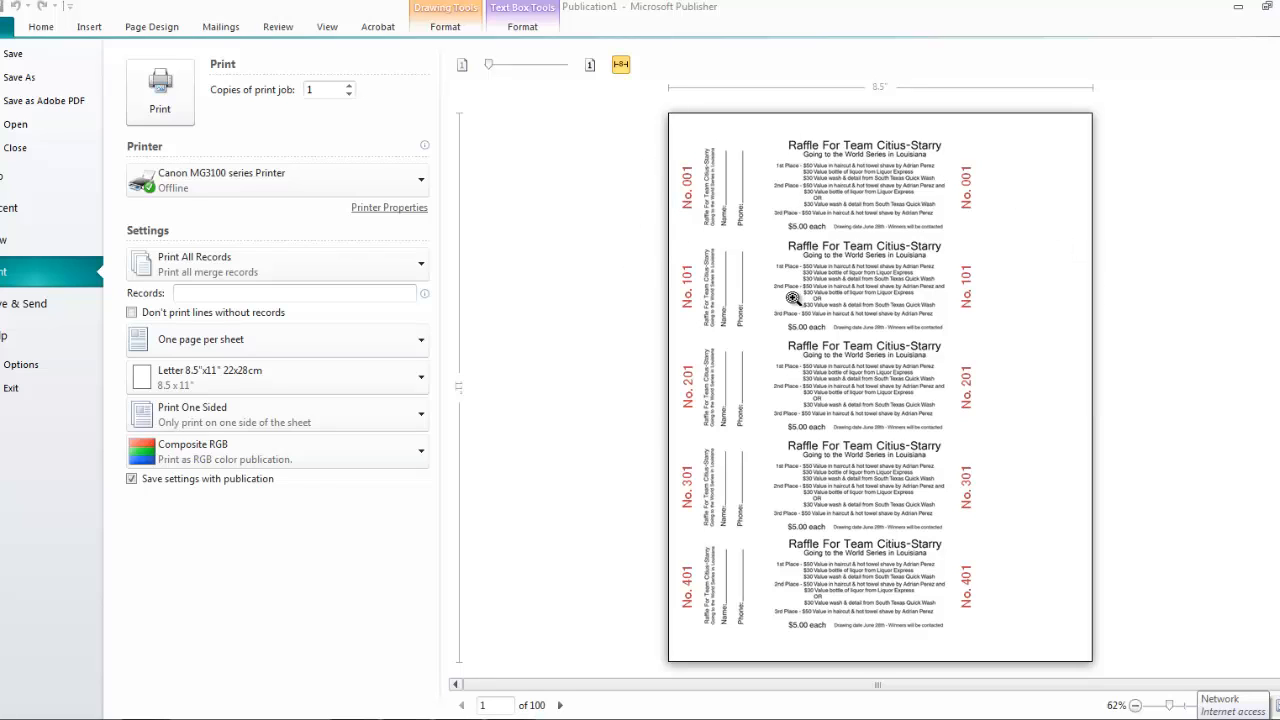
mouse_move(712, 412)
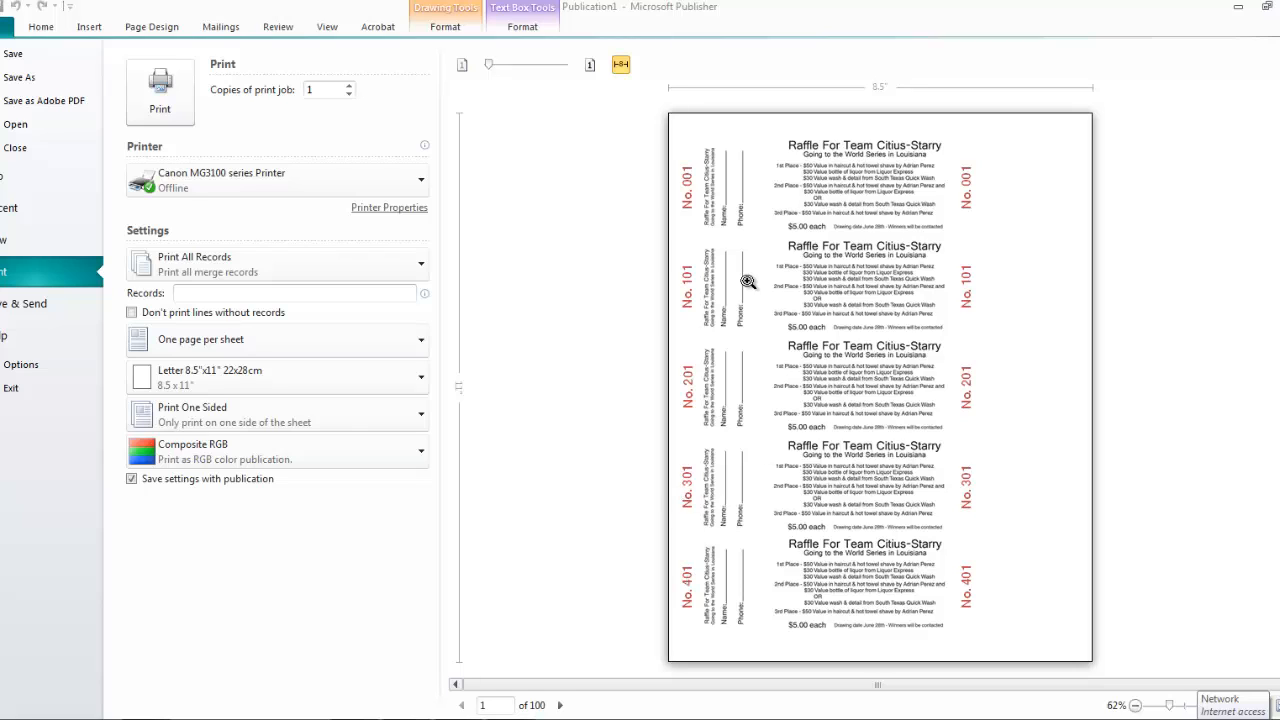
mouse_move(708, 202)
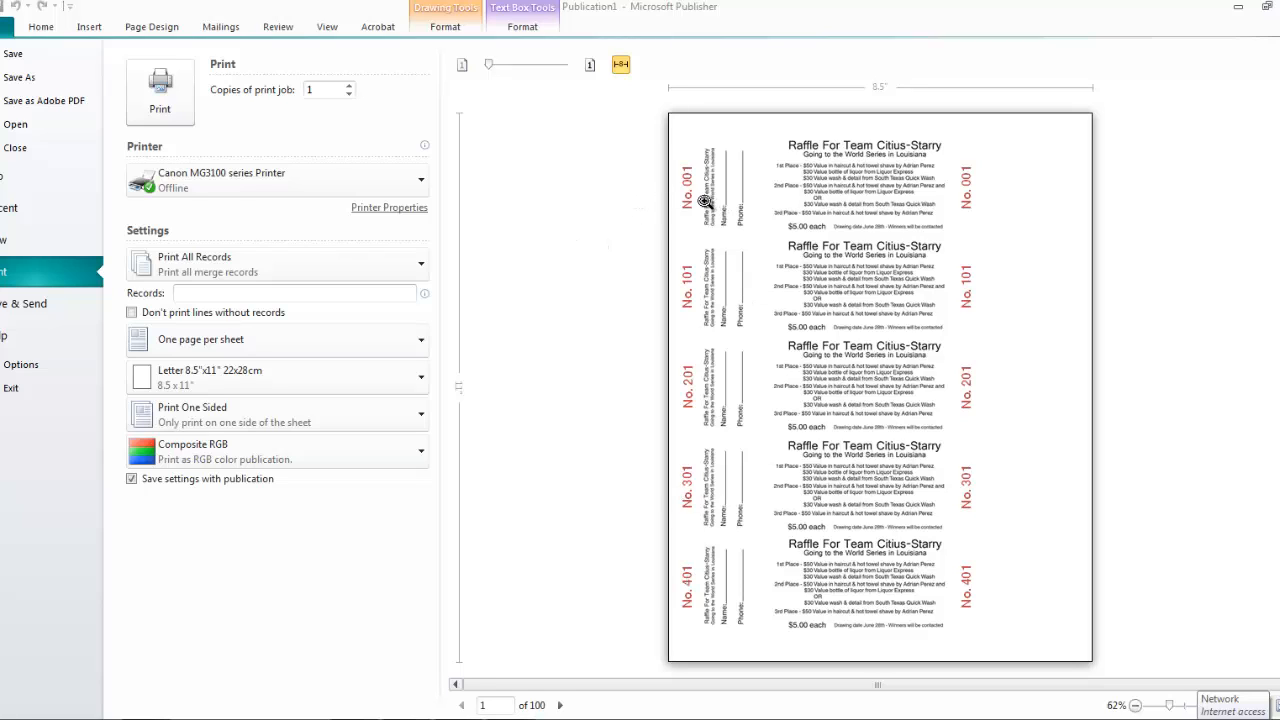
mouse_move(756, 196)
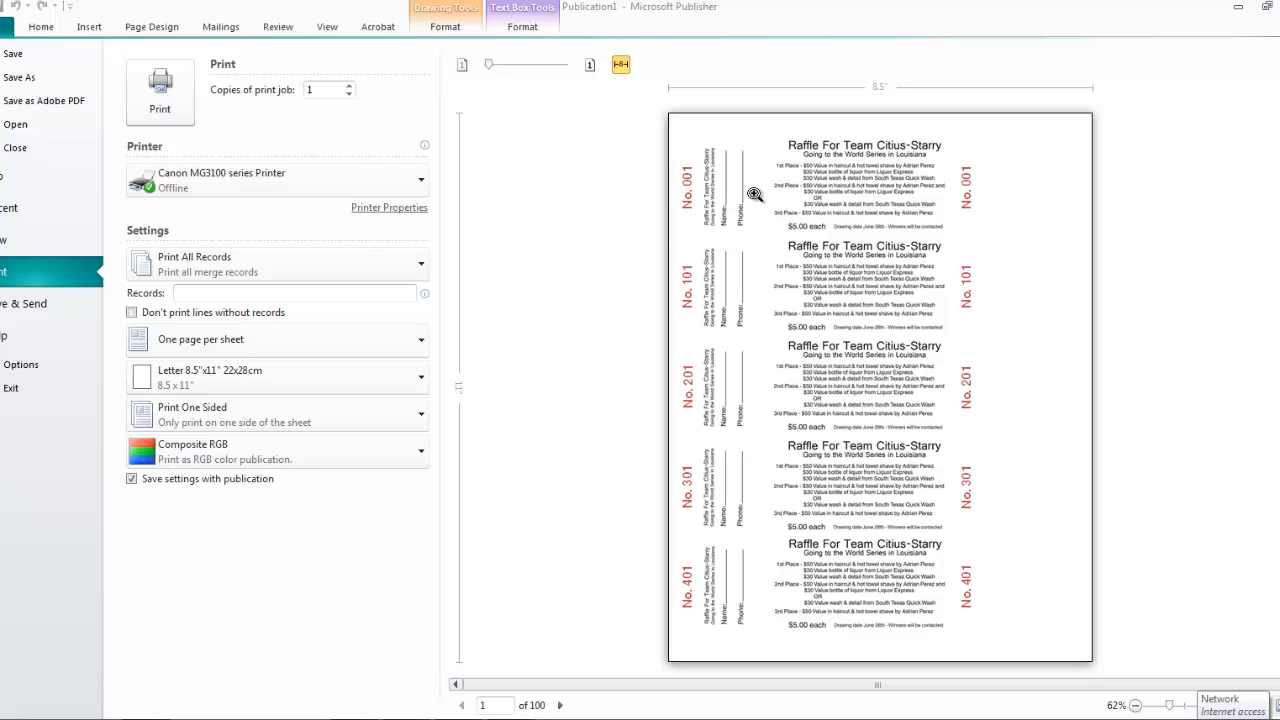
mouse_move(494, 522)
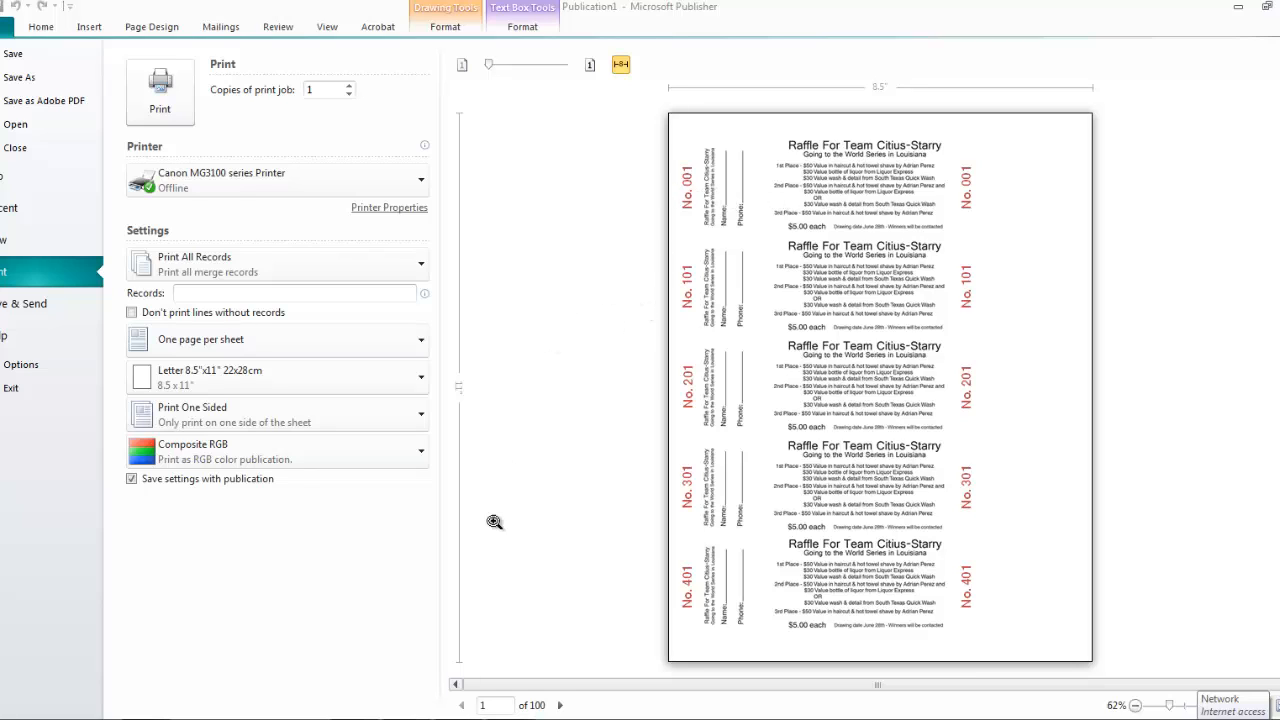
mouse_move(560, 710)
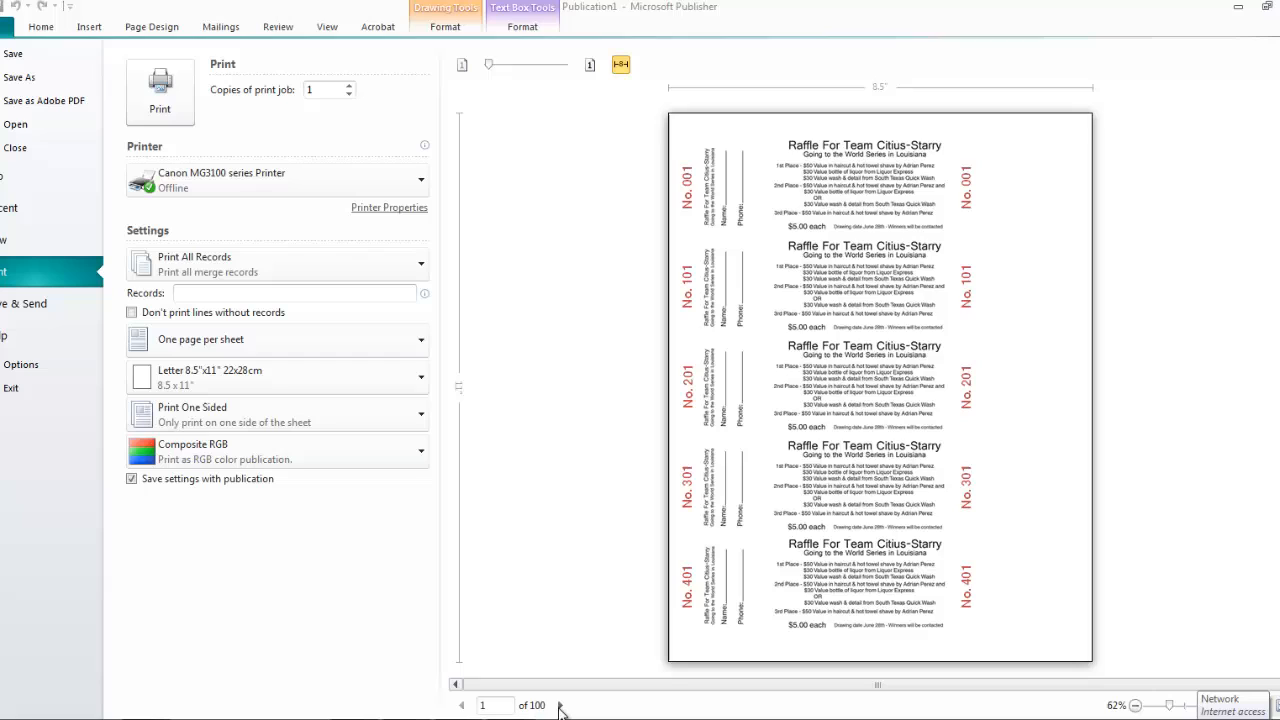
mouse_move(490, 704)
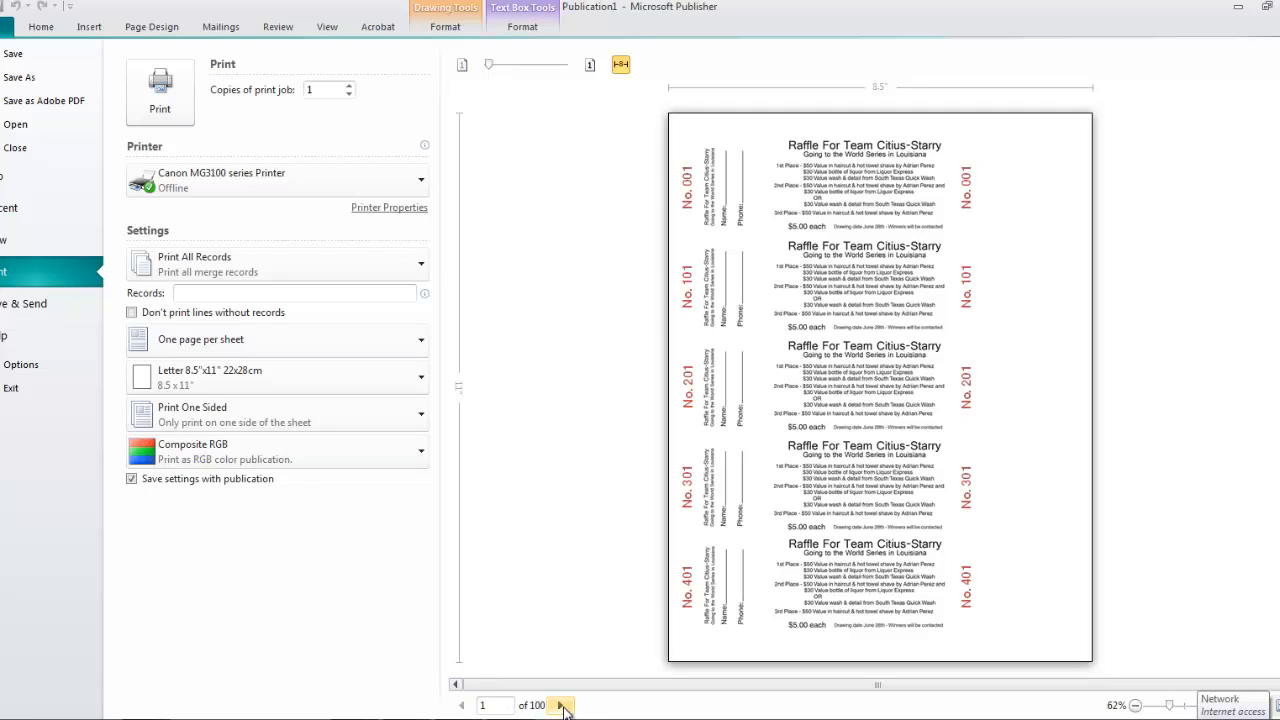
- Advance the print preview through sheet 2 to sheet 3 of 100, numbered No. 003–No. 403
left_click(560, 704)
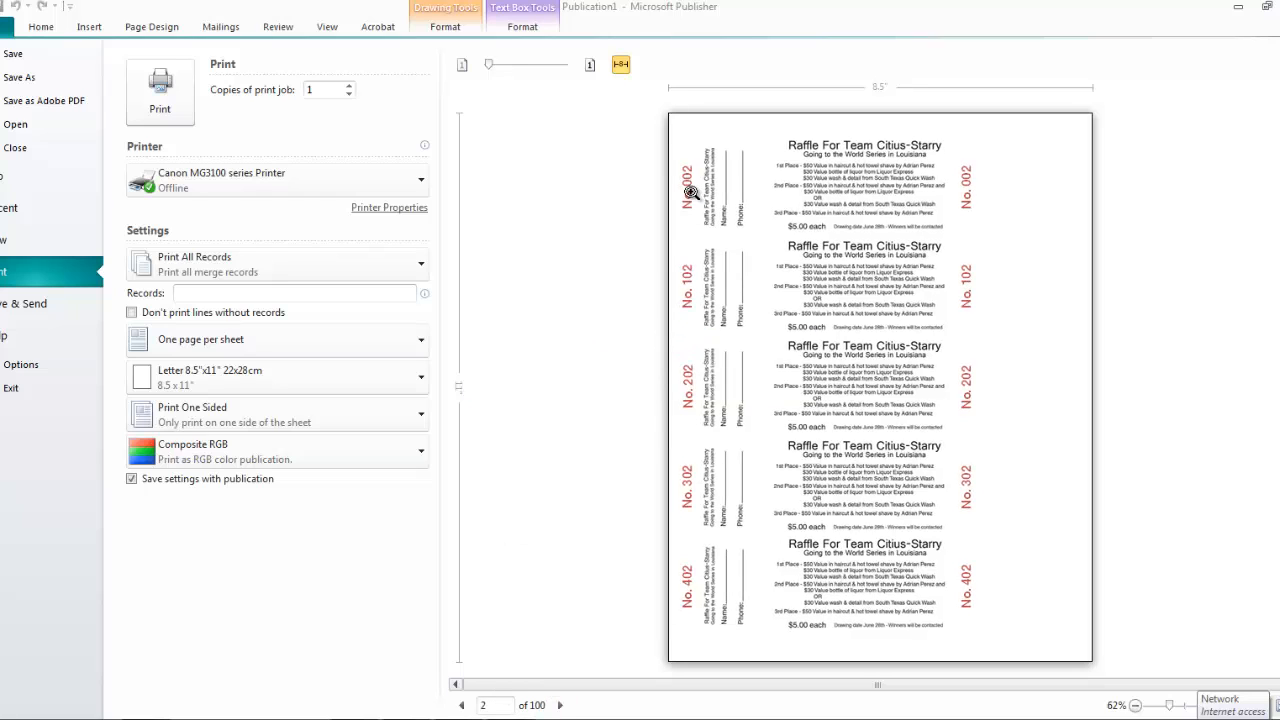
mouse_move(560, 704)
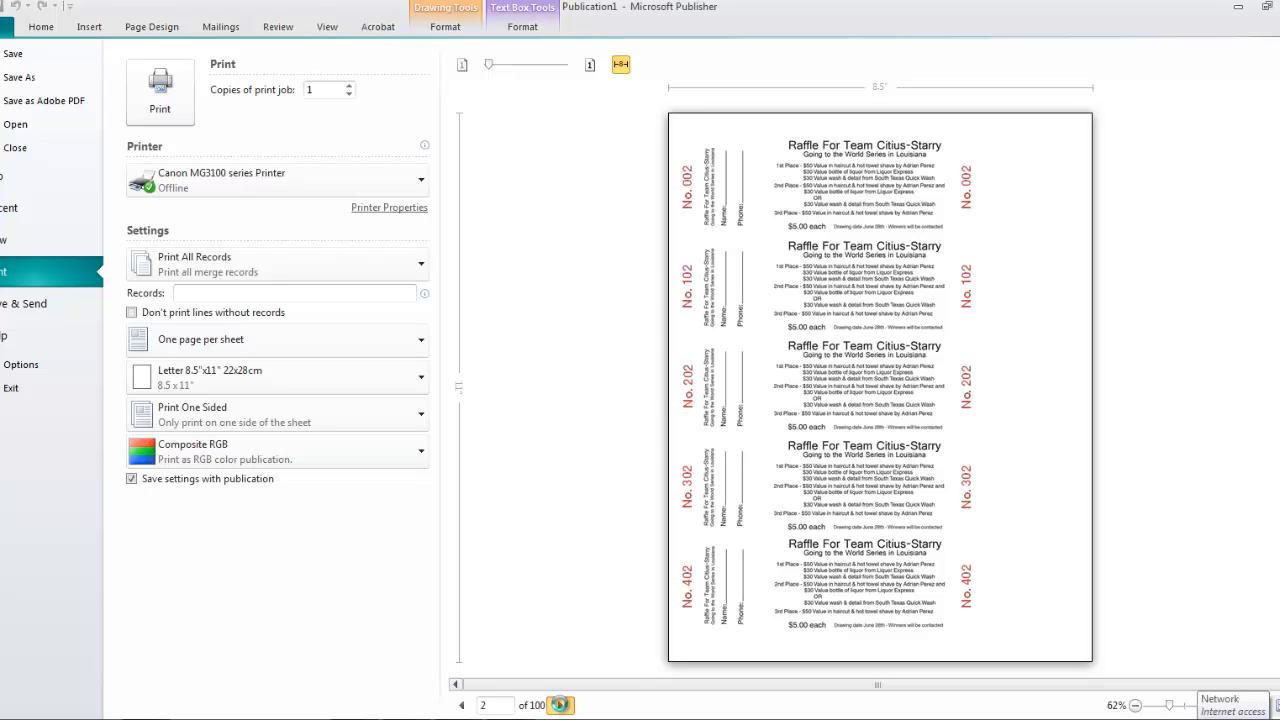
left_click(560, 704)
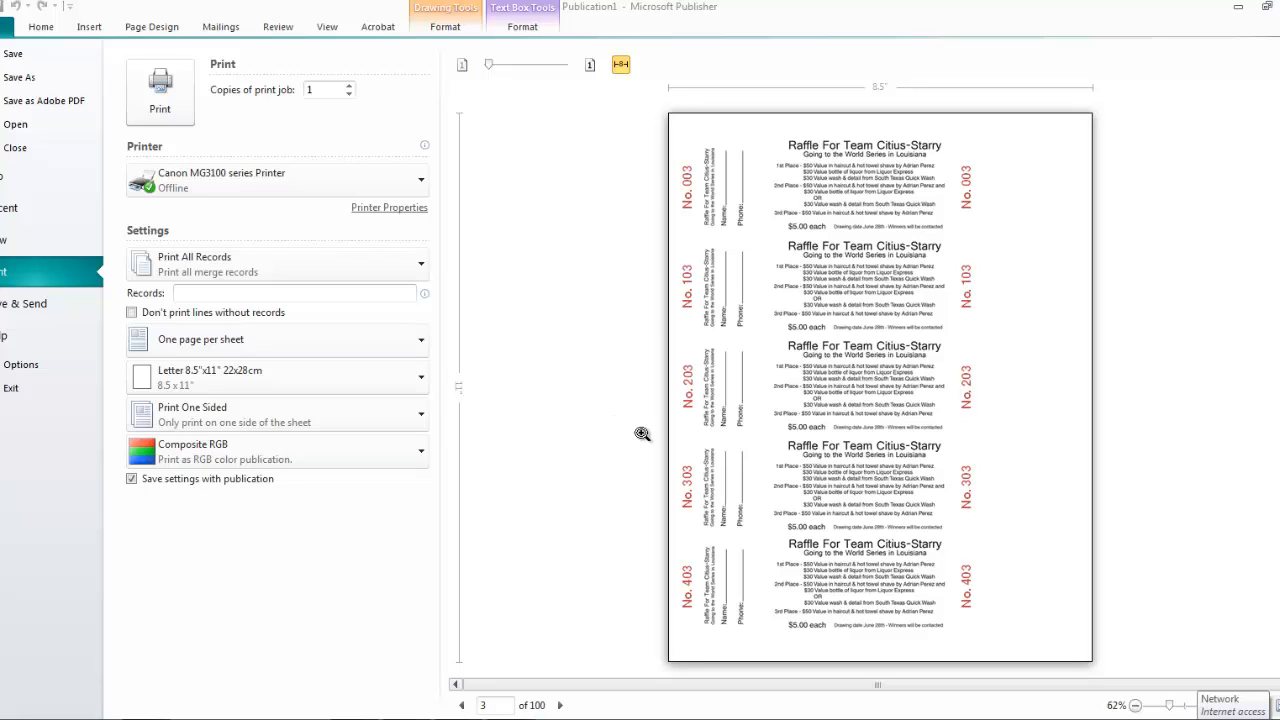
mouse_move(810, 400)
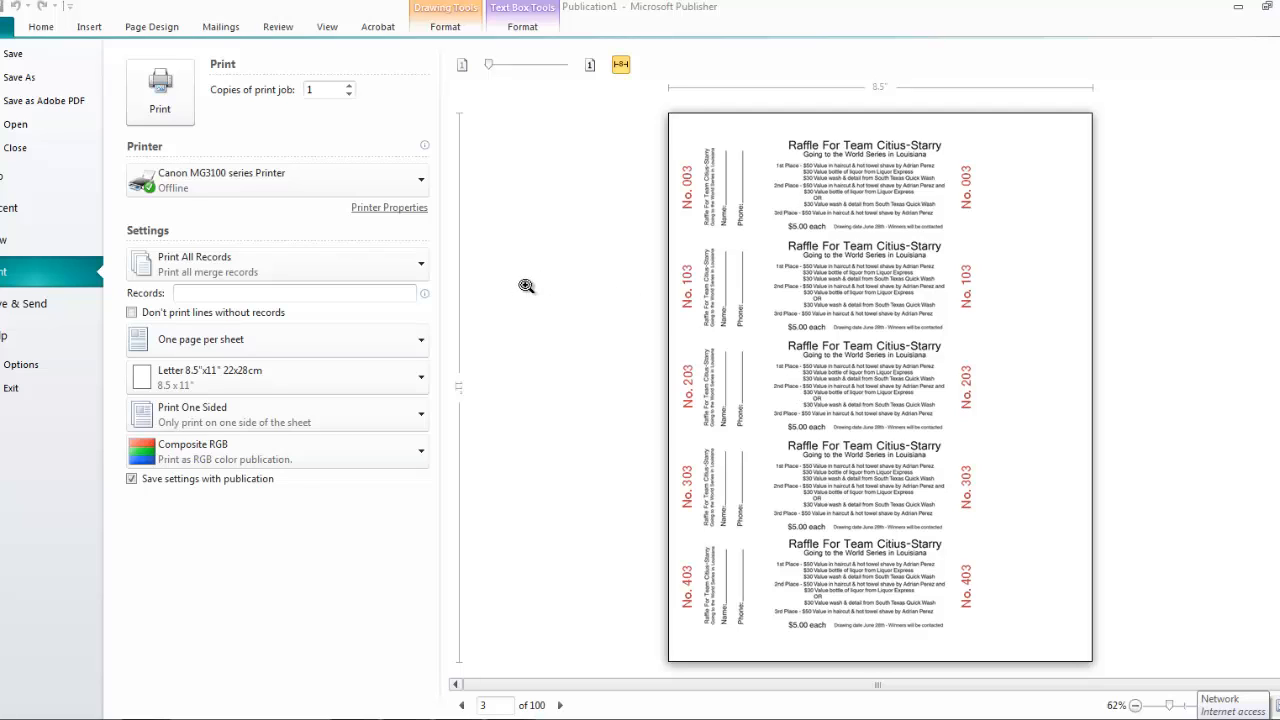
mouse_move(404, 314)
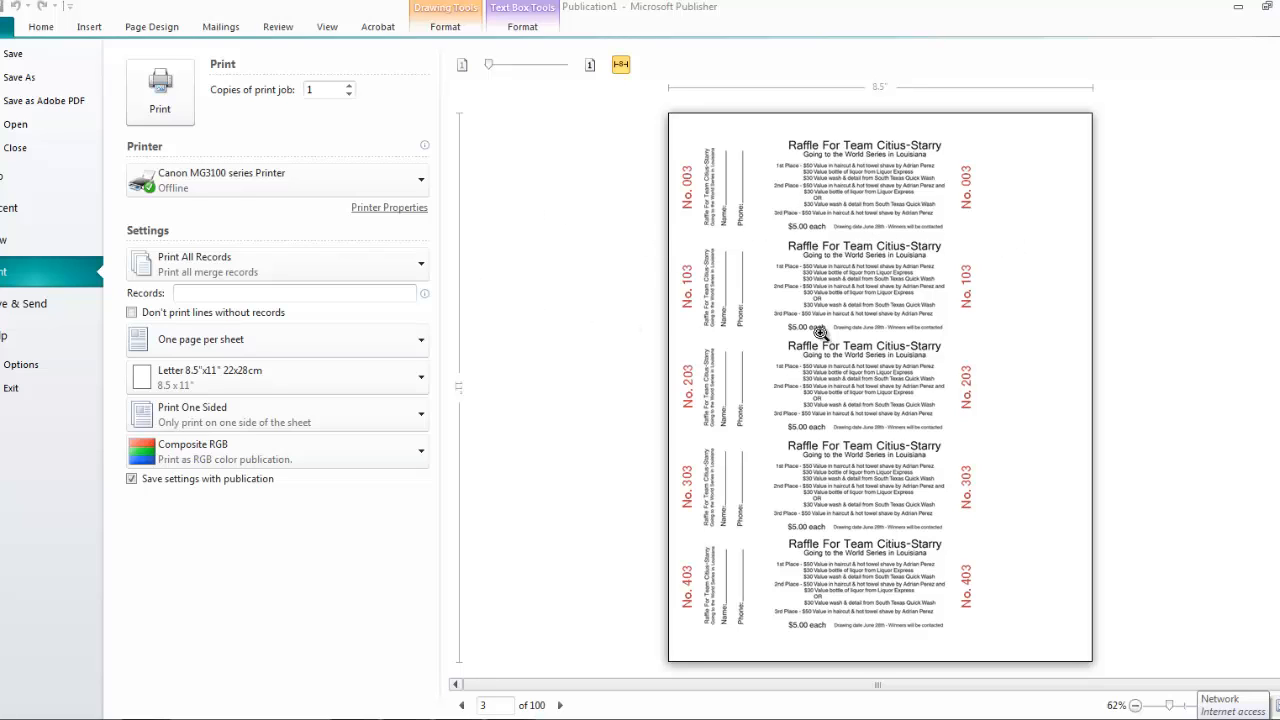
mouse_move(696, 224)
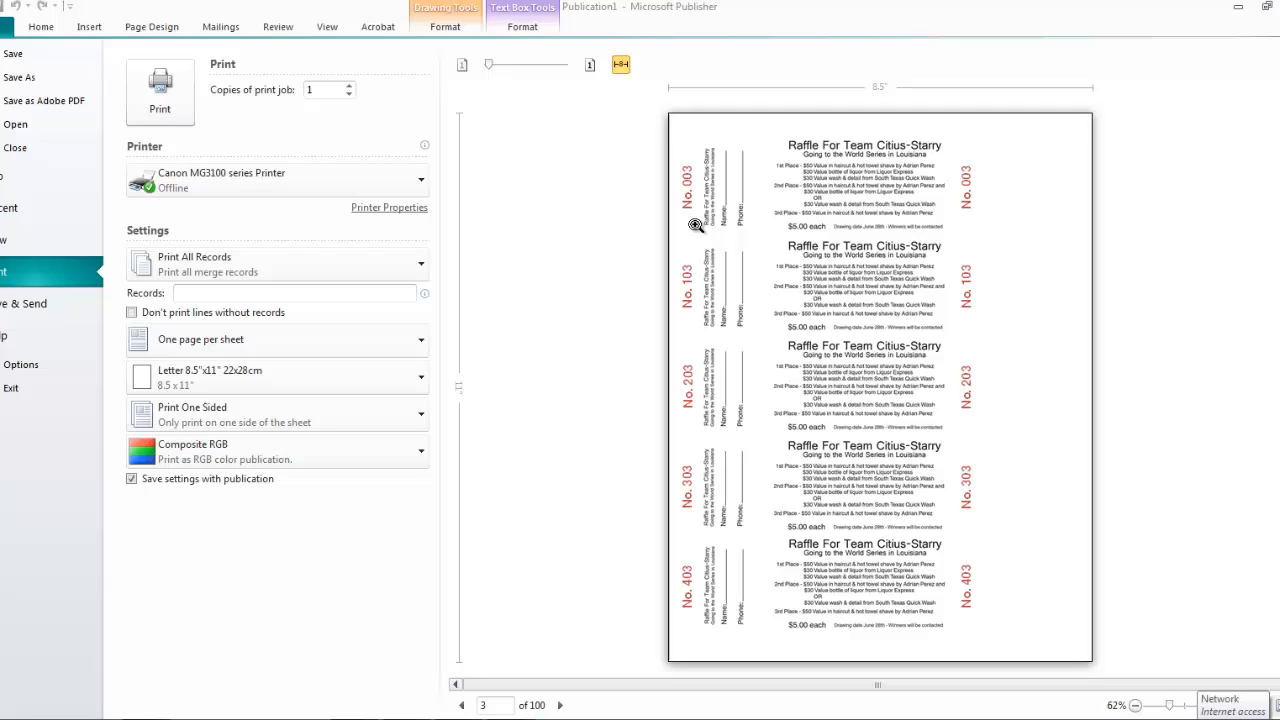
mouse_move(692, 180)
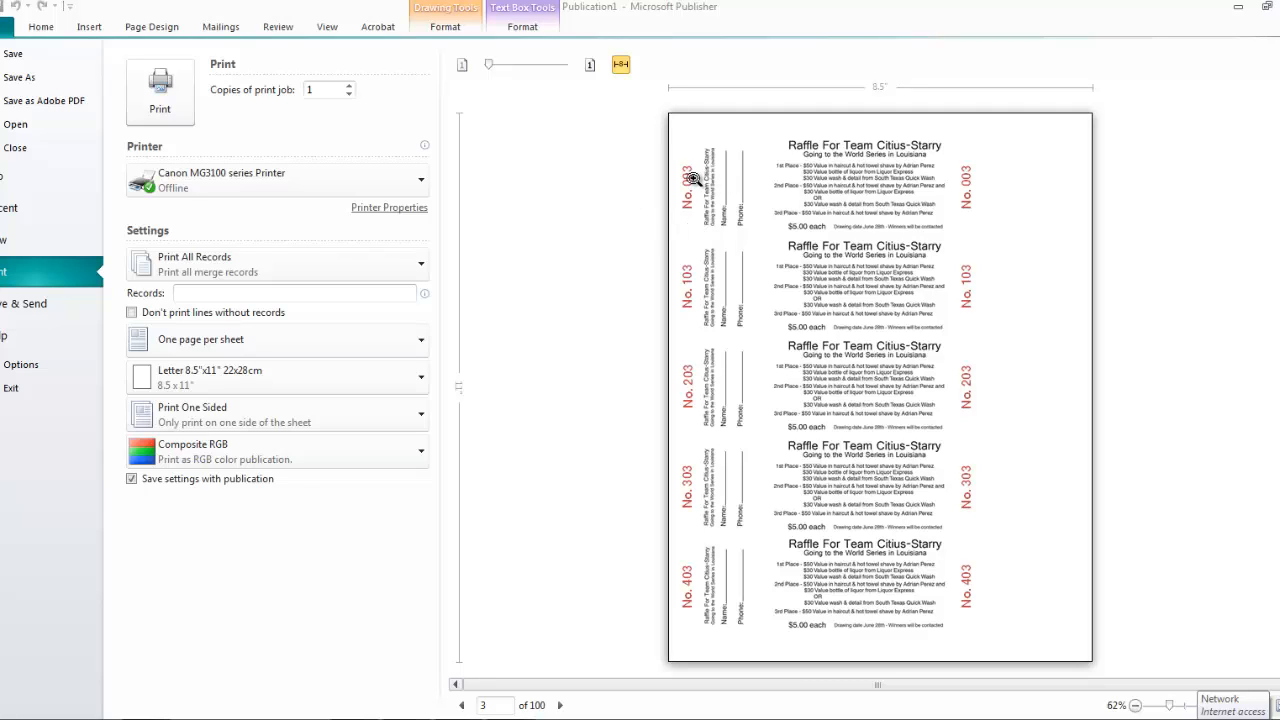
mouse_move(604, 314)
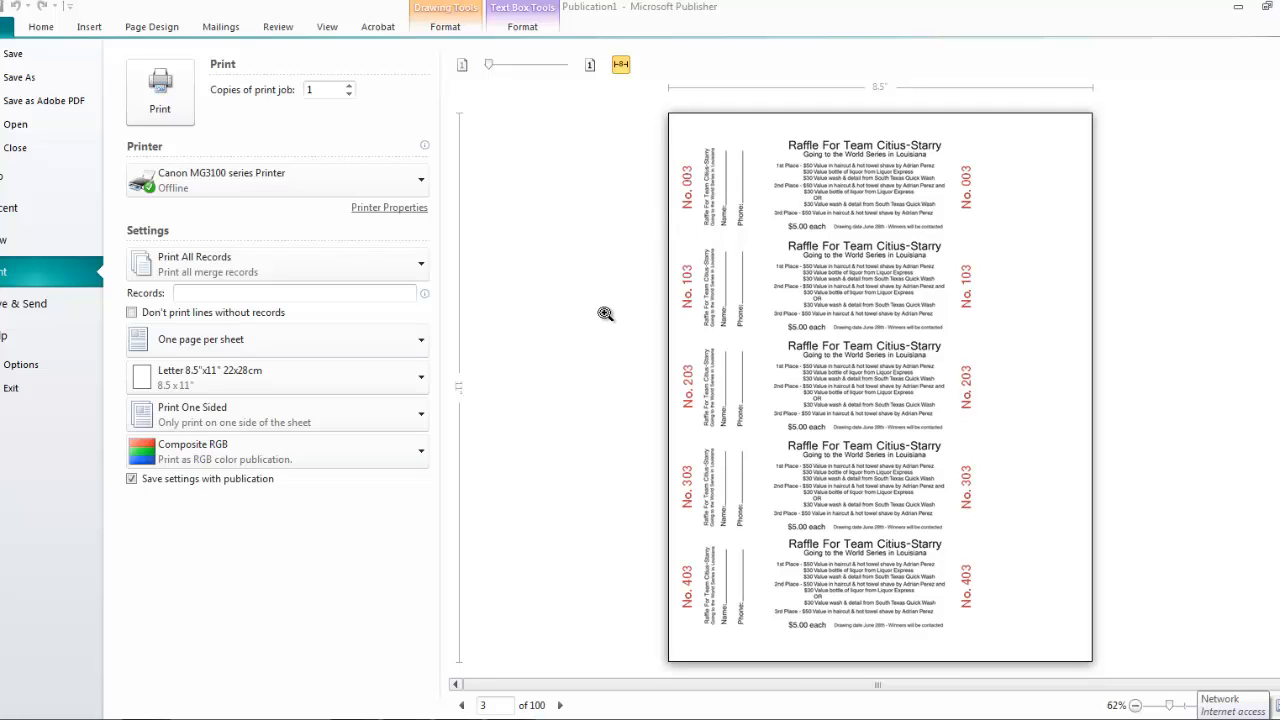
mouse_move(598, 308)
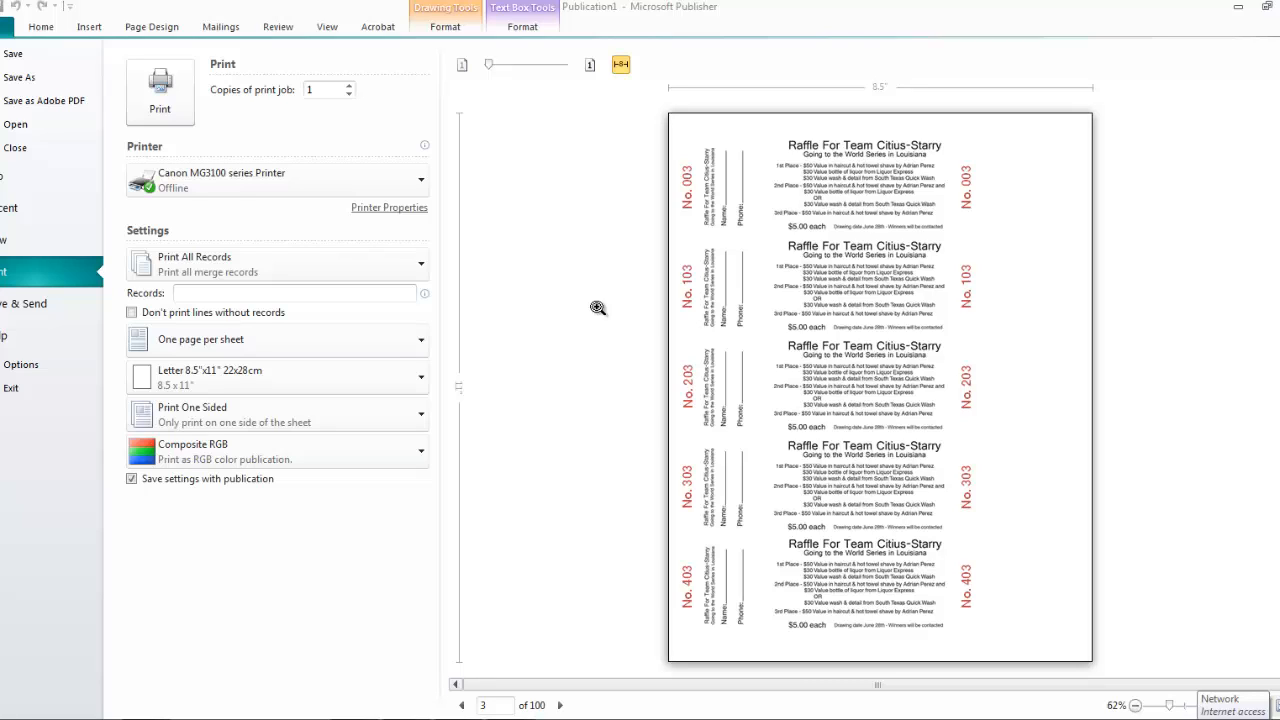
mouse_move(580, 296)
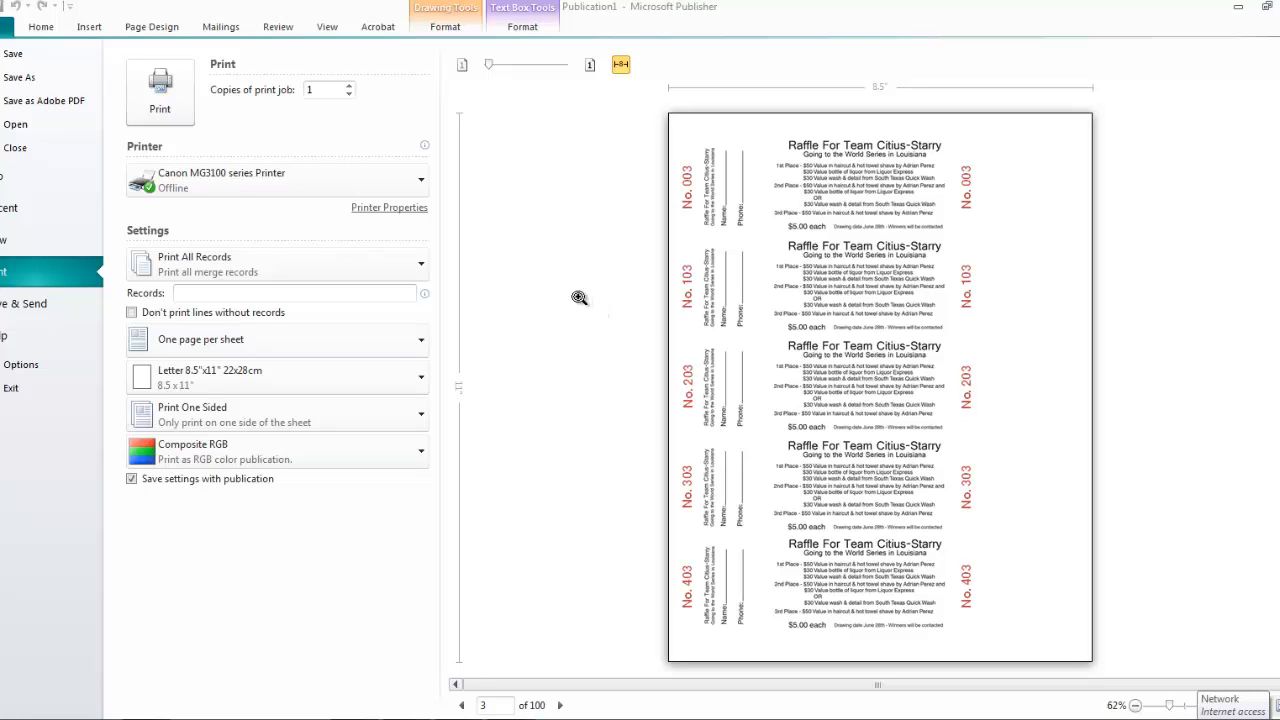
mouse_move(560, 704)
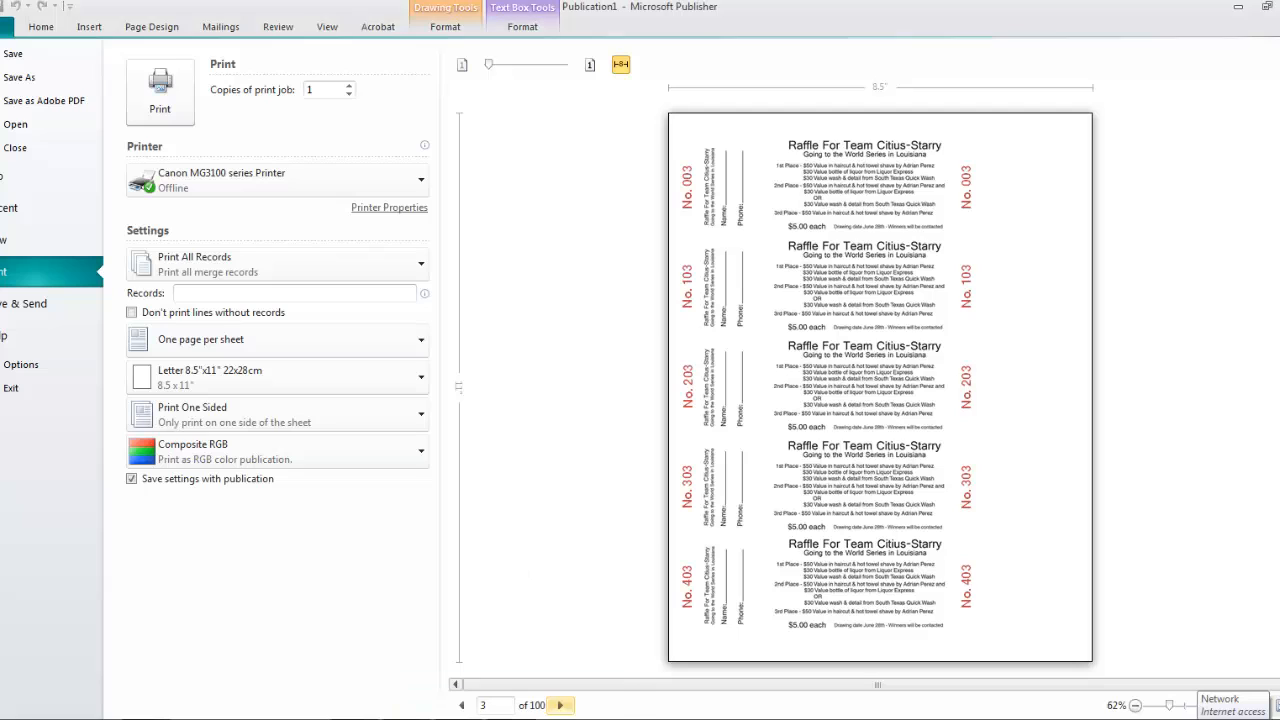